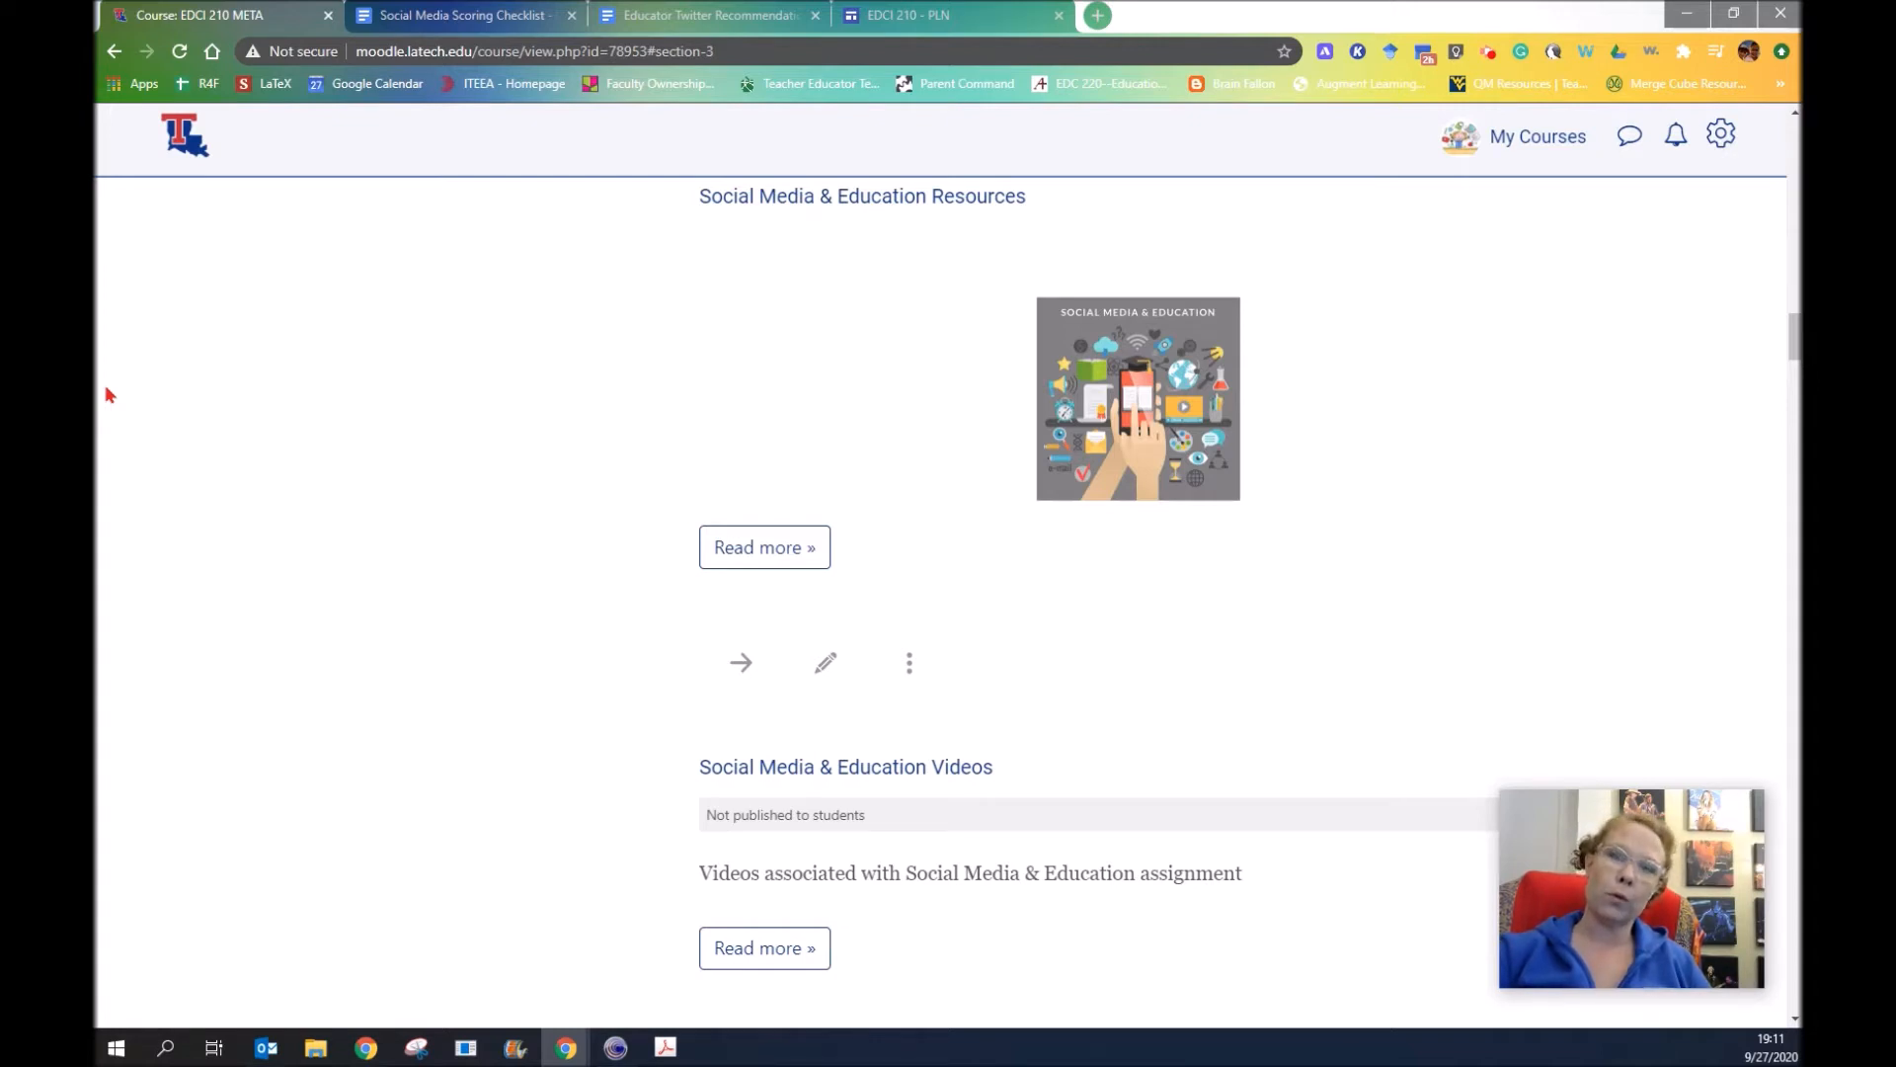
mouse_move(355, 445)
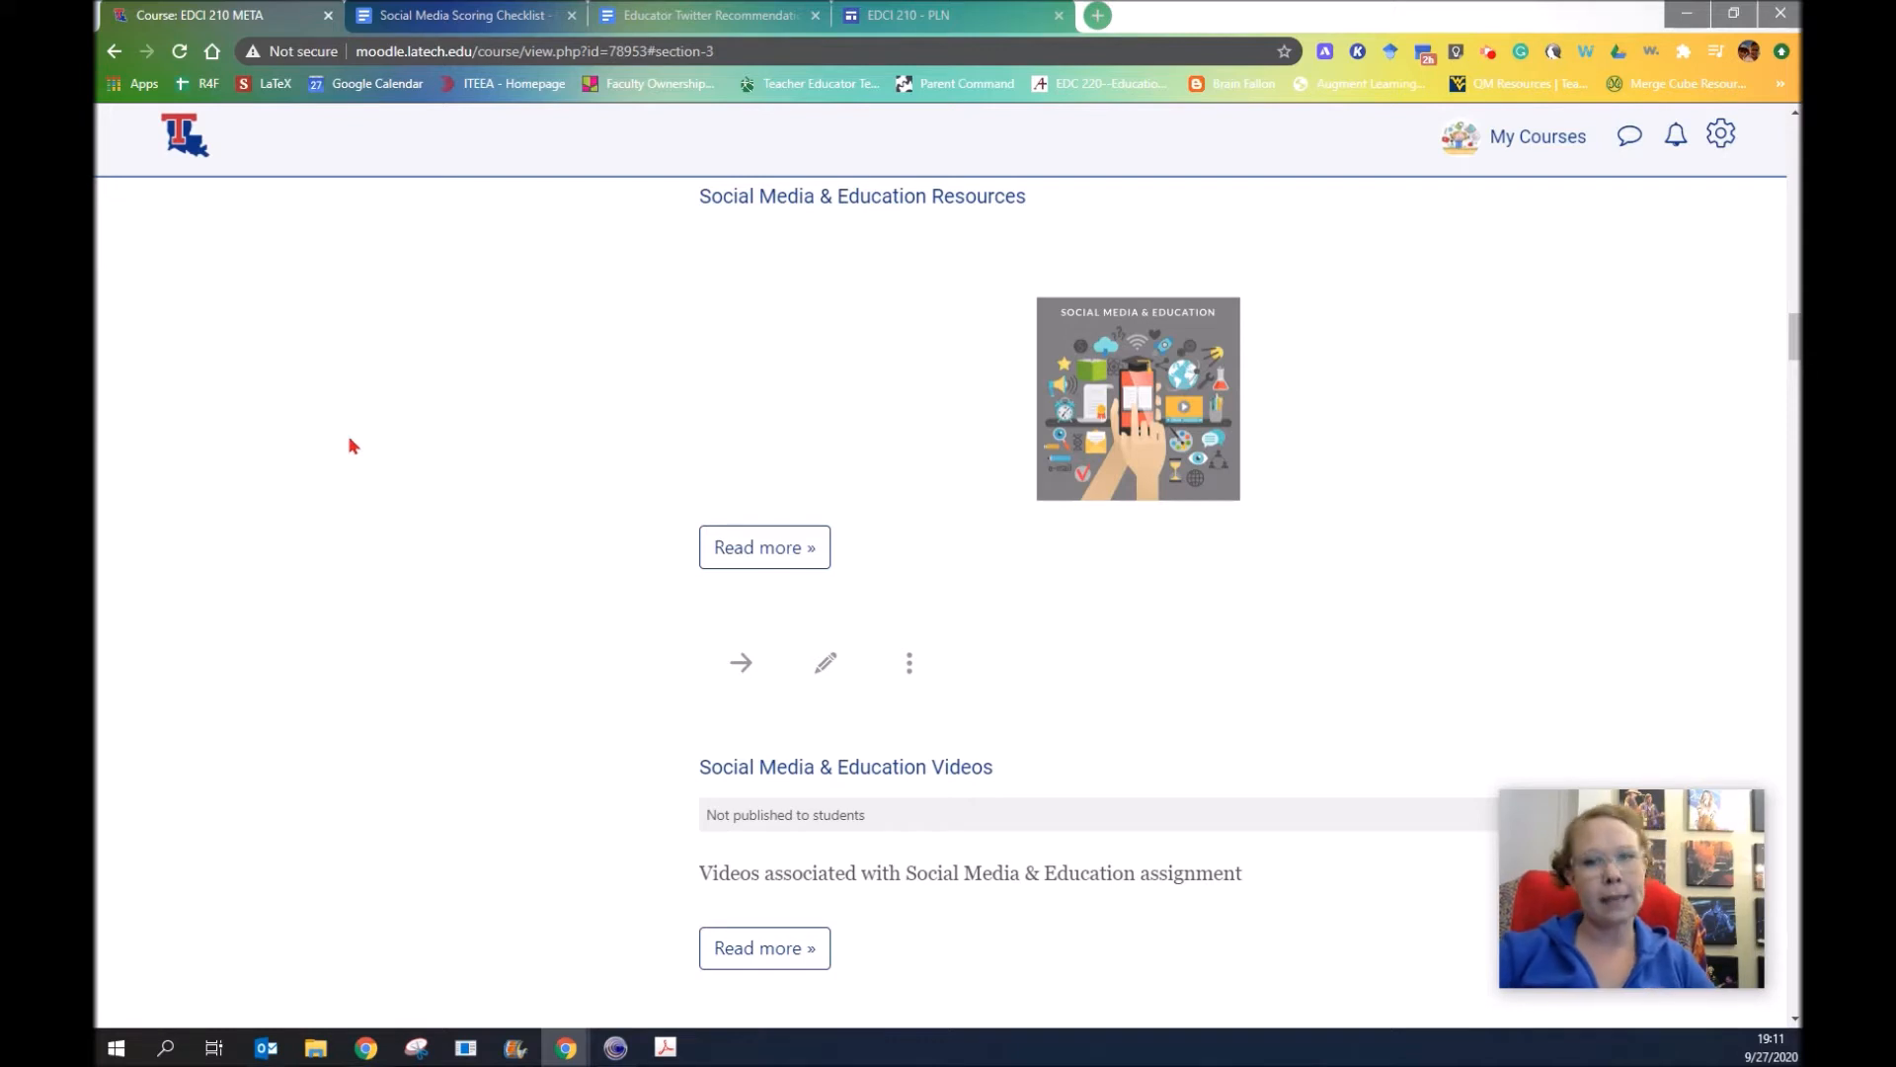
mouse_move(364, 624)
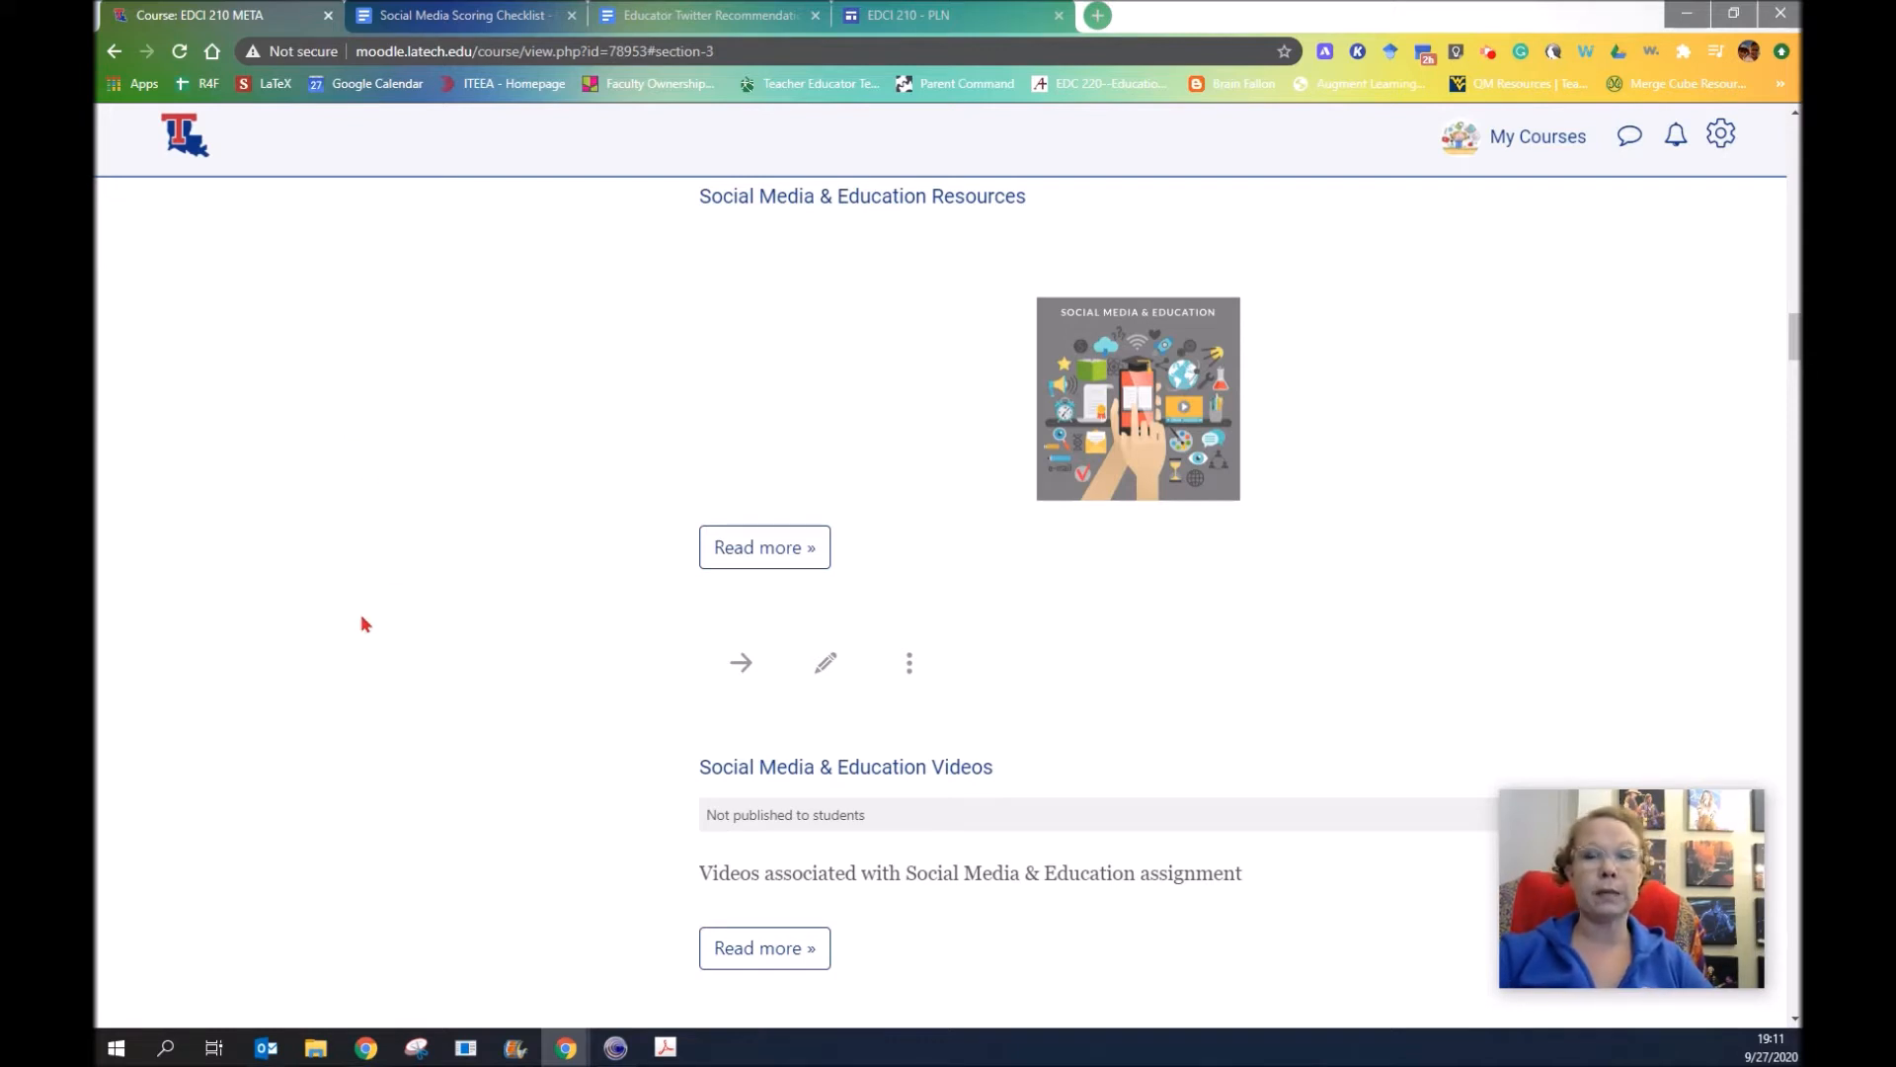
mouse_move(376, 654)
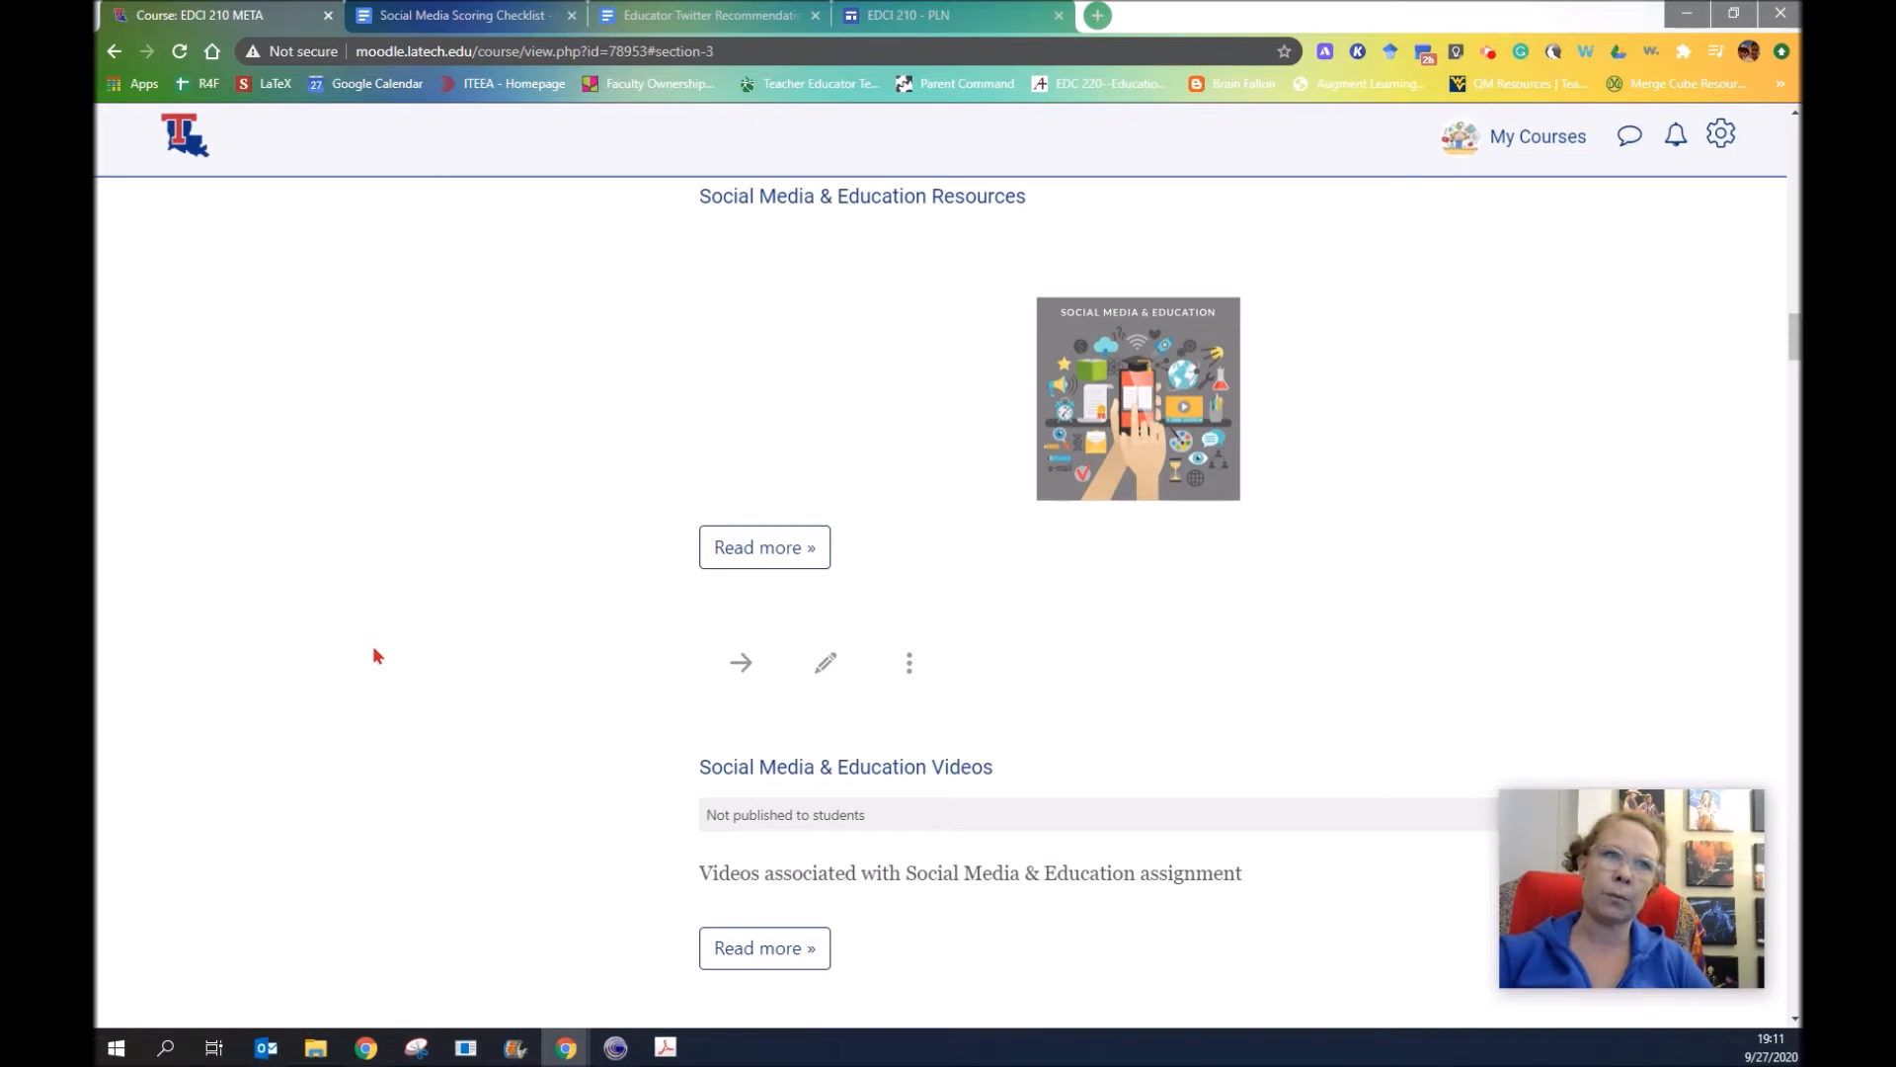
mouse_move(764, 546)
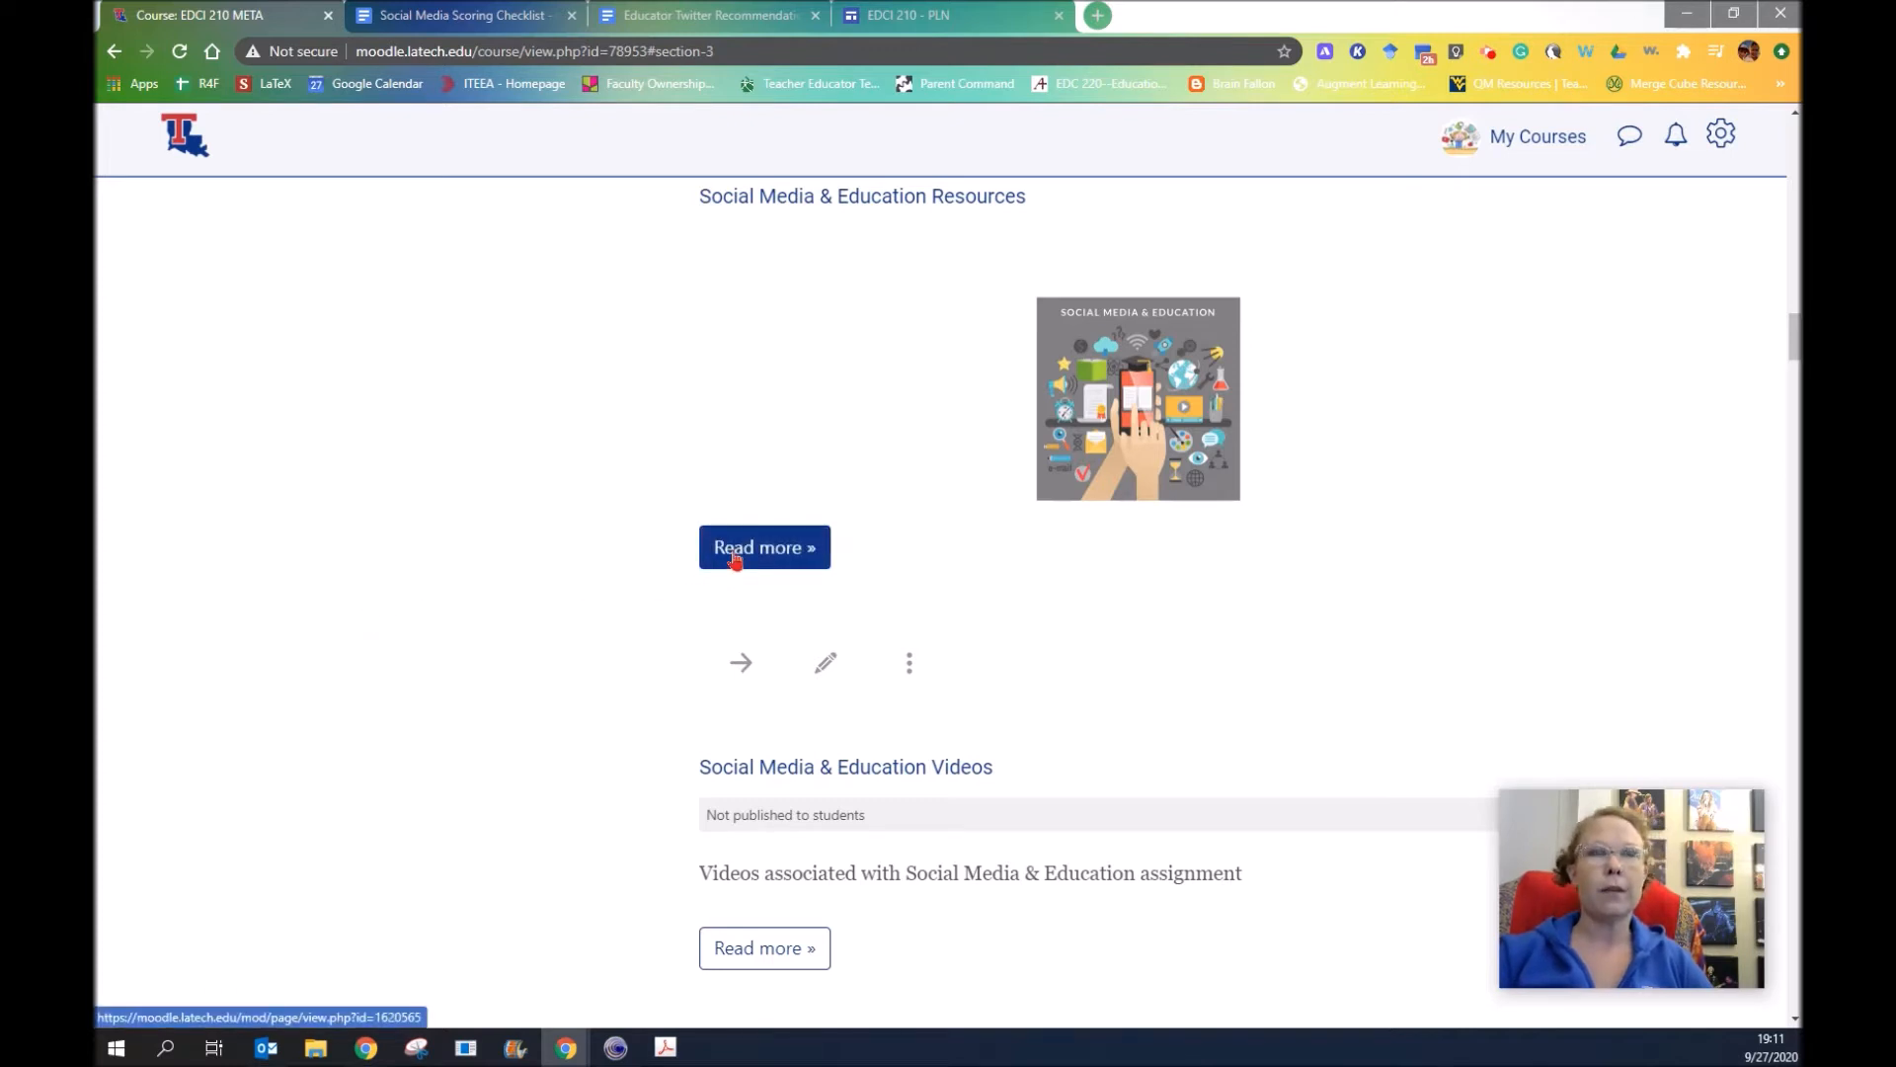
mouse_move(765, 547)
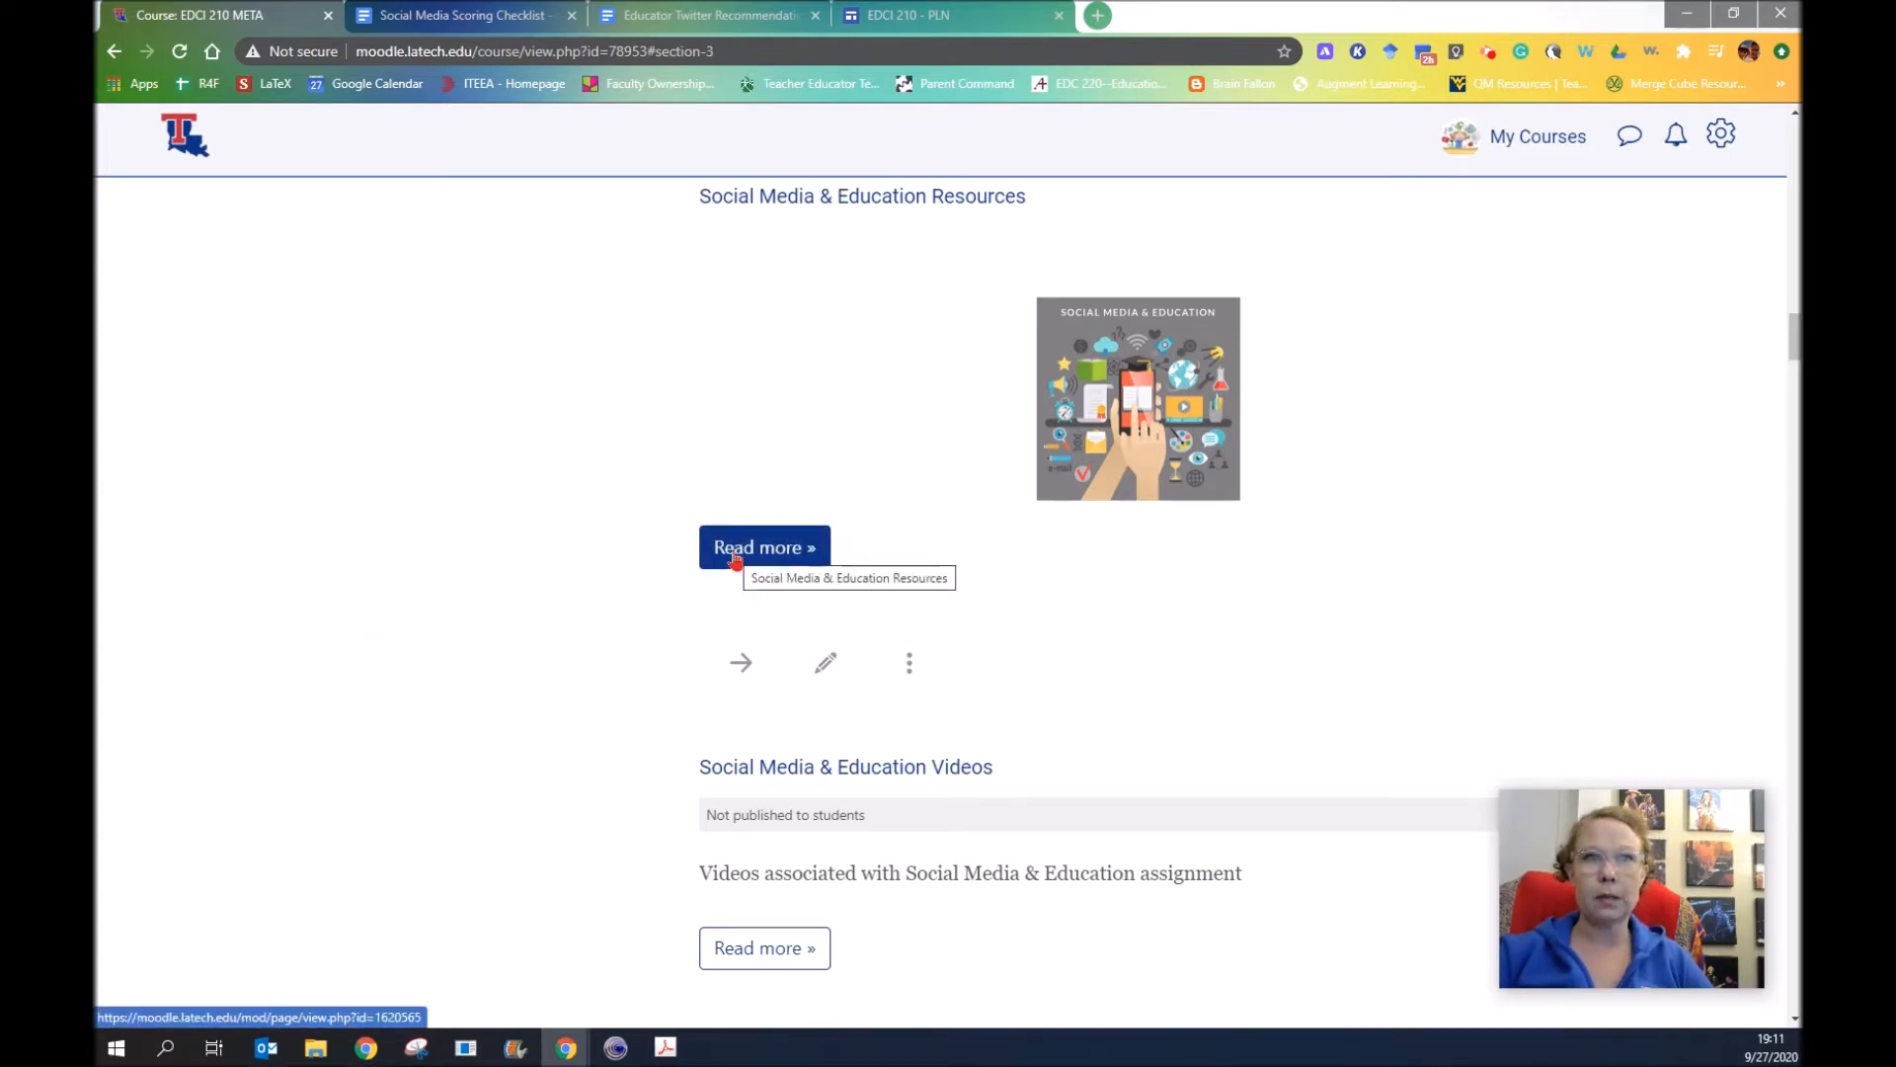
Open Social Media & Education Resources via Read more and scroll to Assignment Resources
click(764, 546)
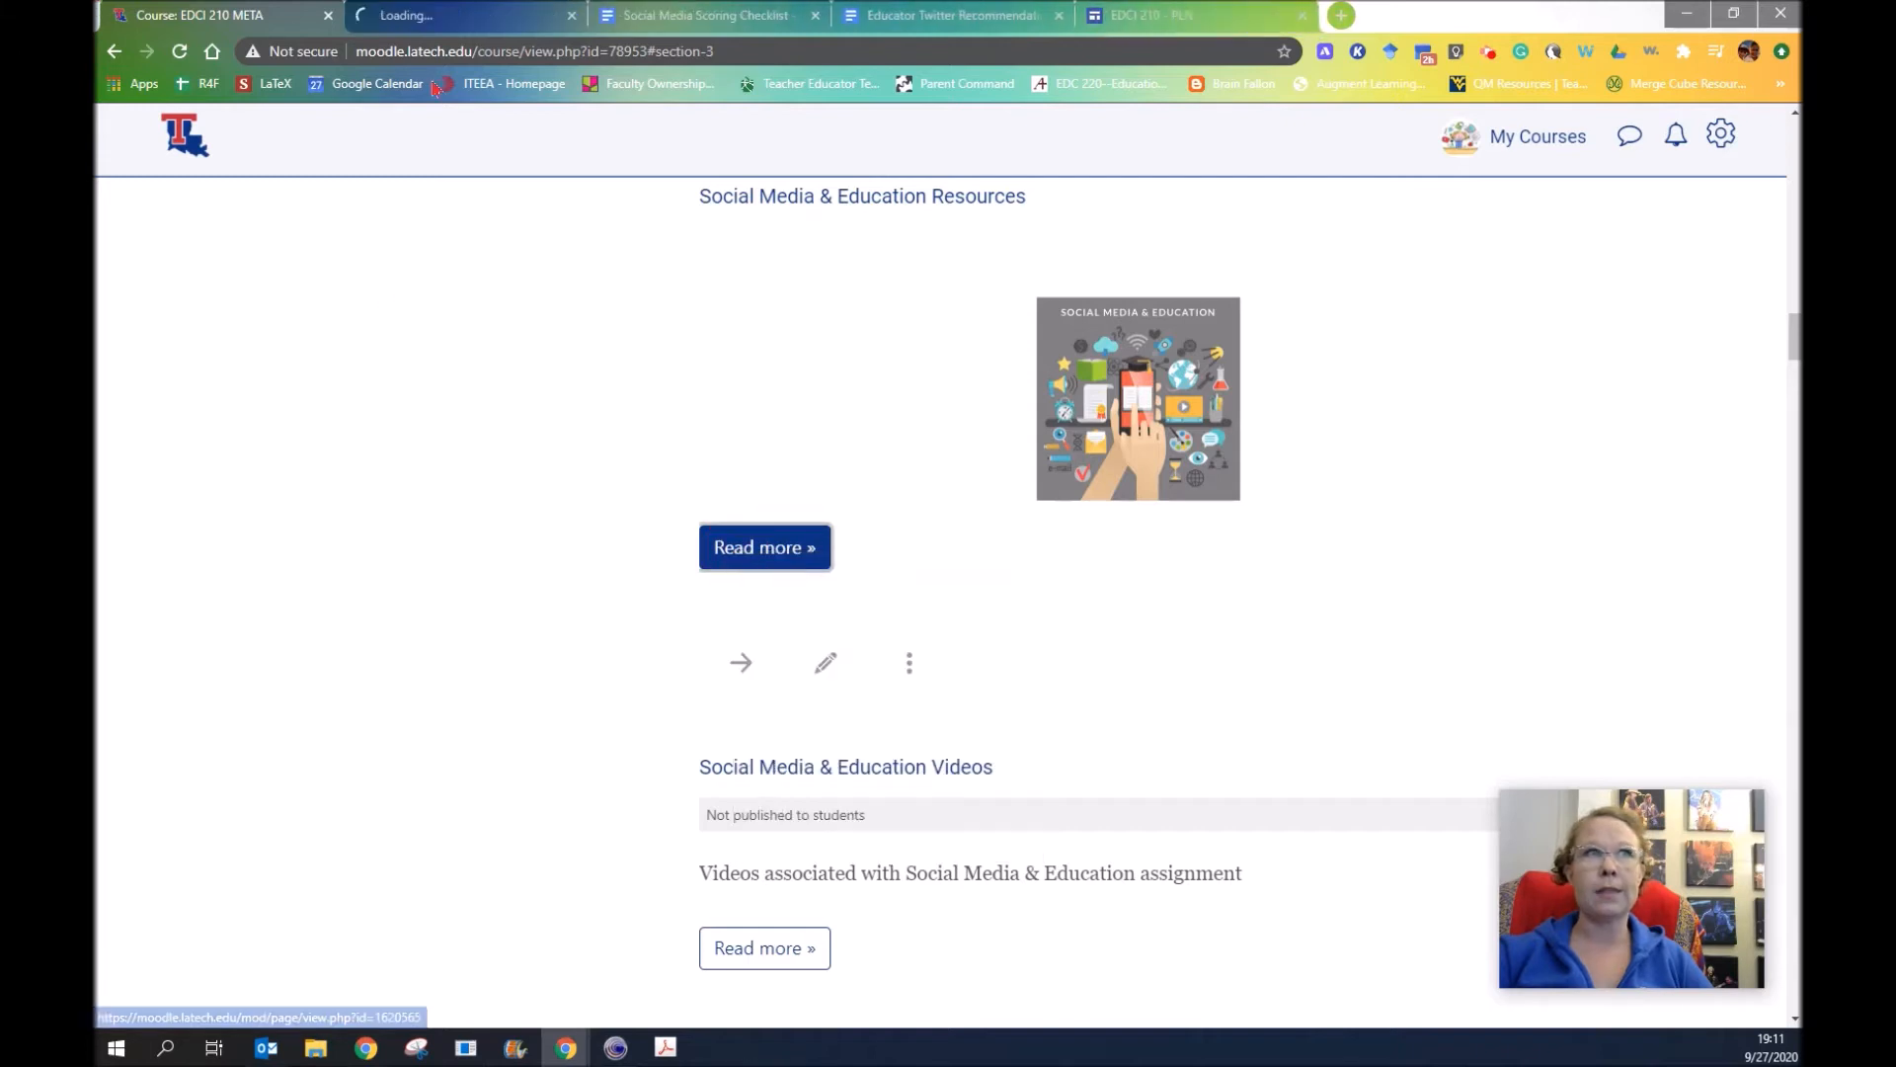
click(764, 546)
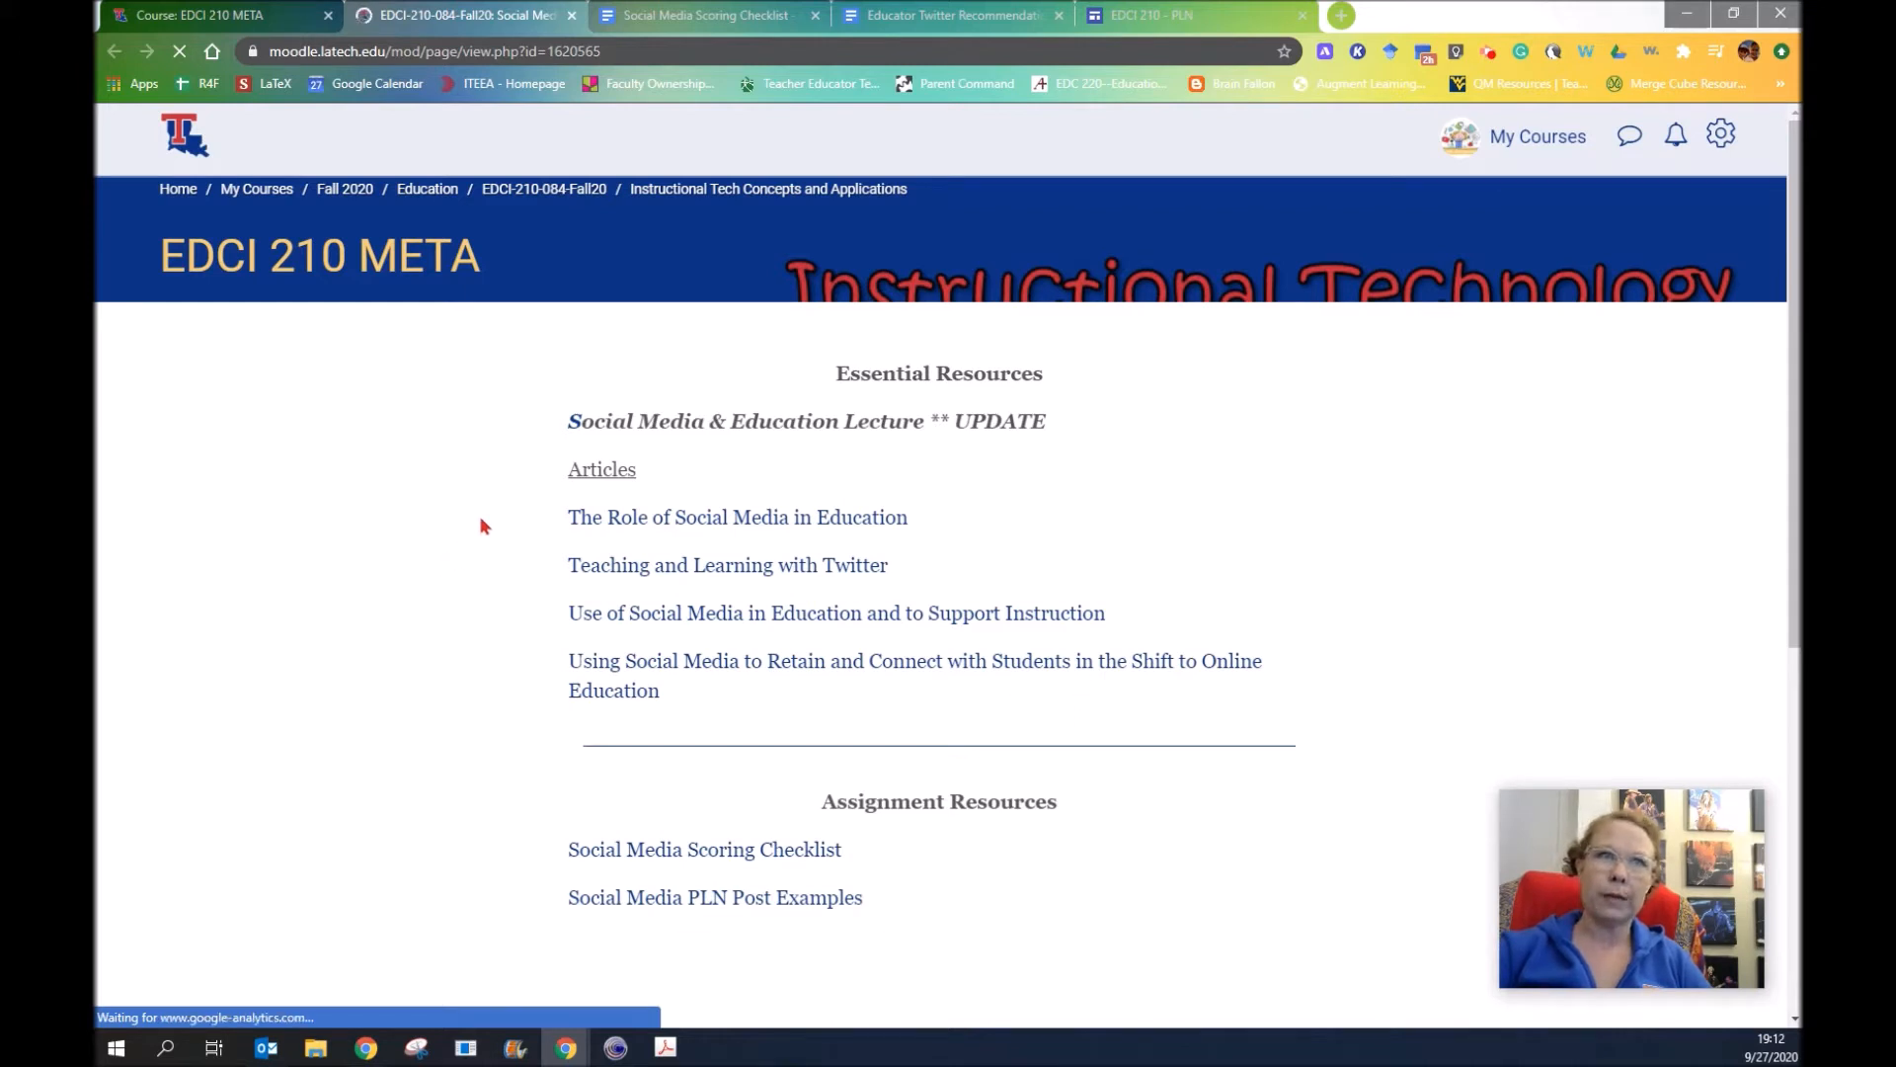
scroll(down, 3)
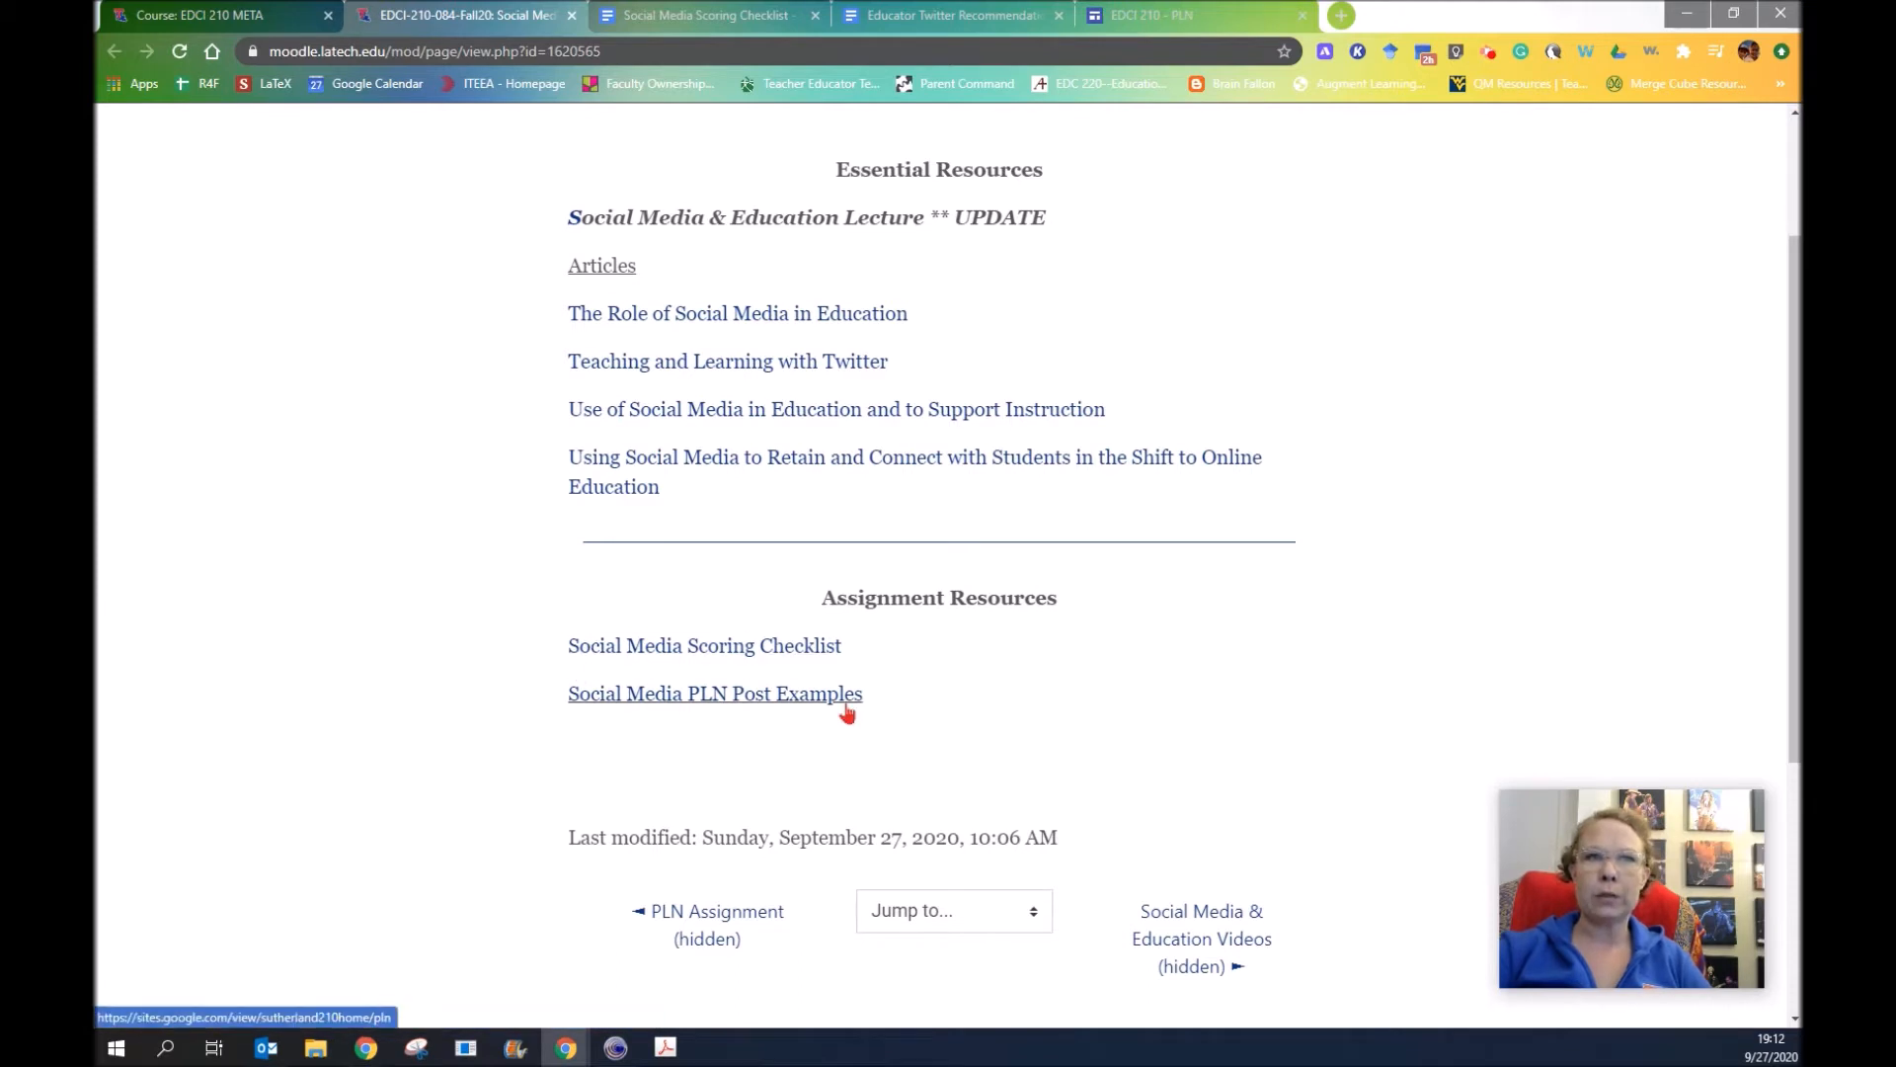
mouse_move(619, 645)
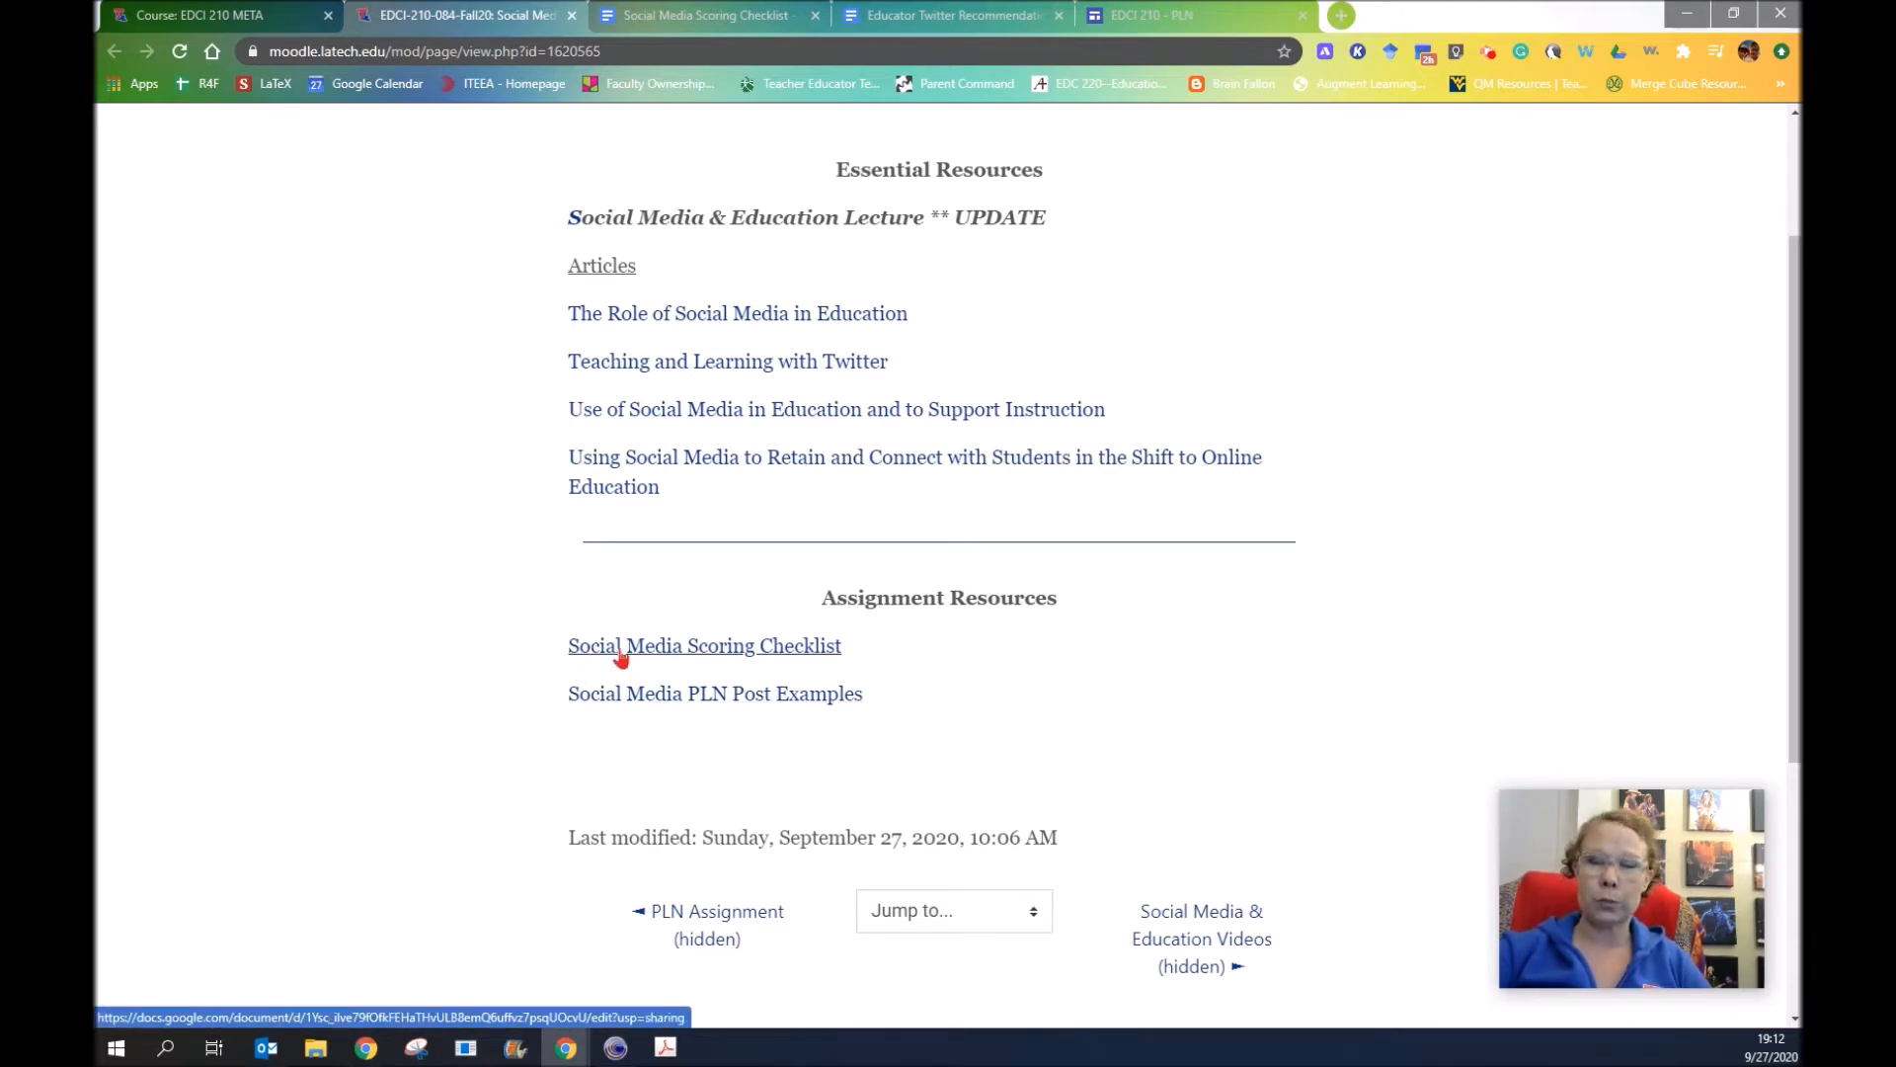
mouse_move(713, 693)
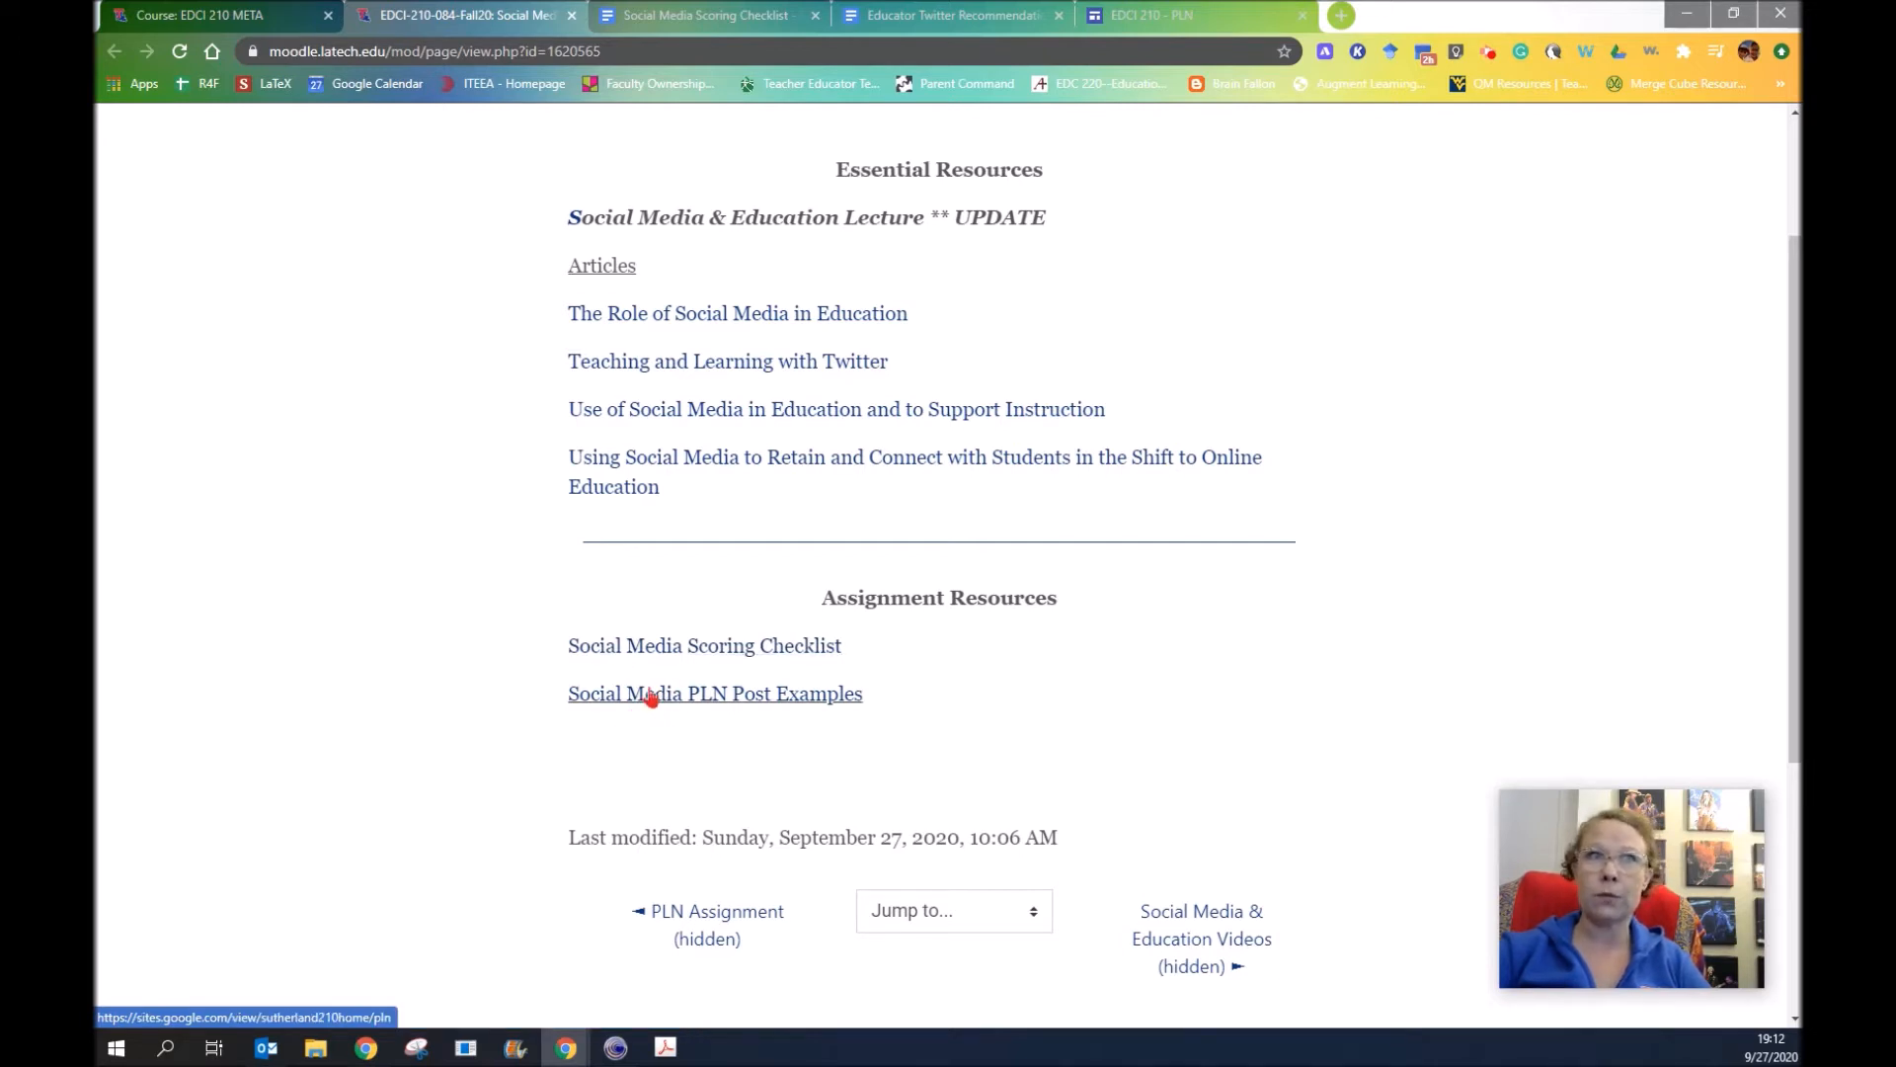
mouse_move(659, 645)
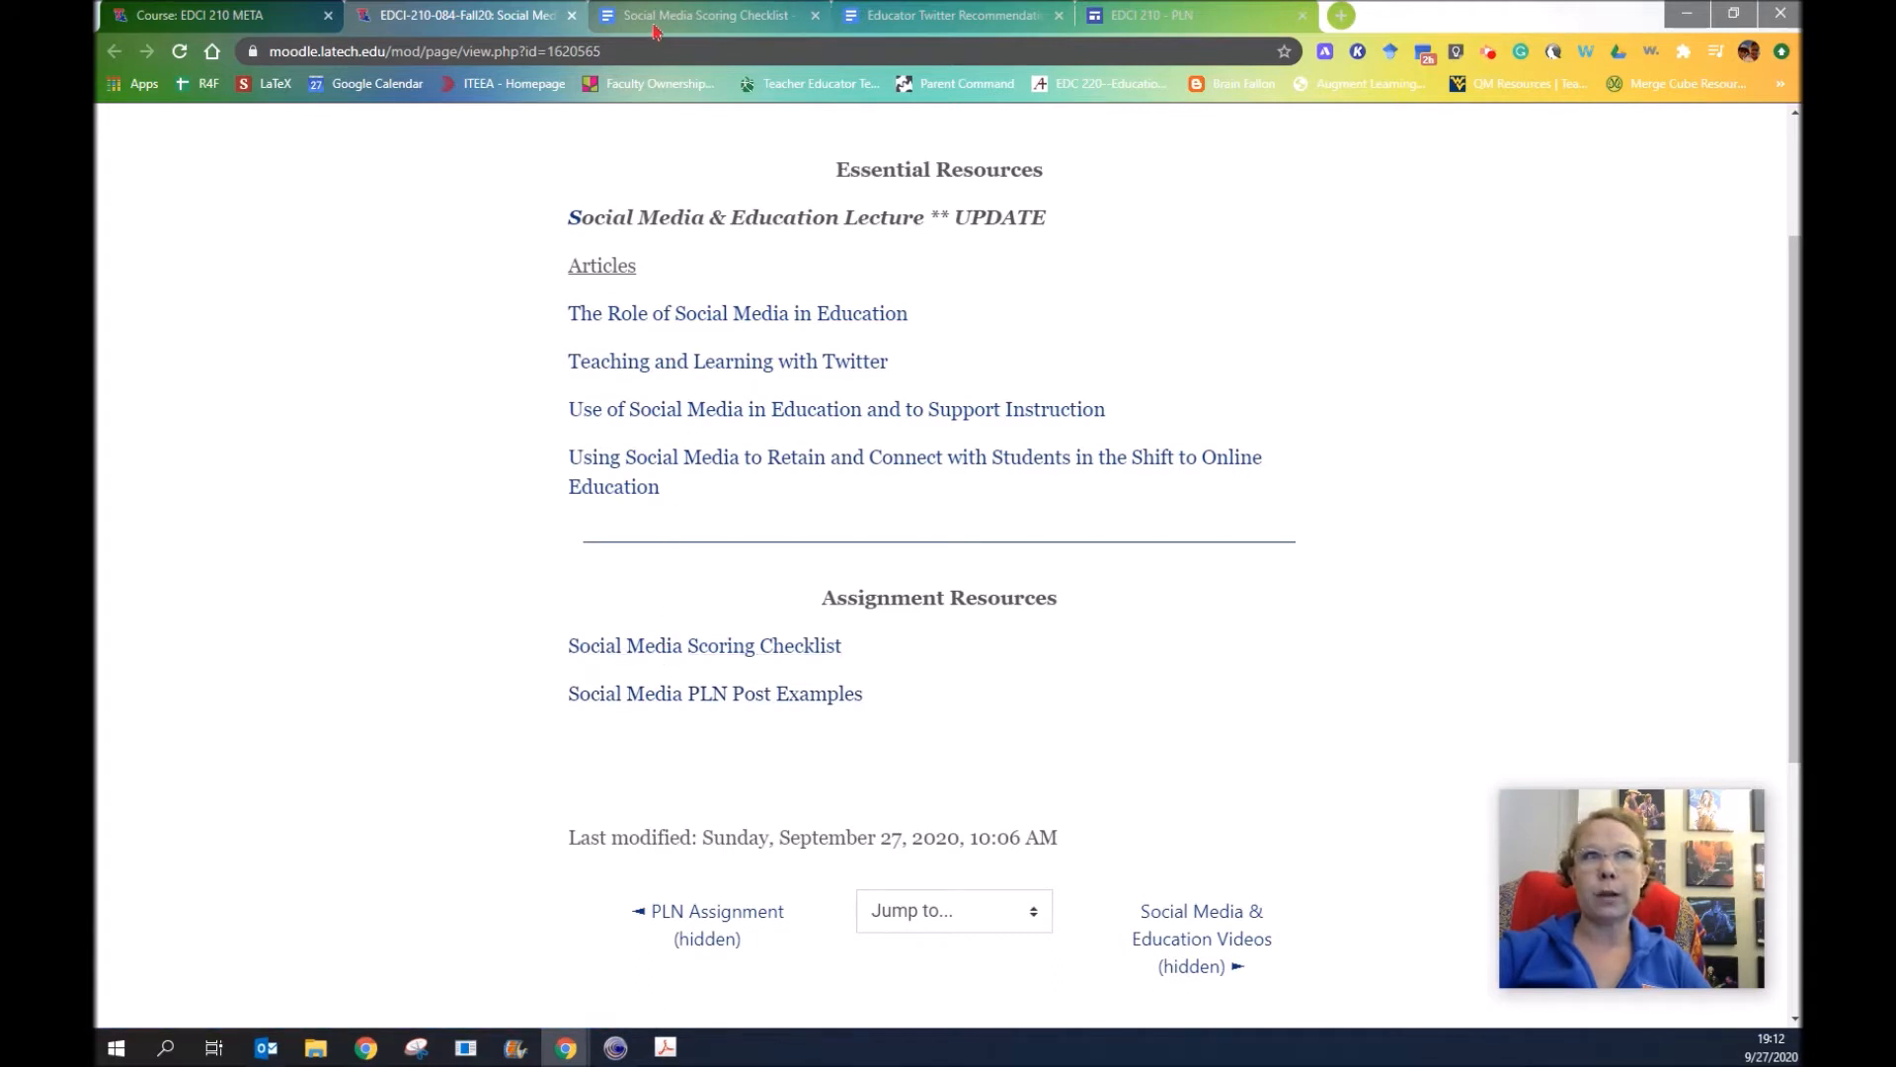
Switch to the Social Media Scoring Checklist tab to view its Twitter and PLN requirements
click(701, 15)
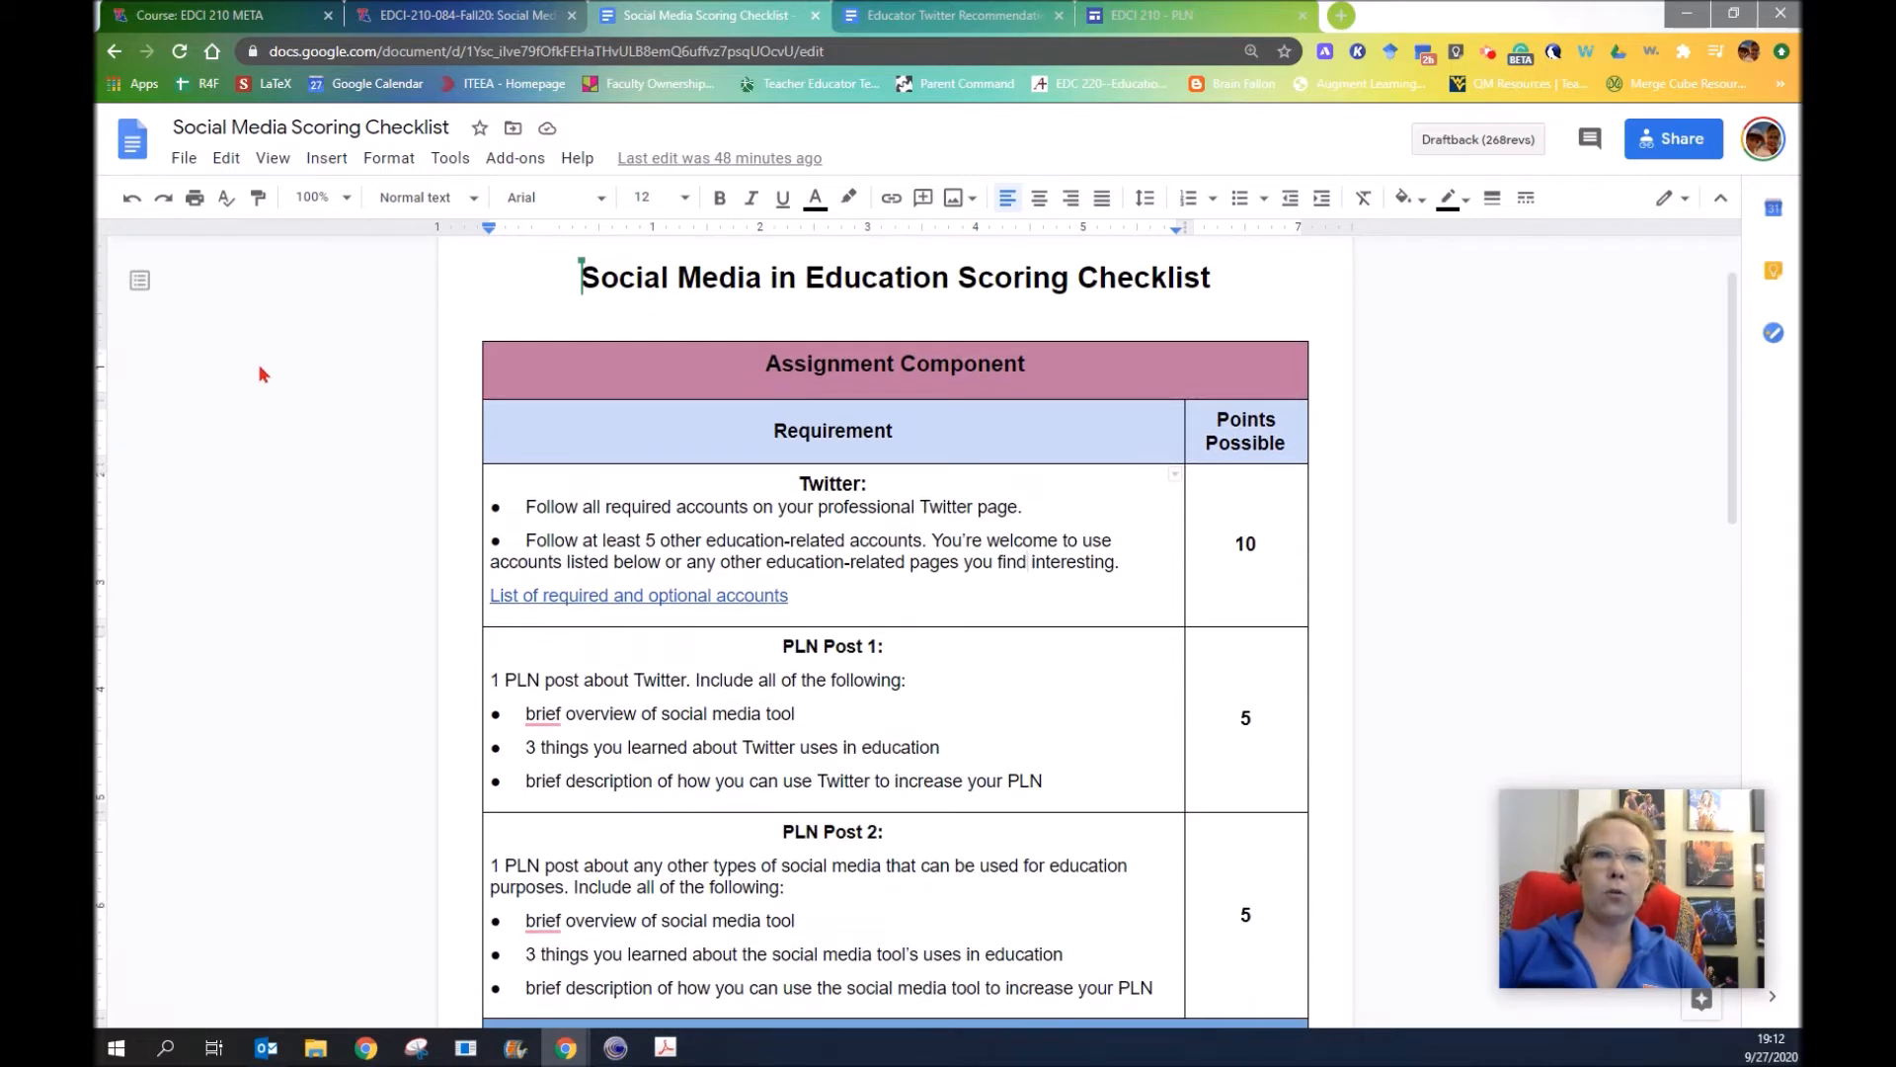
click(1025, 561)
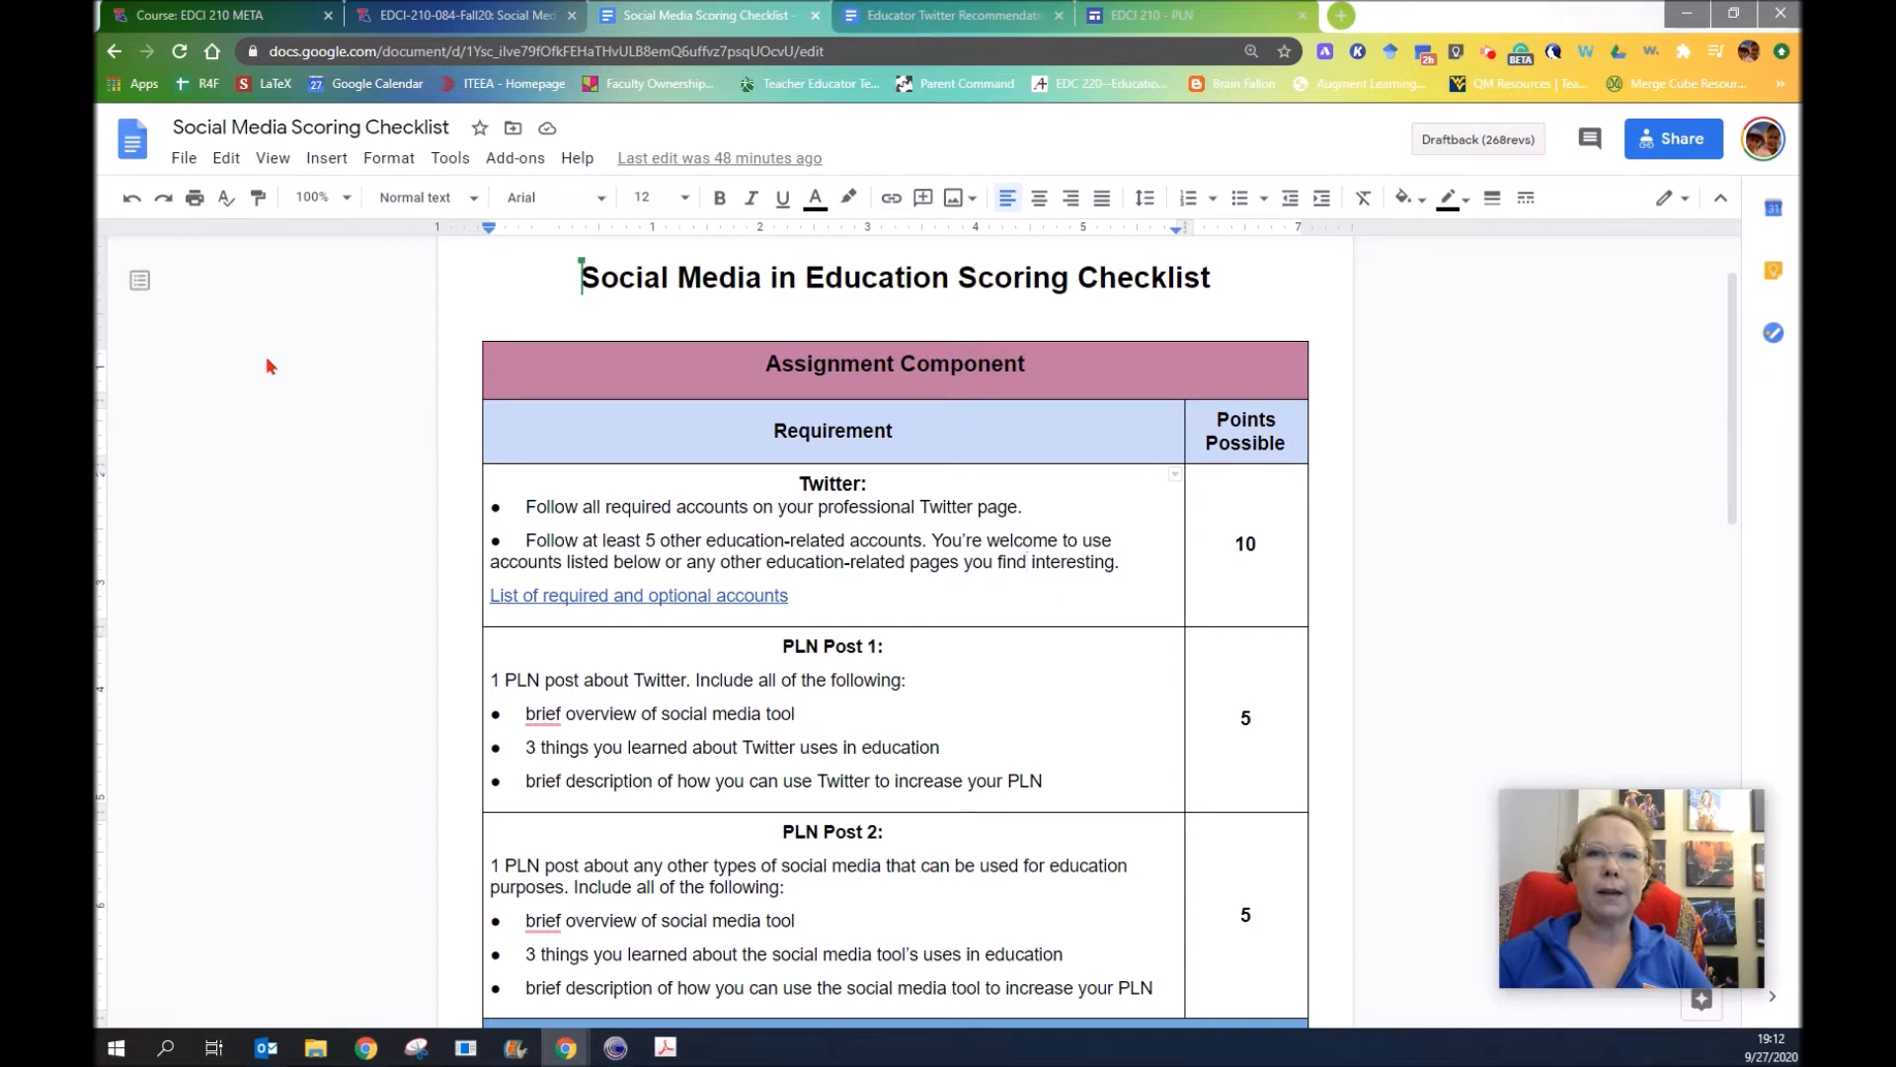
mouse_move(416, 486)
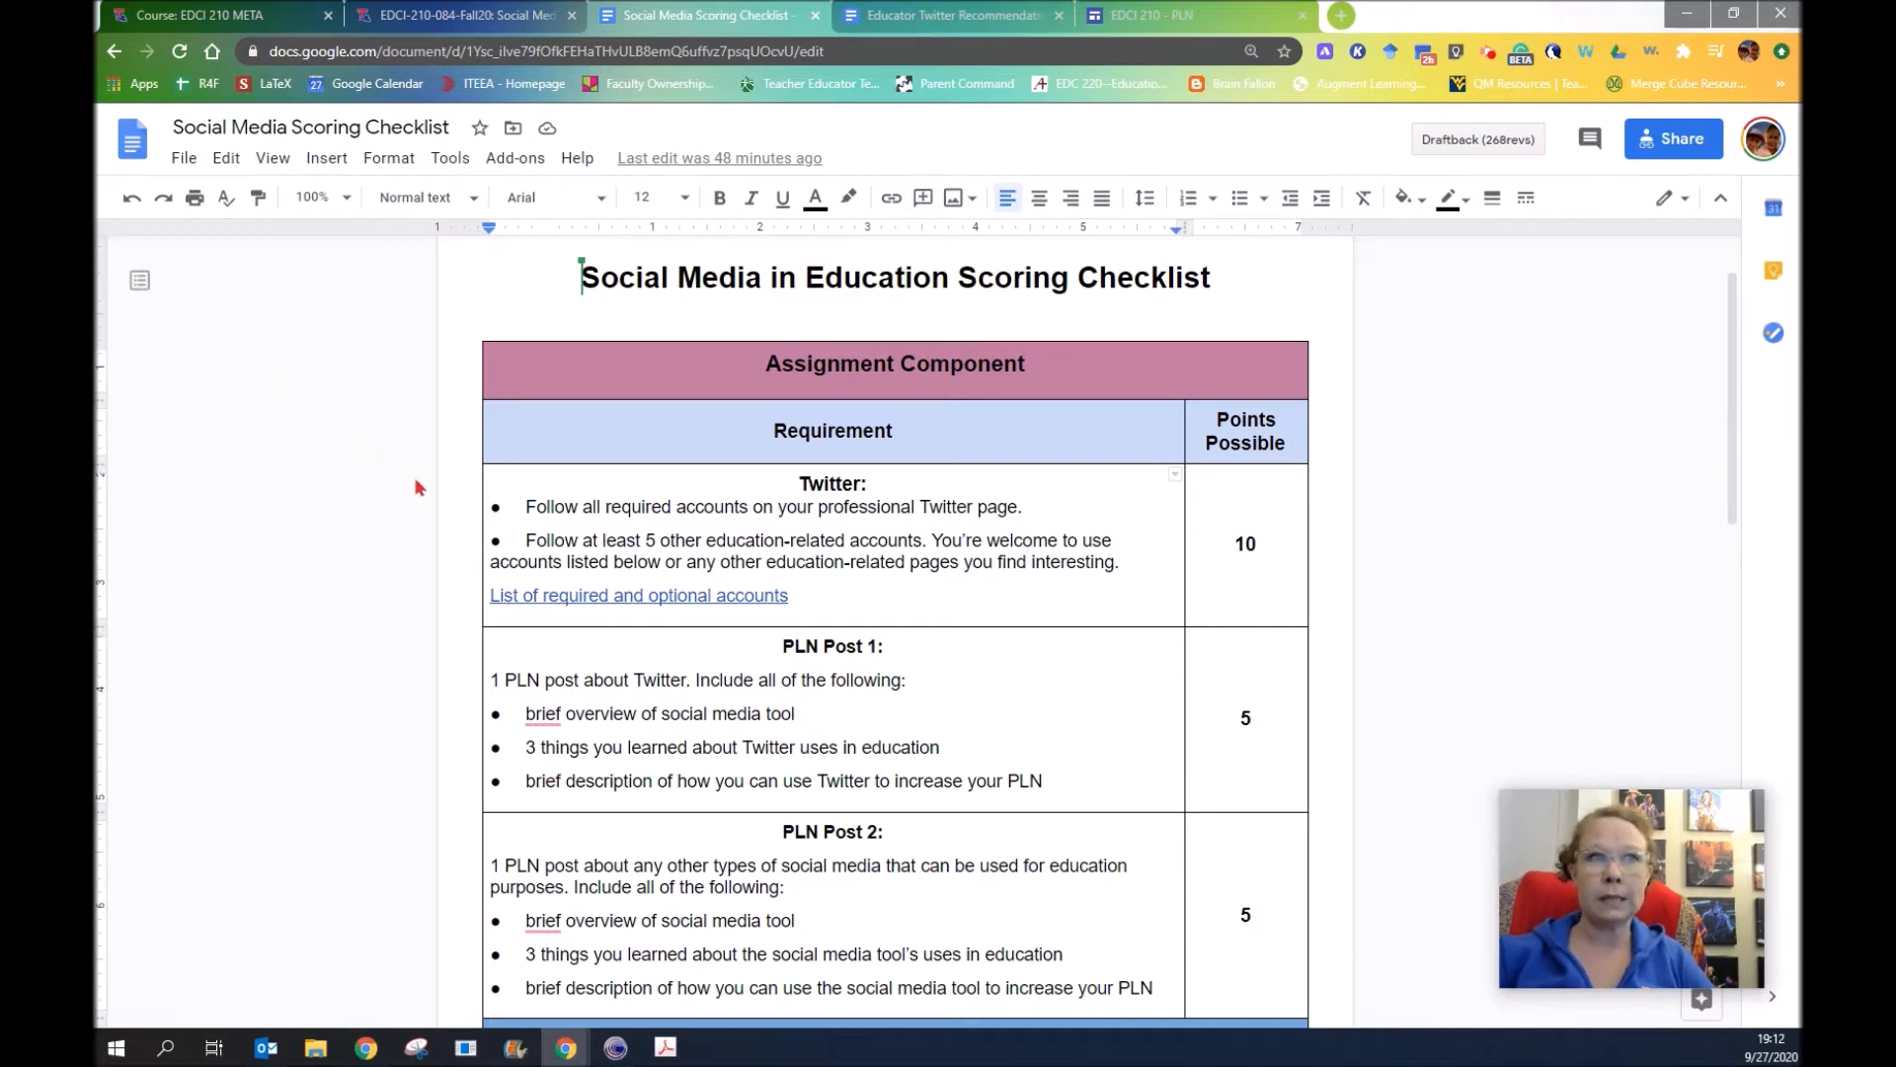
mouse_move(578, 495)
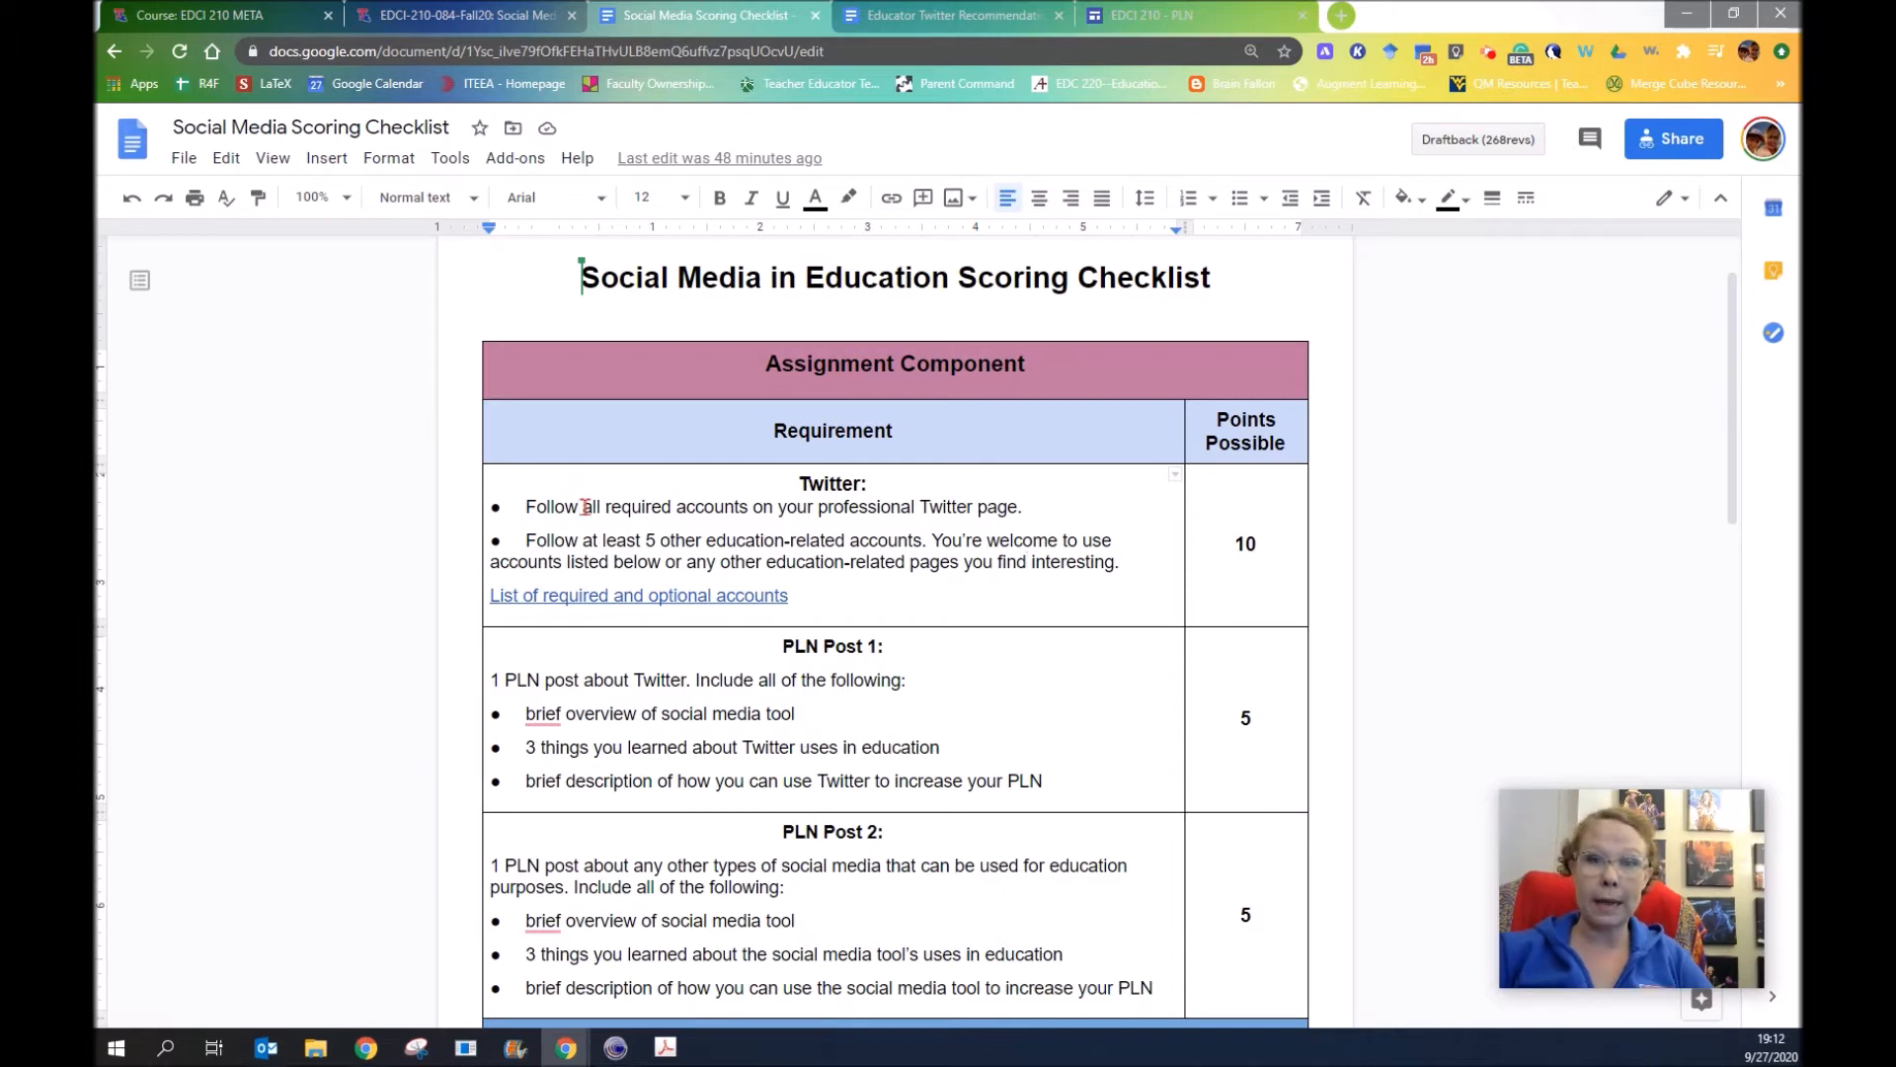
mouse_move(639, 541)
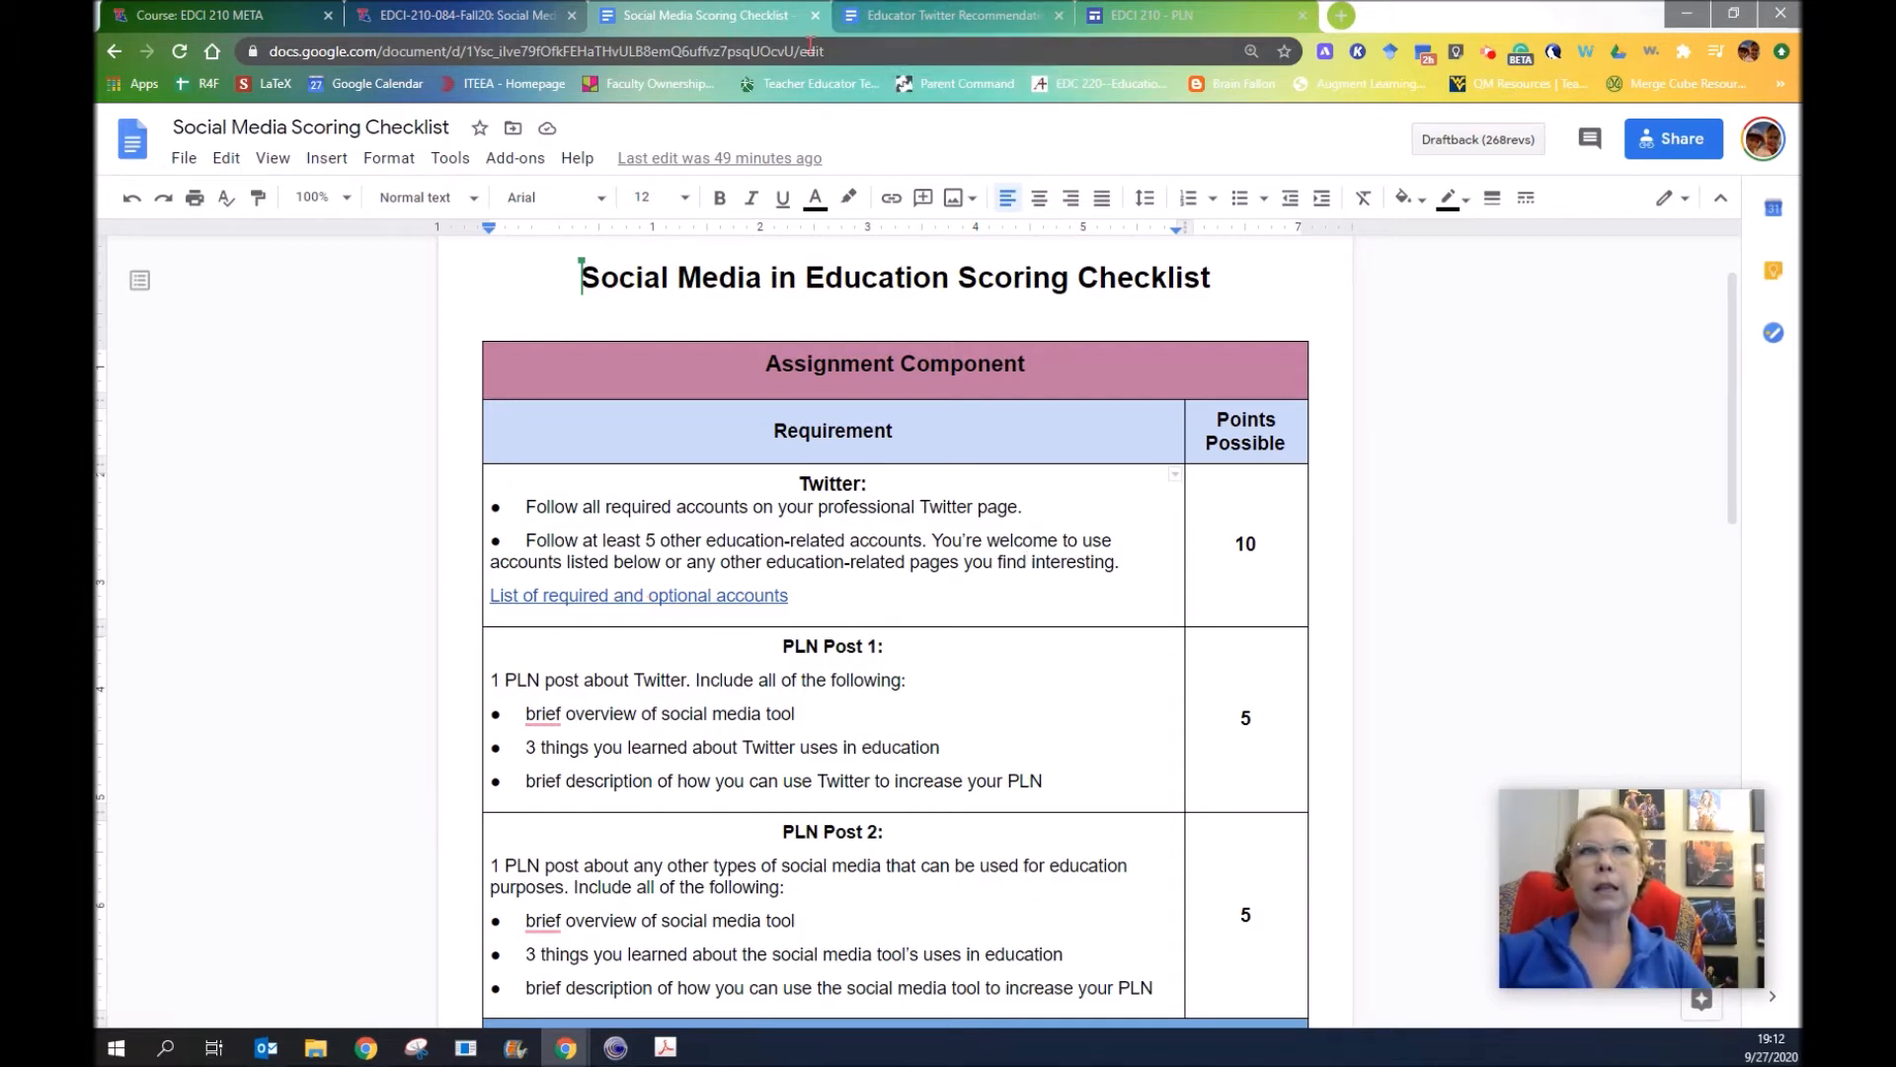
Switch to the Educator Twitter Recommendations tab
click(950, 15)
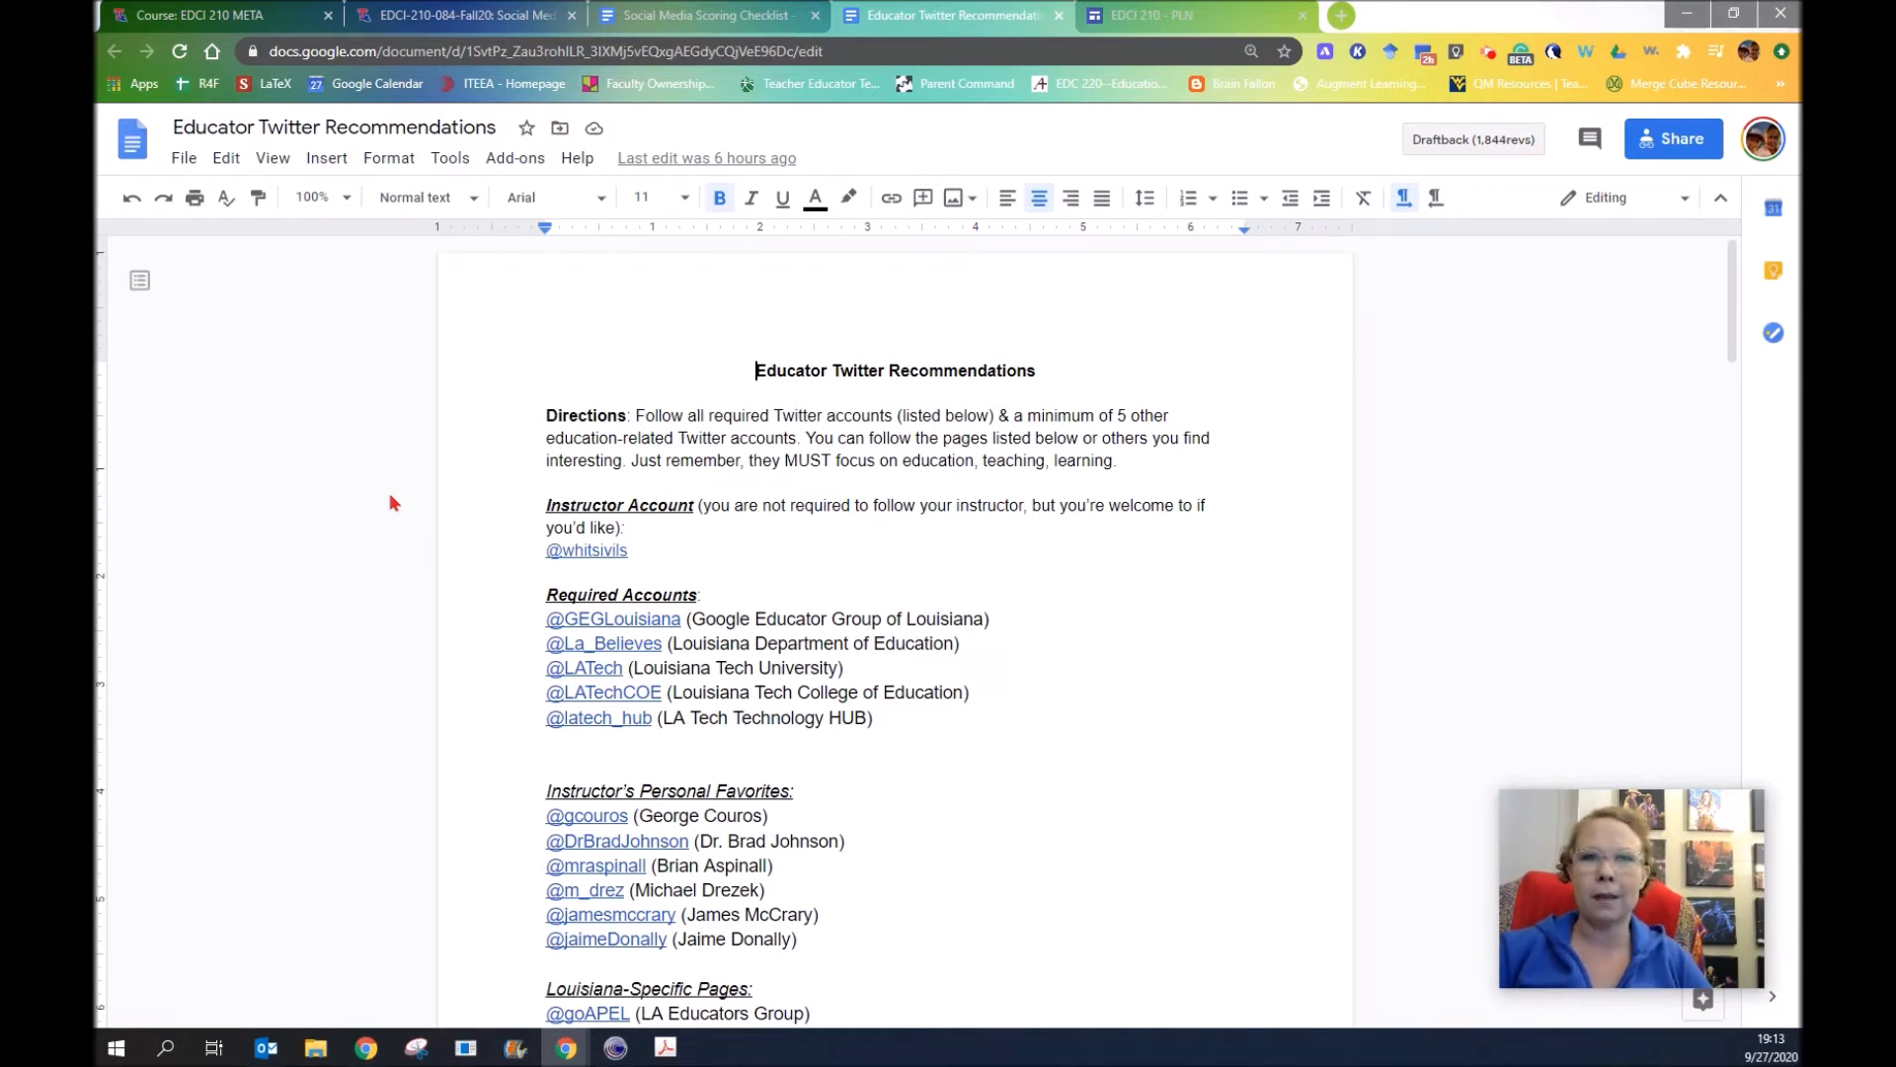
mouse_move(439, 514)
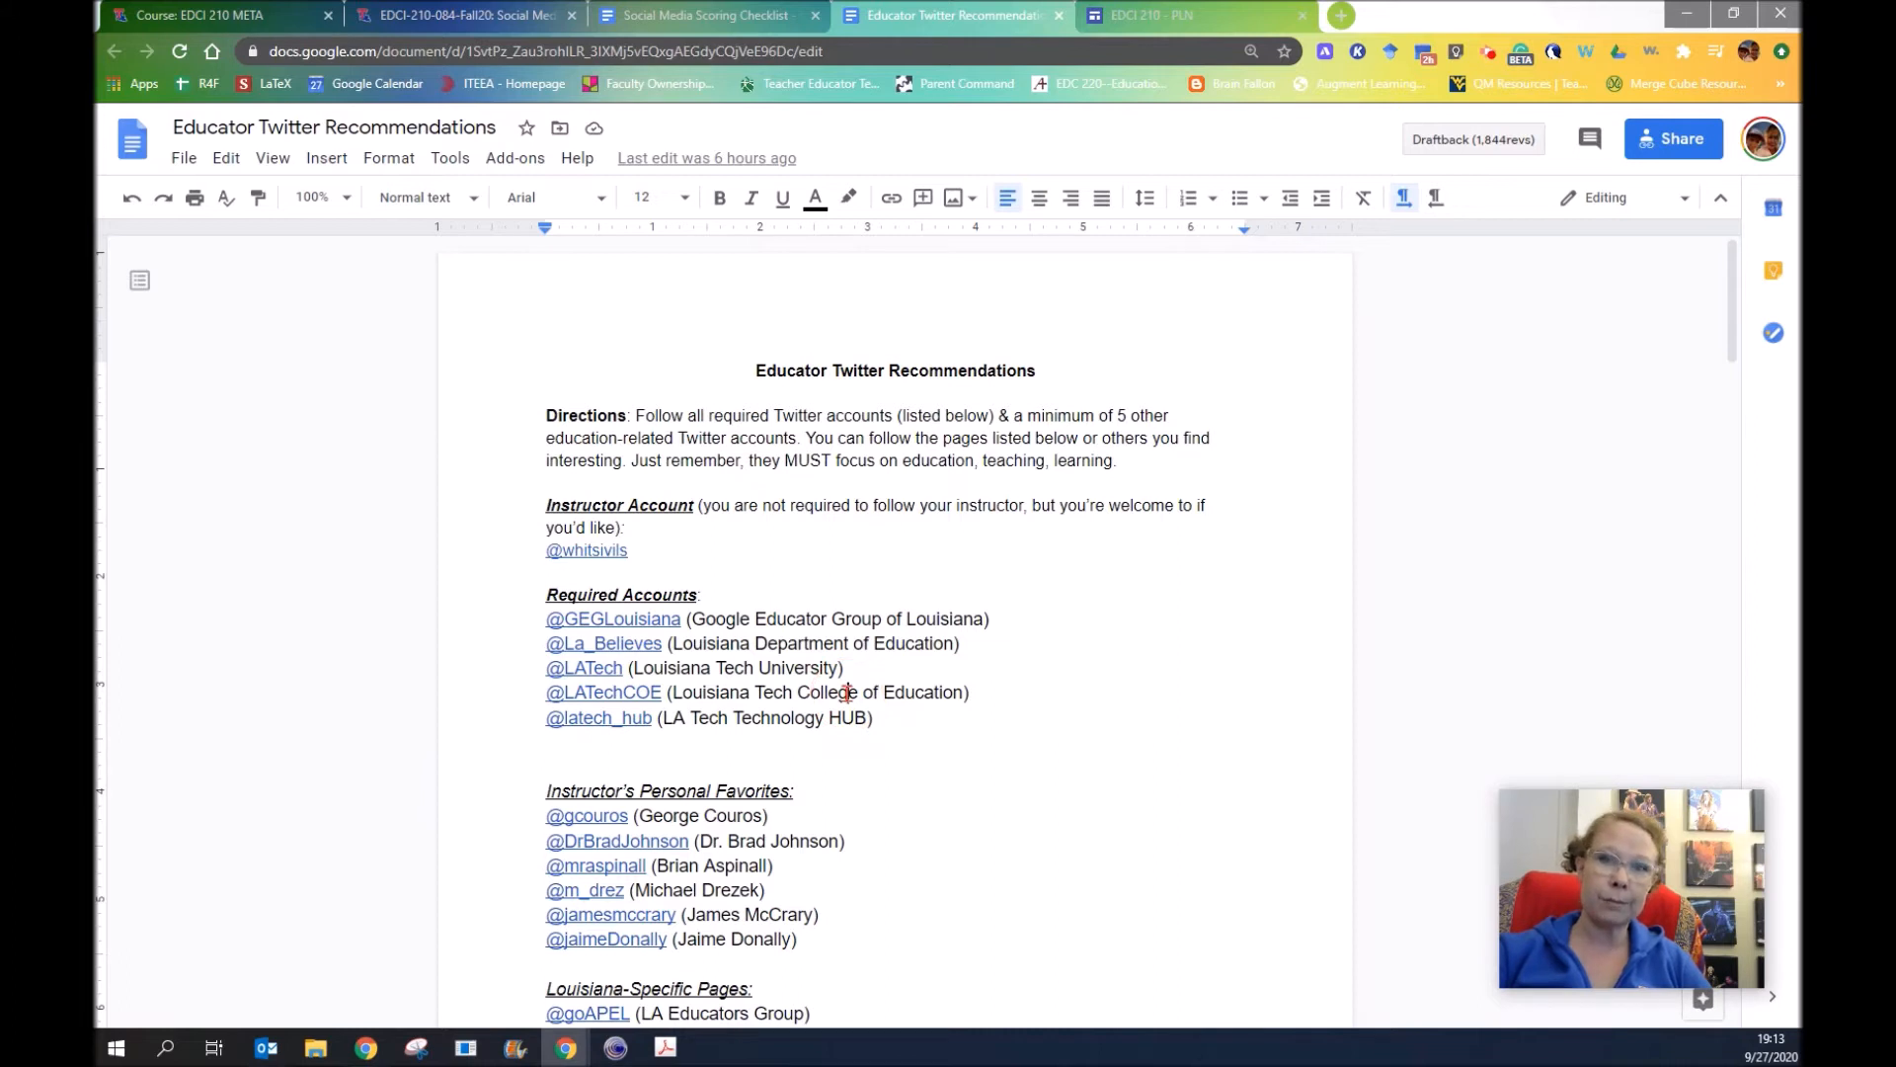
mouse_move(834, 717)
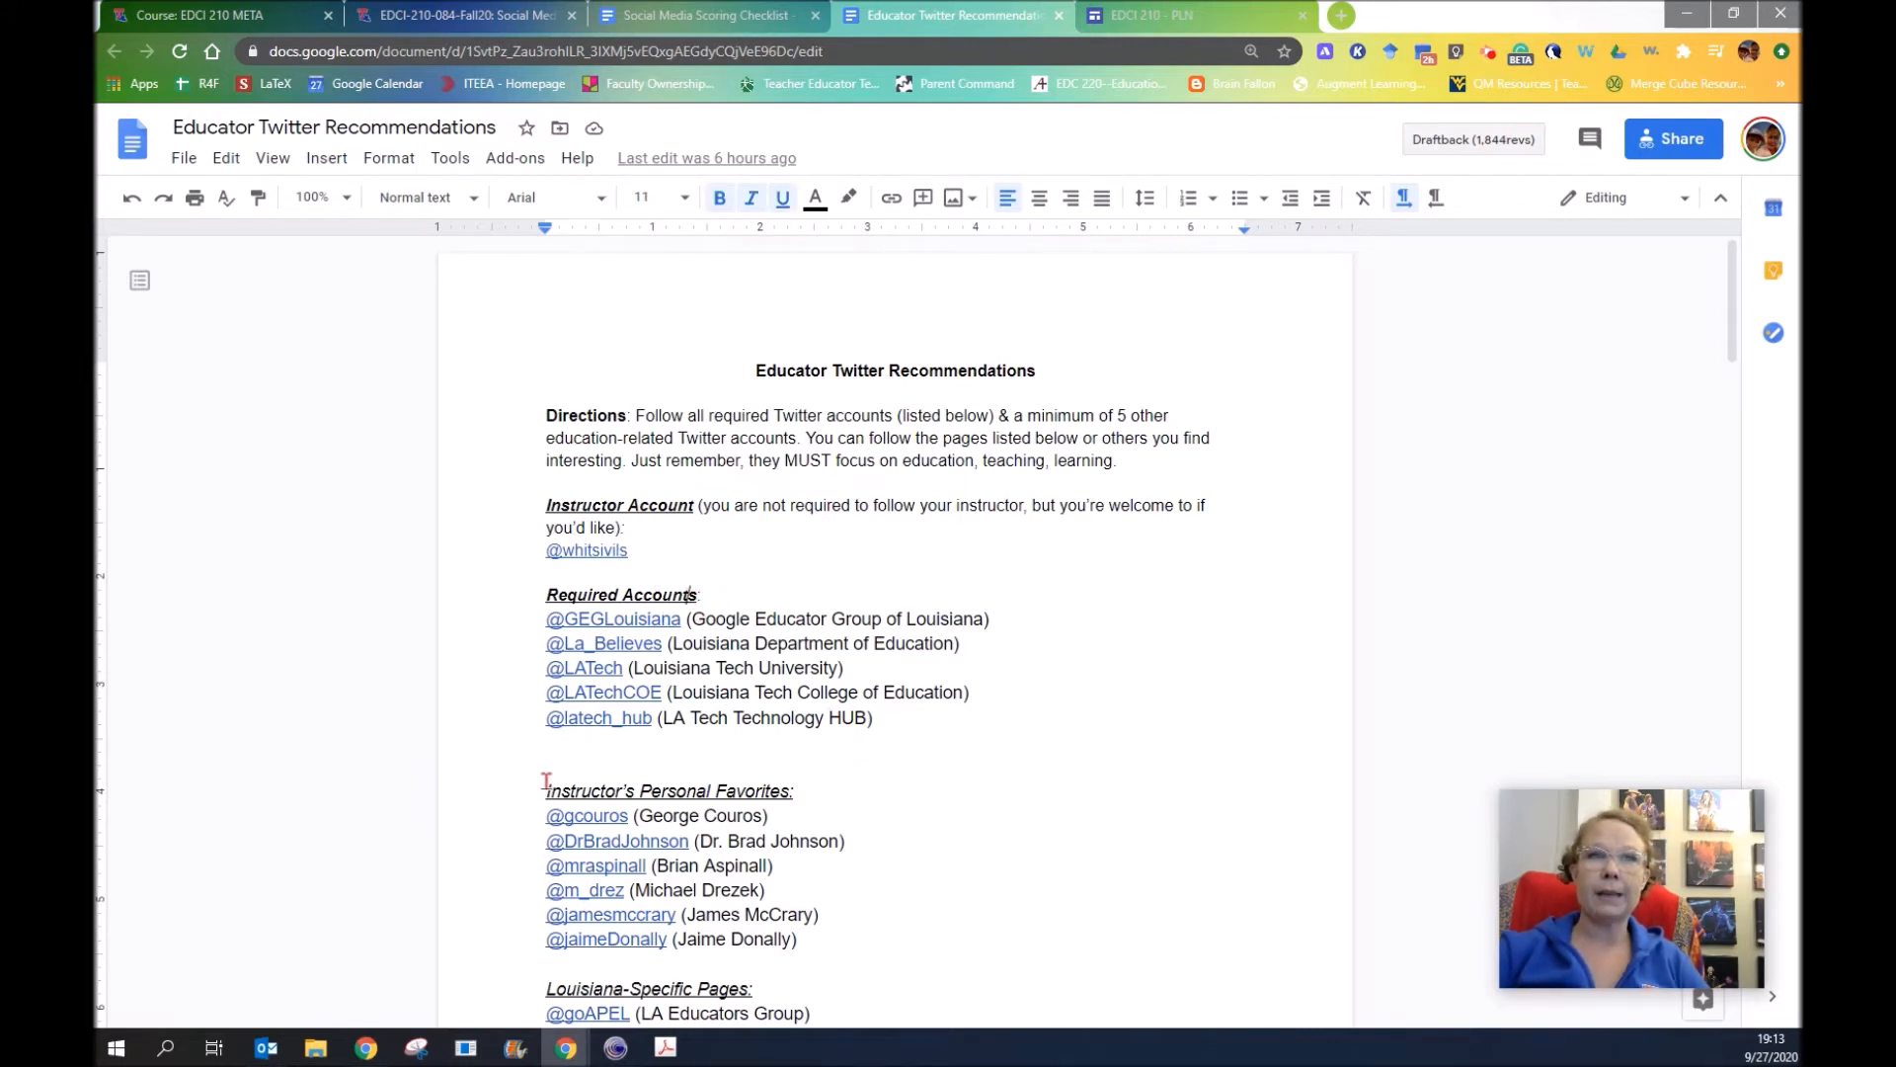
Scroll the recommendations list down to the Louisiana-specific pages
scroll(down, 3)
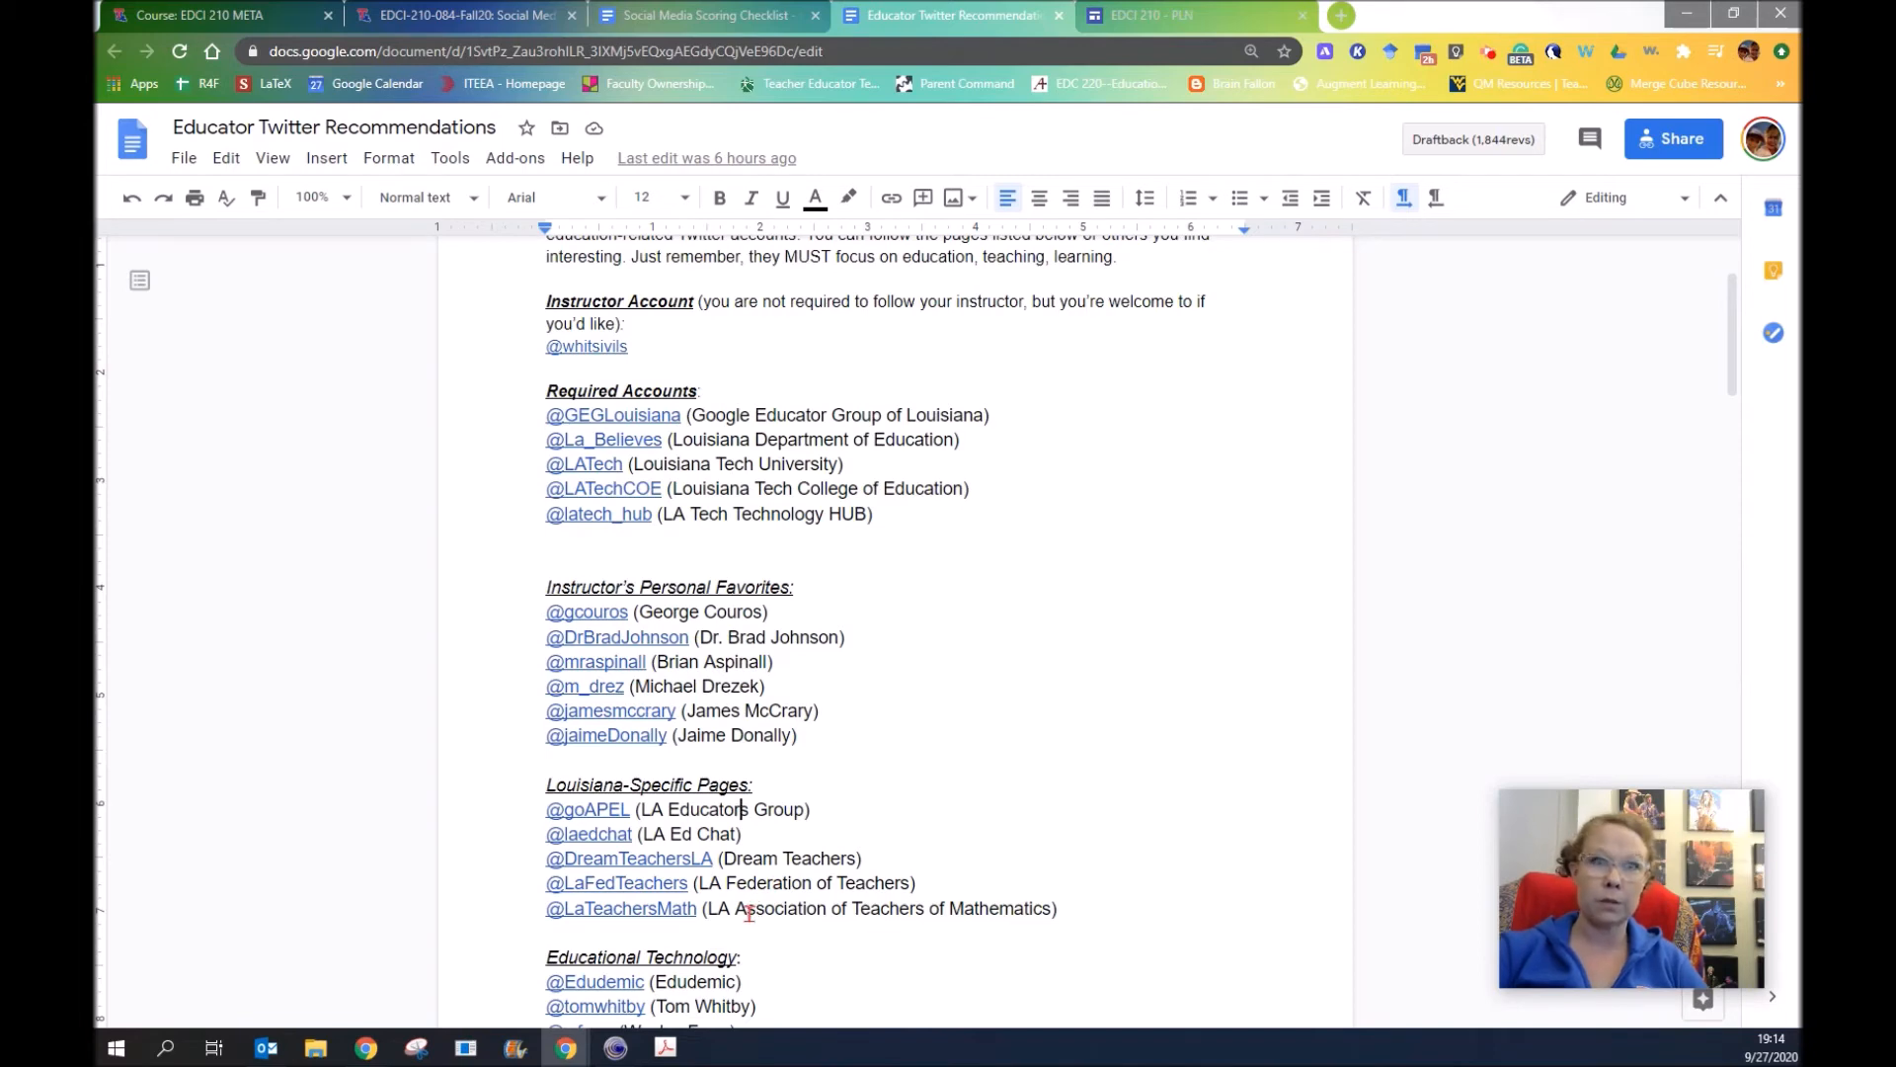
mouse_move(473, 900)
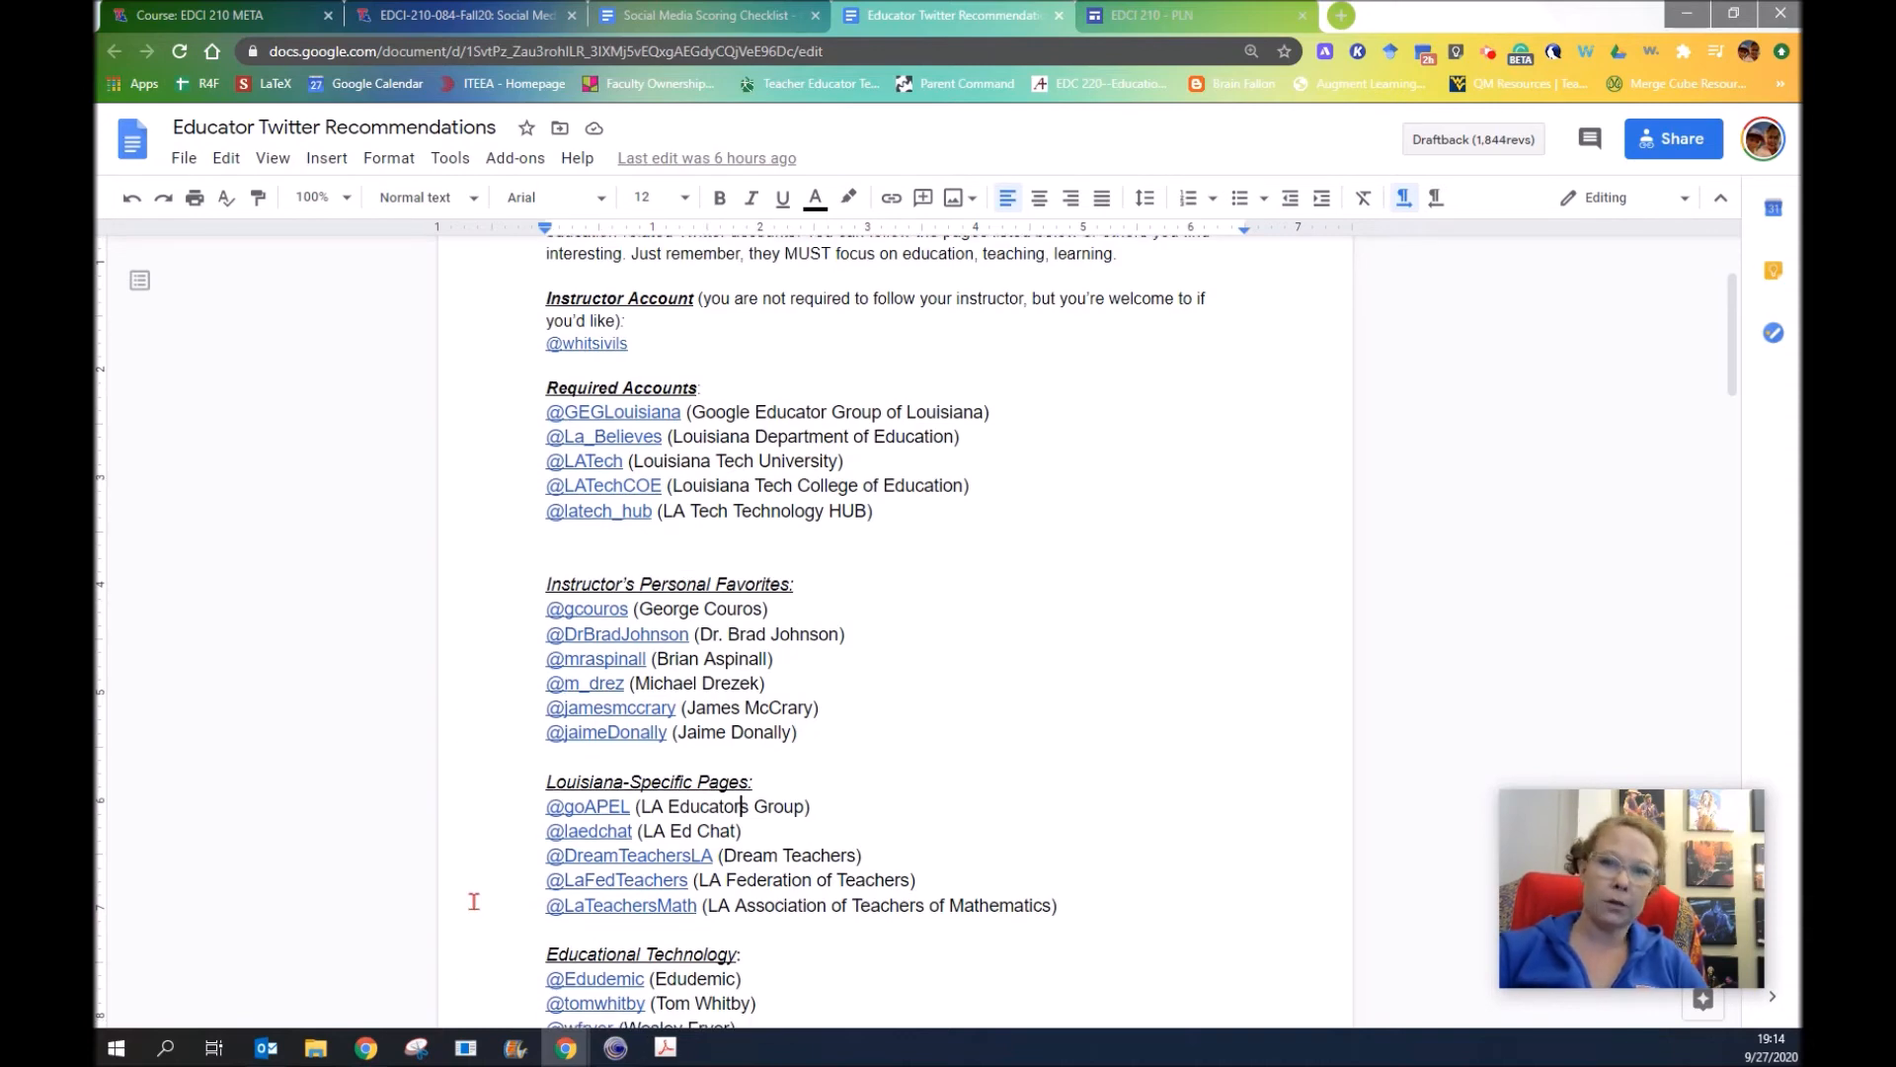
Scroll the recommendations list through the educational technology and leadership sections
scroll(down, 3)
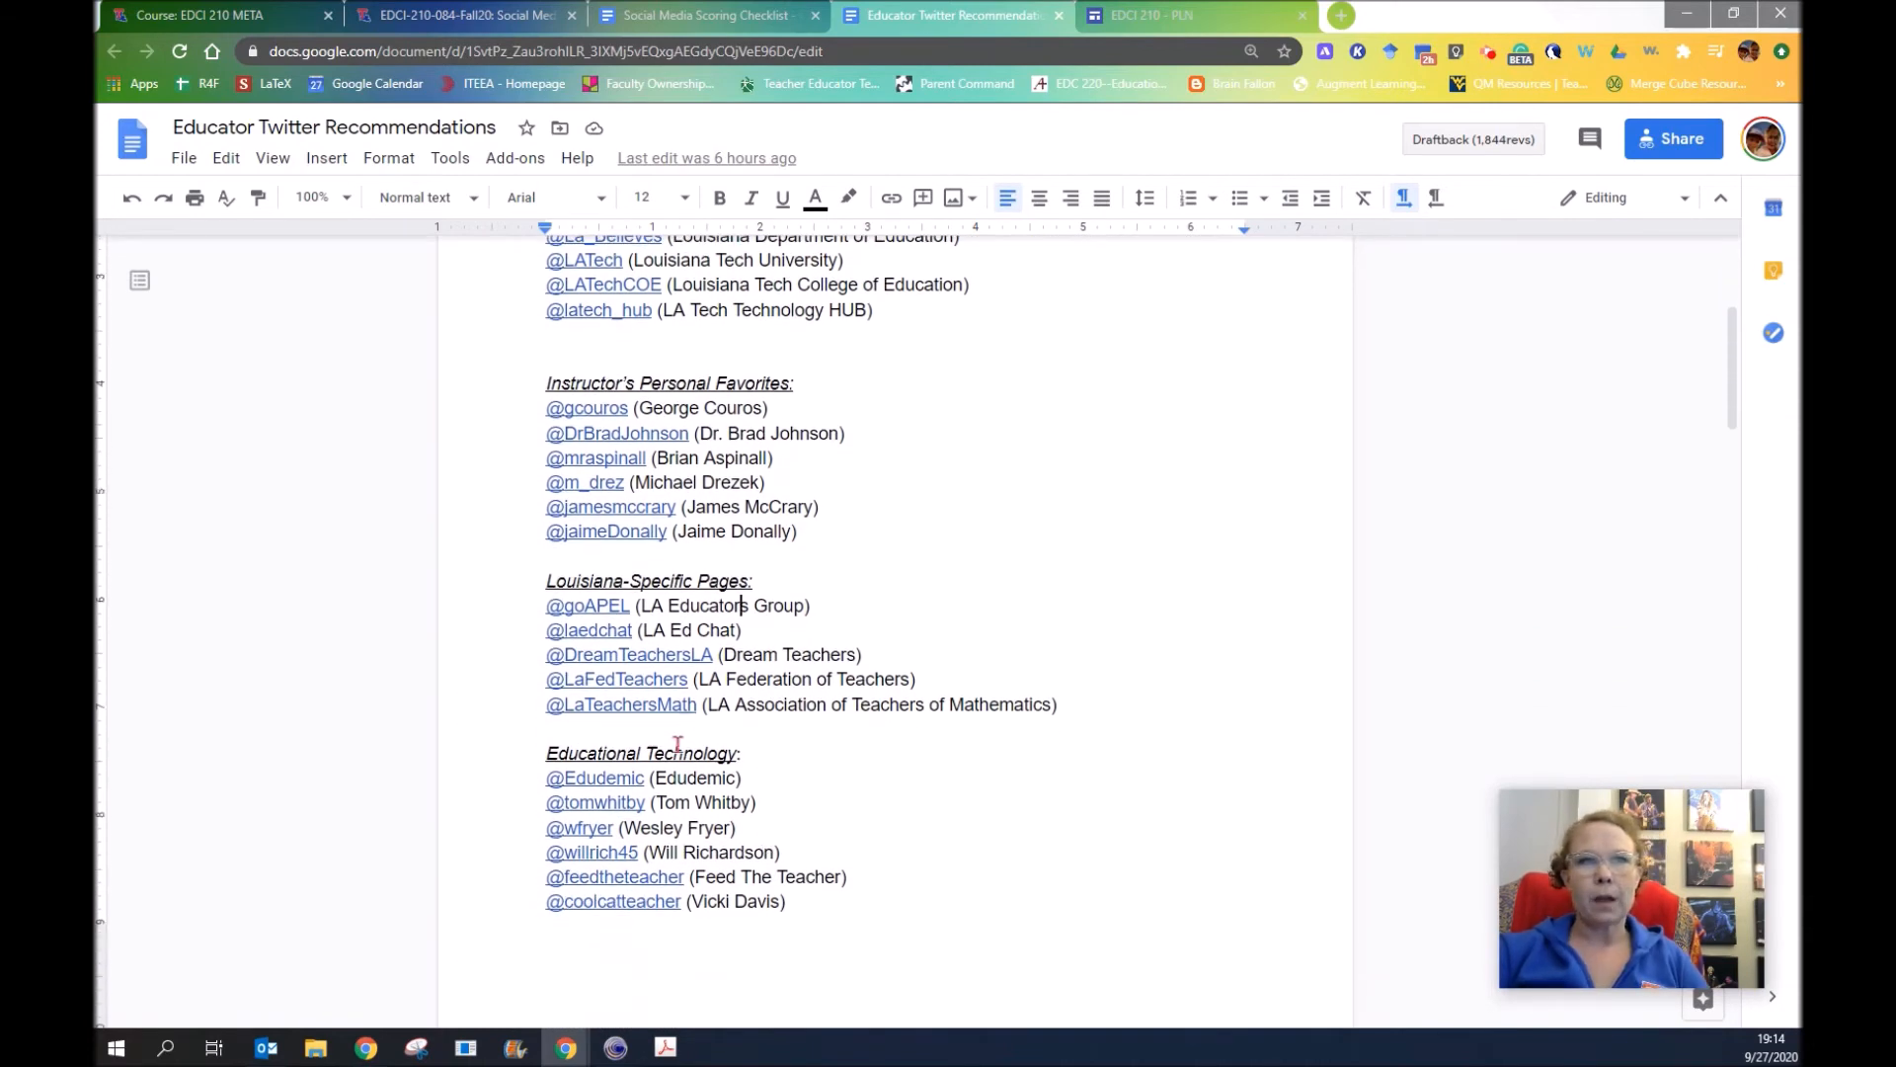
click(545, 920)
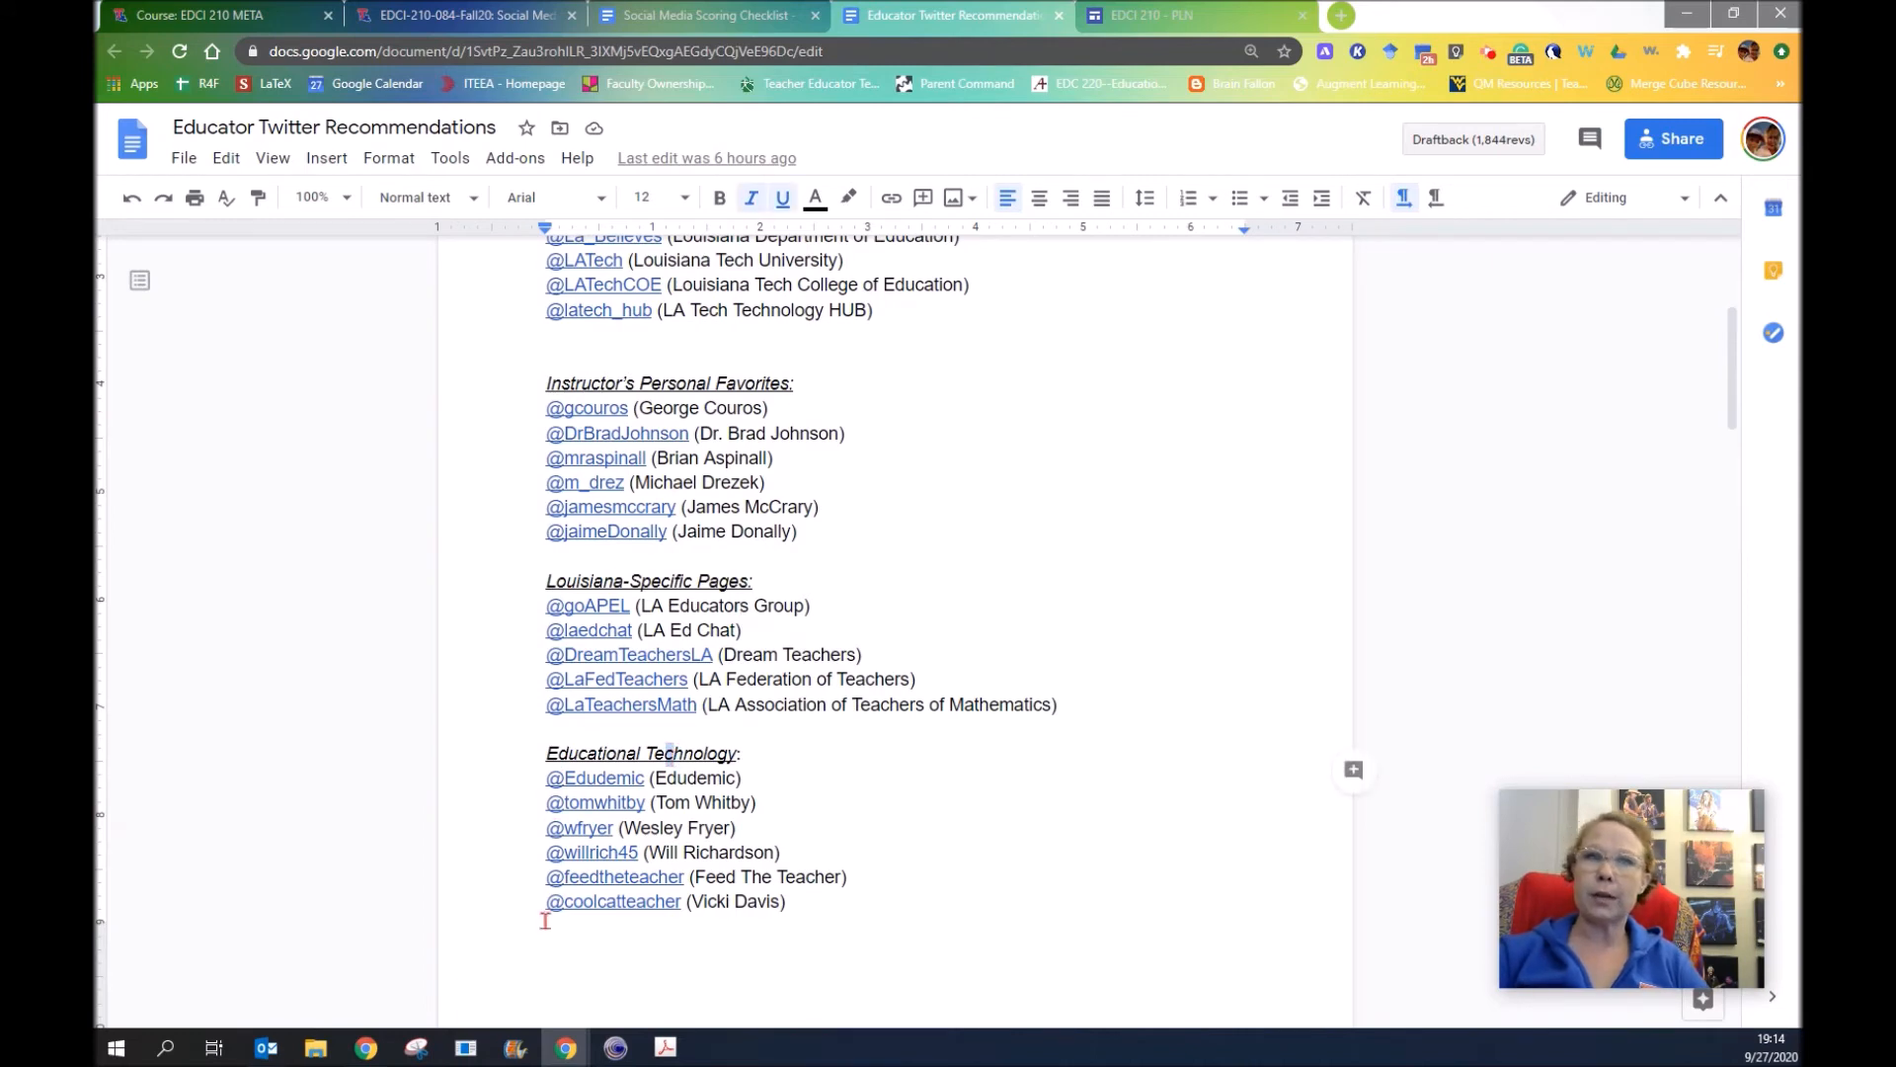
scroll(down, 3)
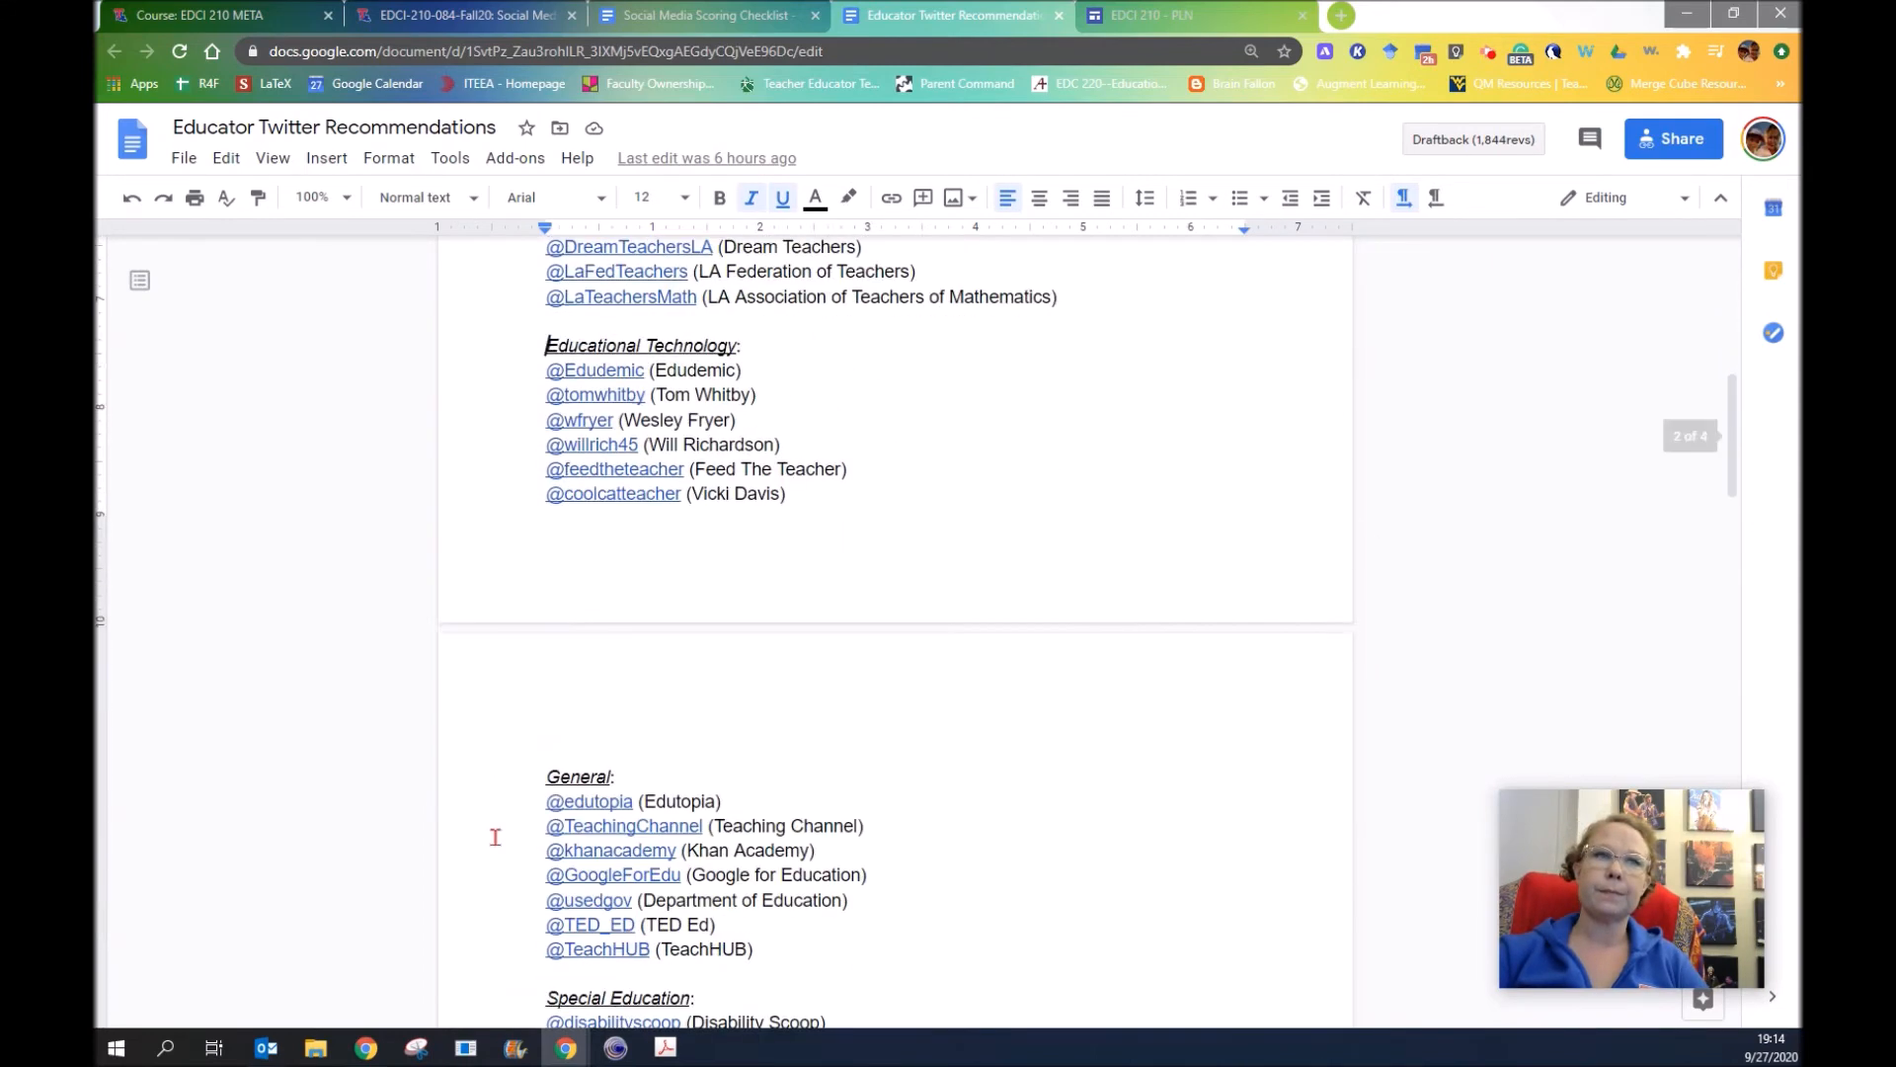
scroll(down, 3)
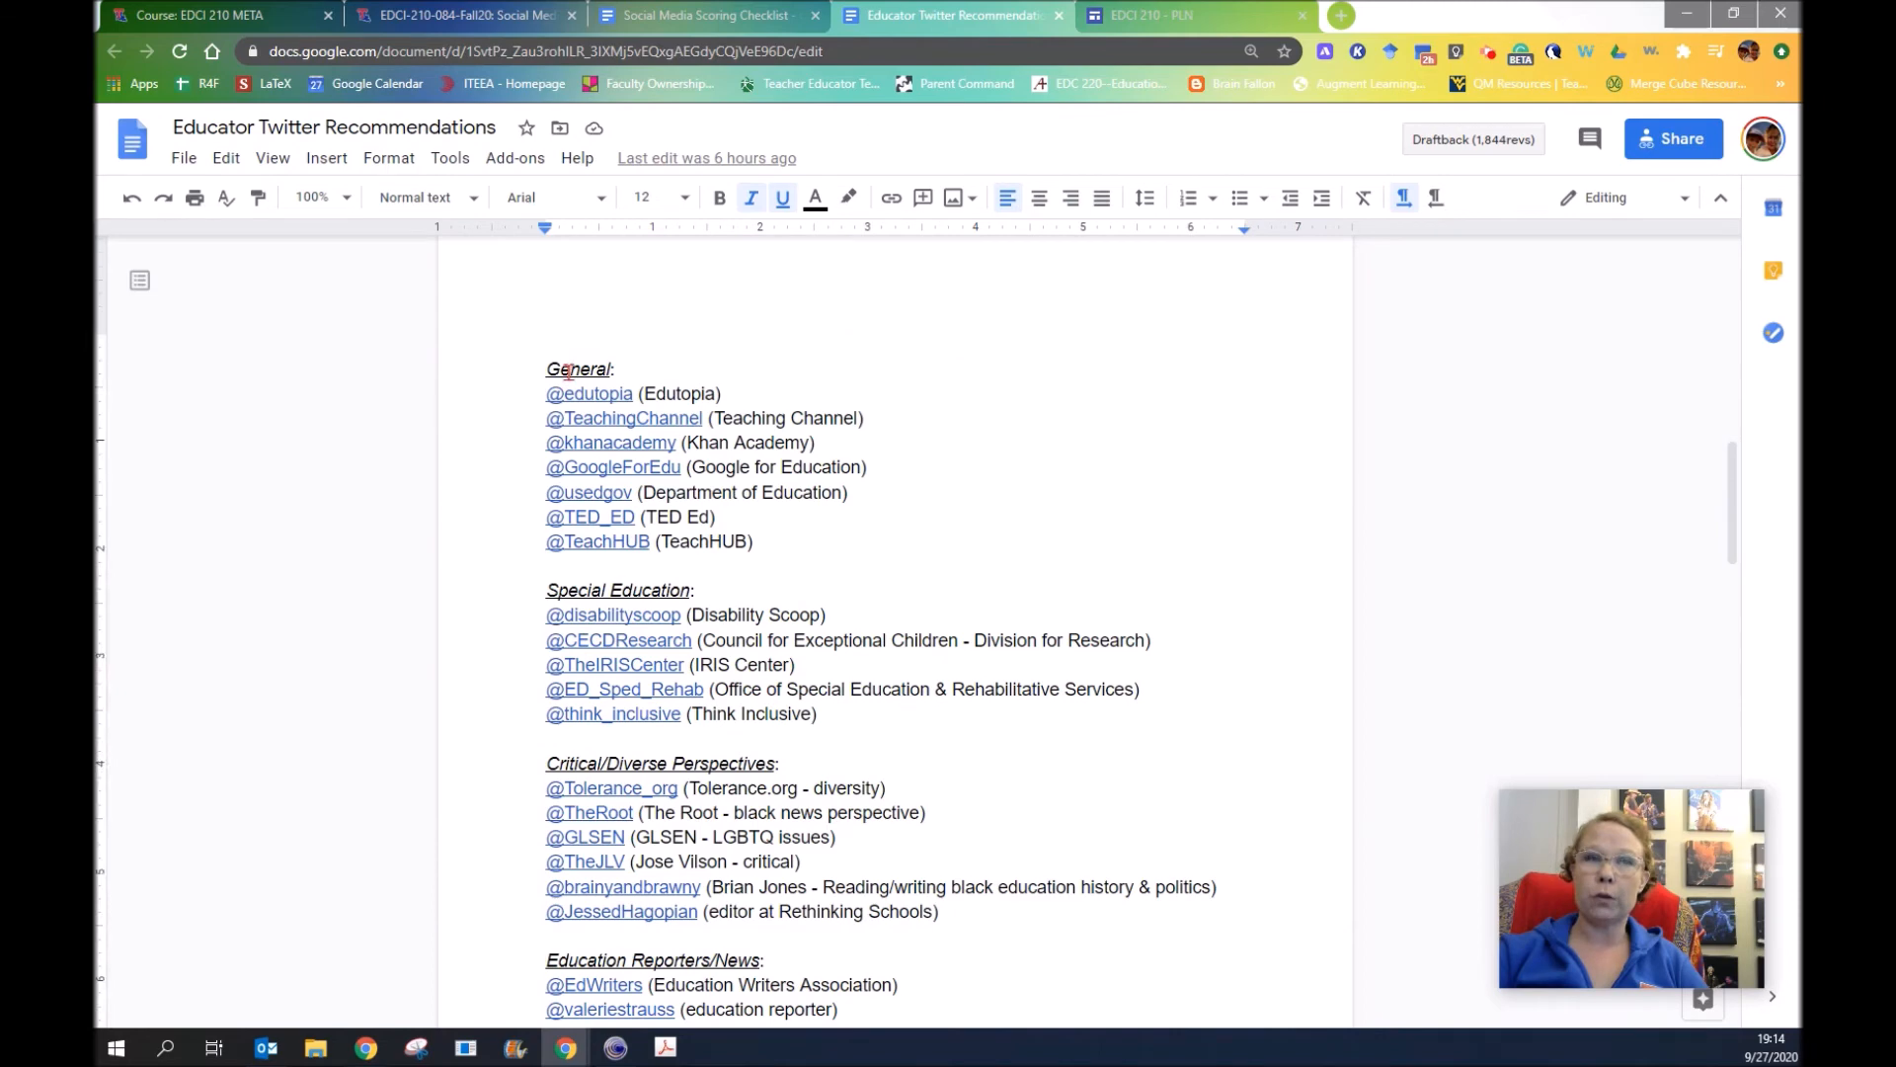
click(549, 565)
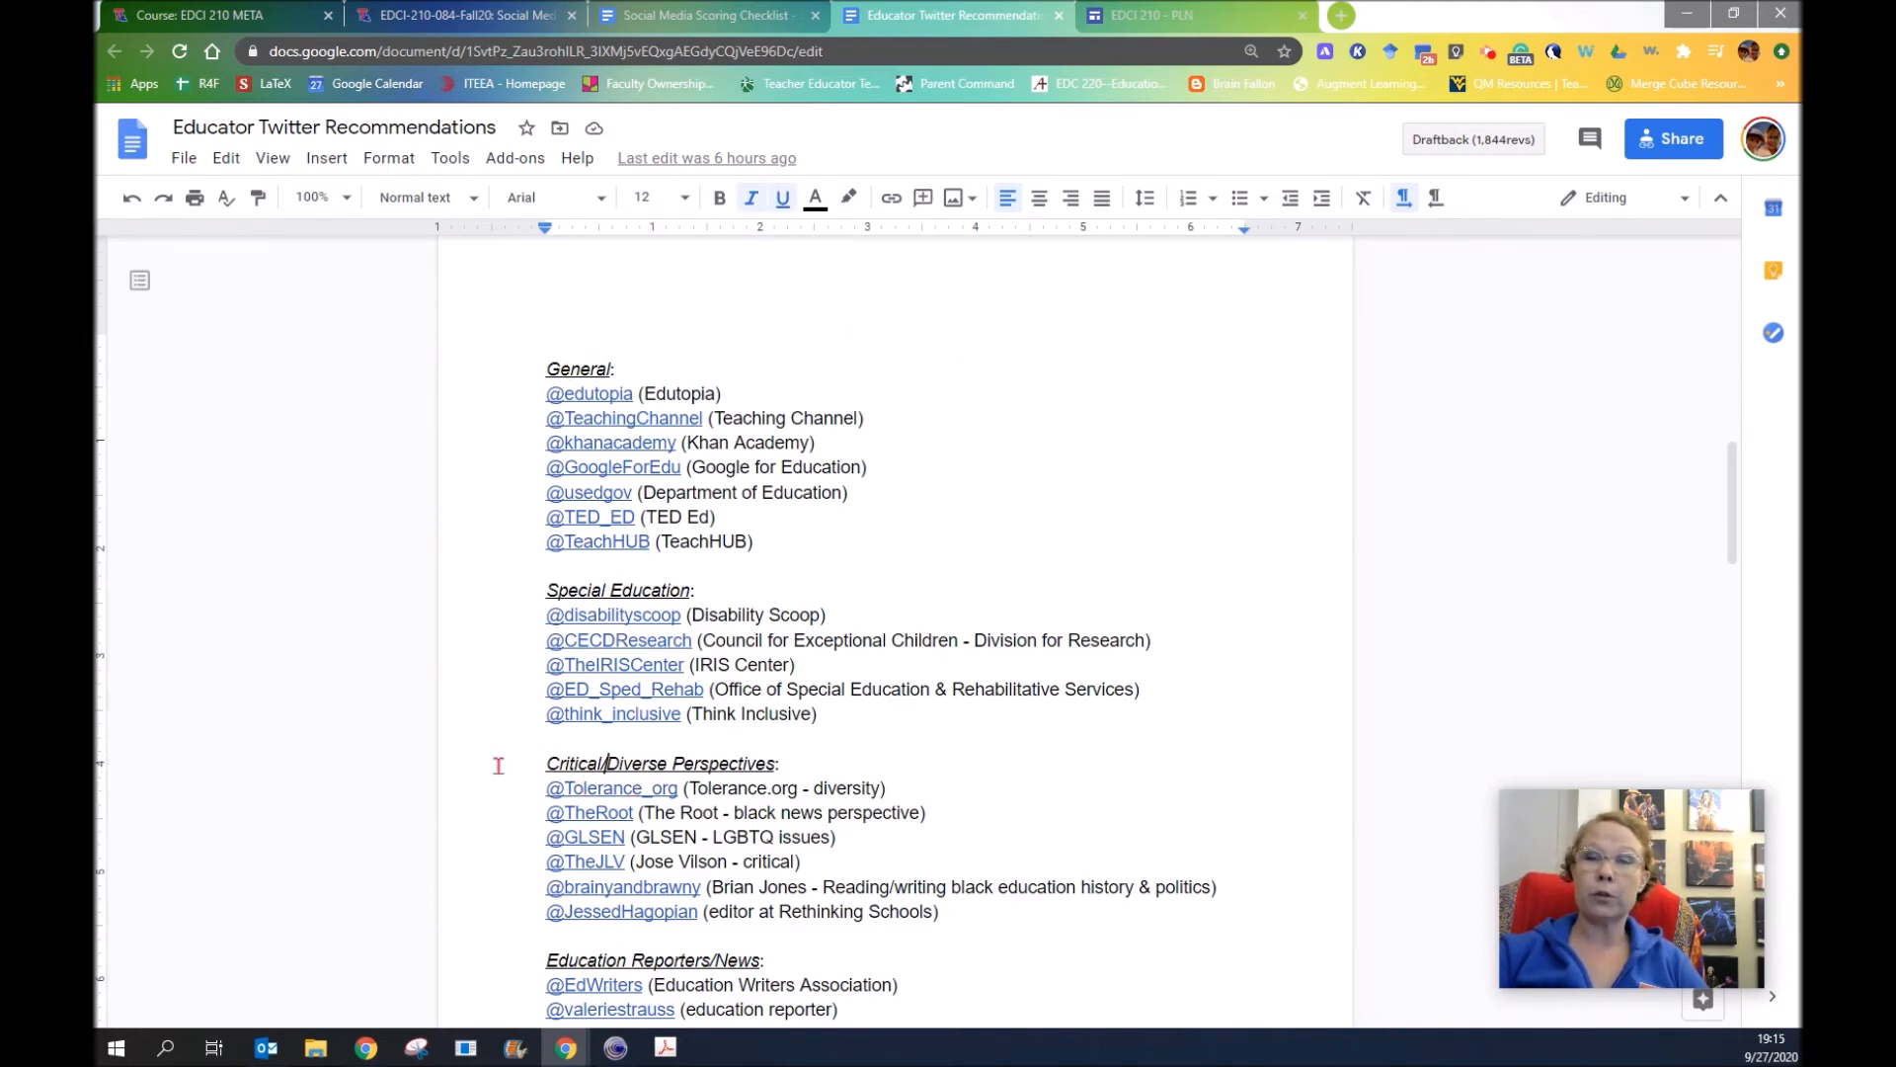
scroll(down, 3)
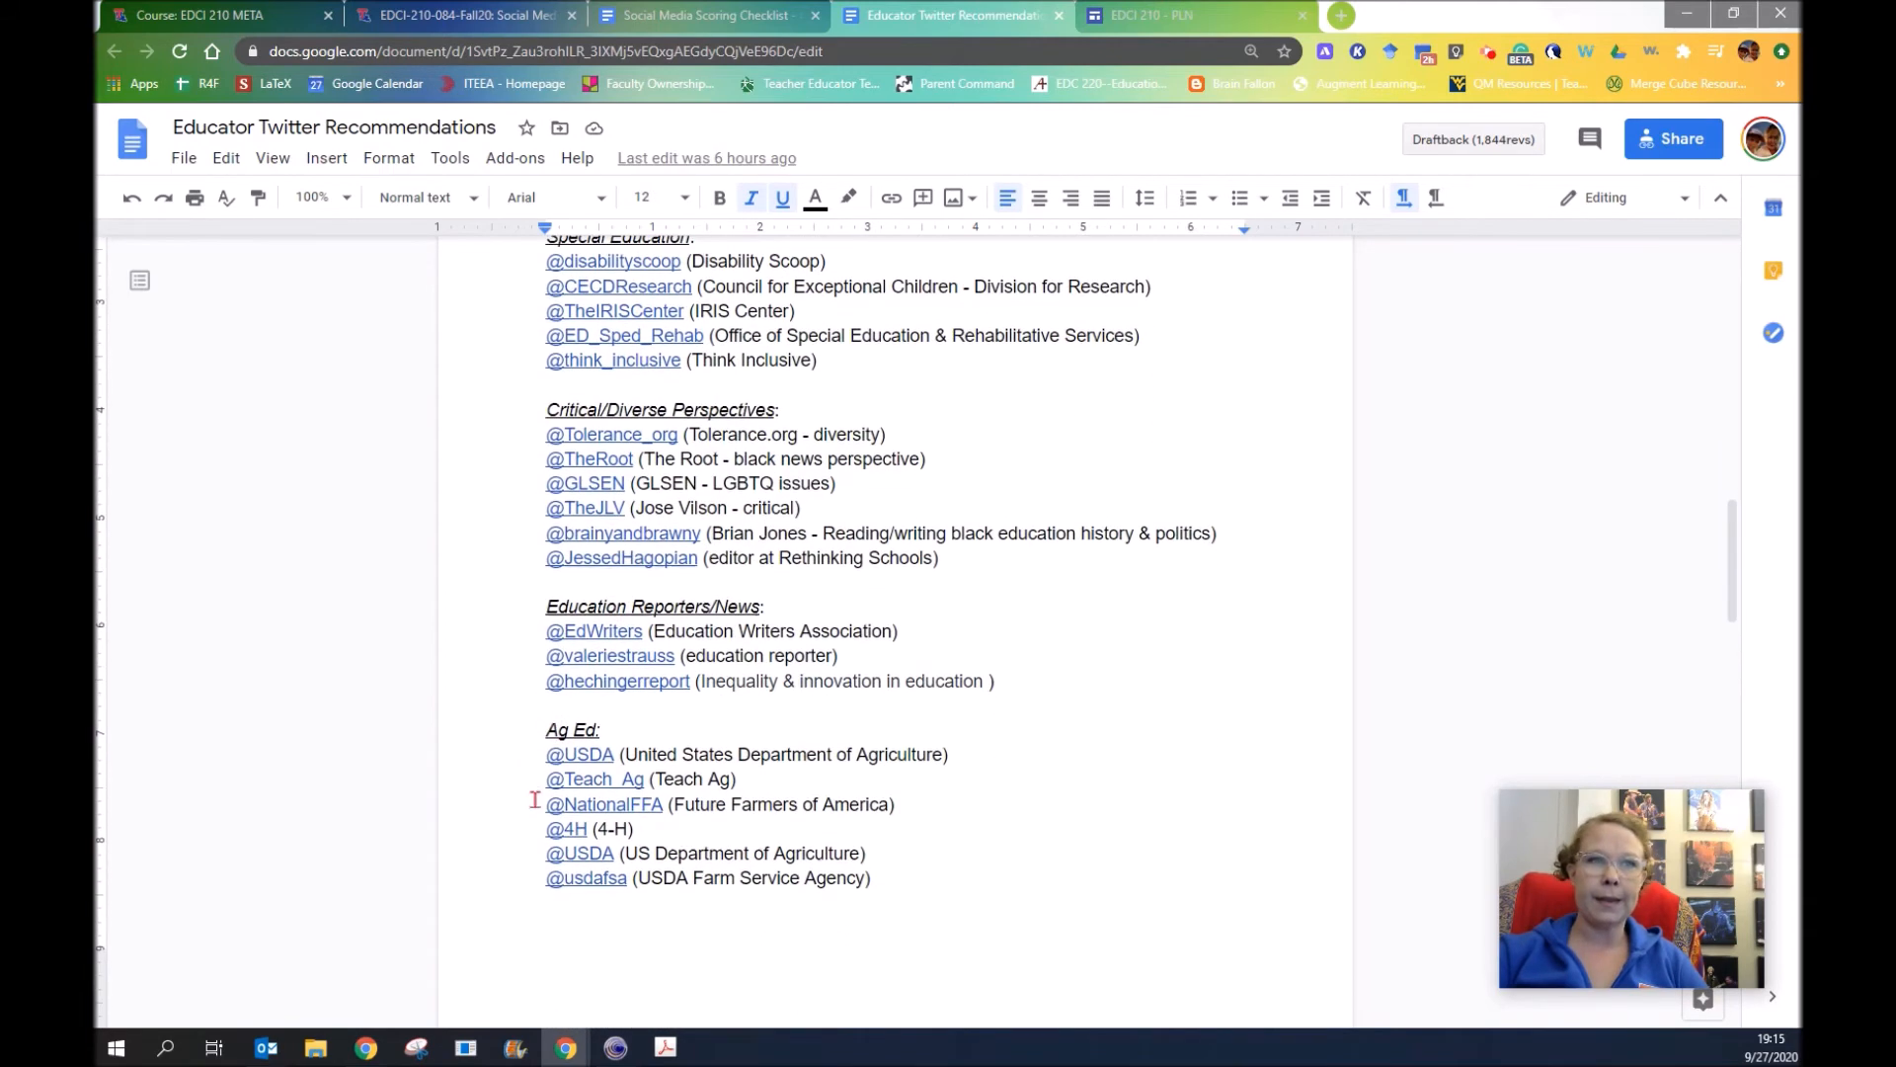
Scroll on past gender and education and other educator lists to the disclaimer
scroll(down, 3)
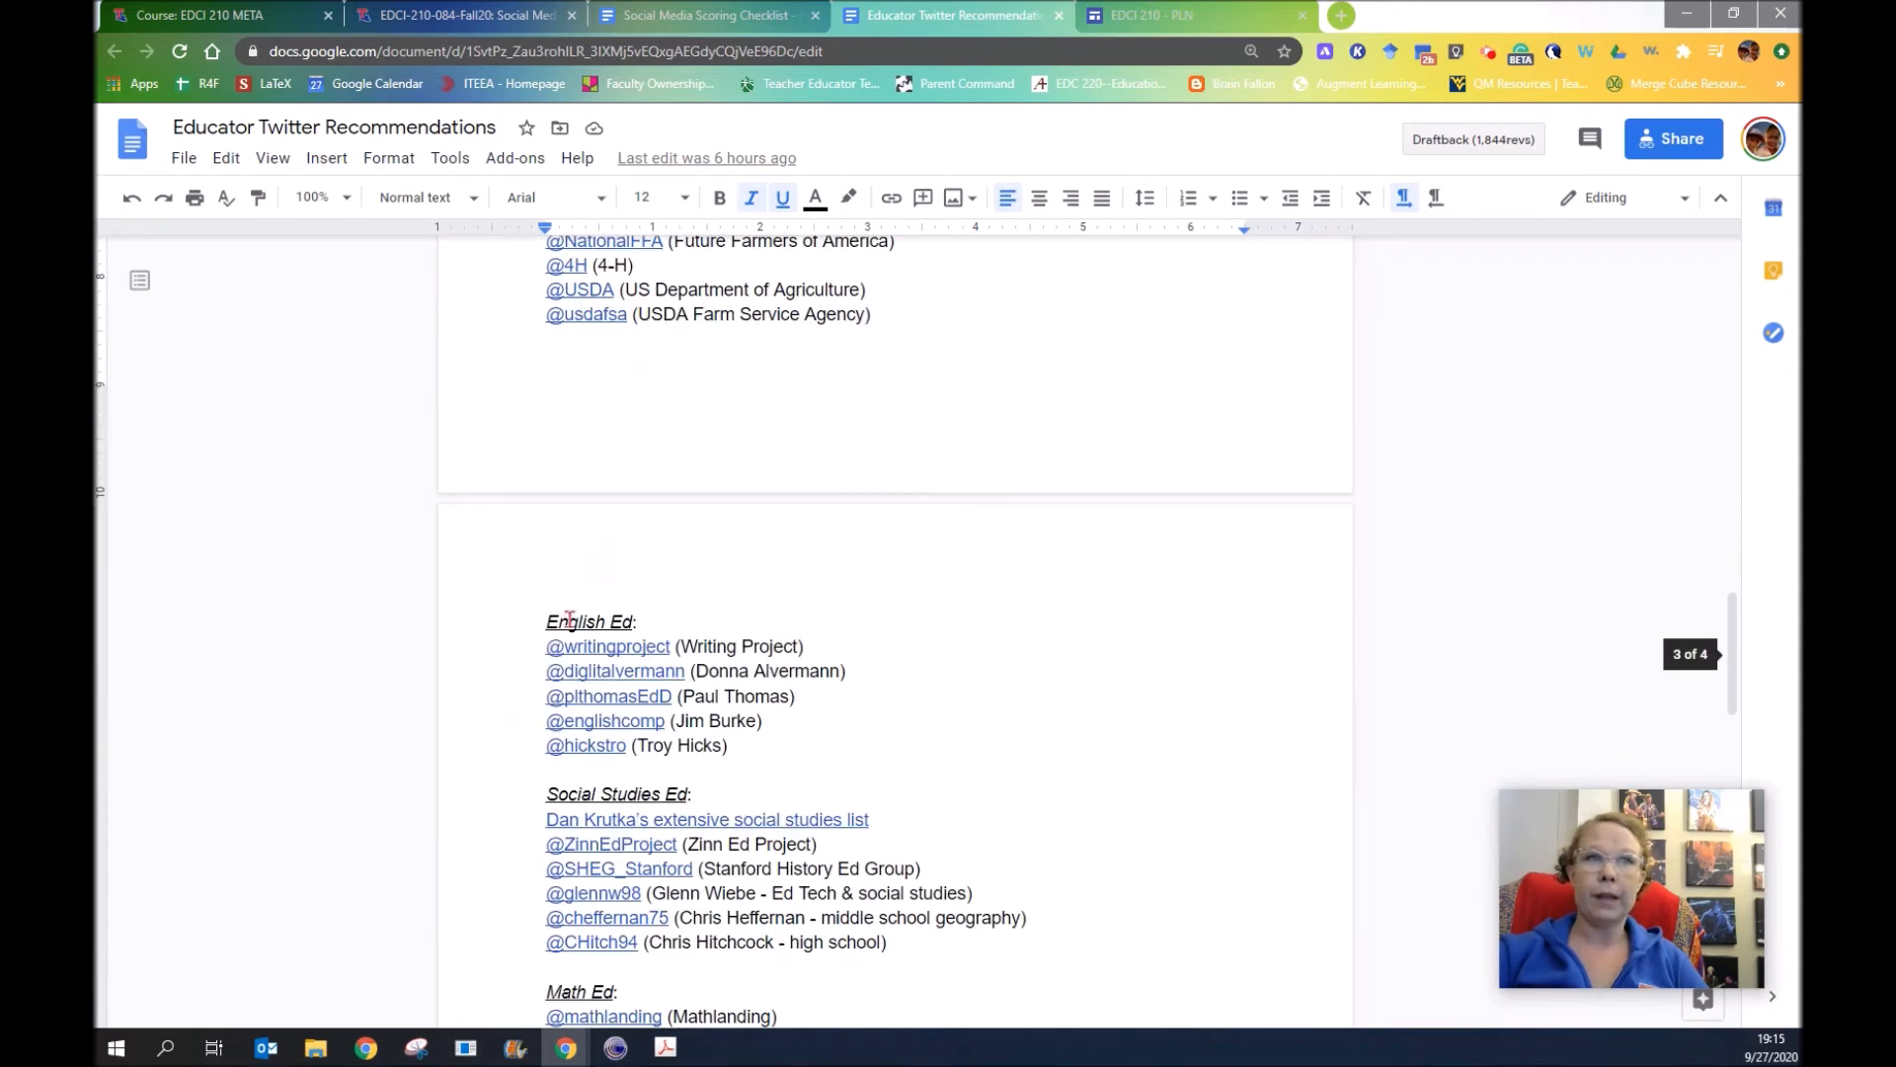
scroll(down, 3)
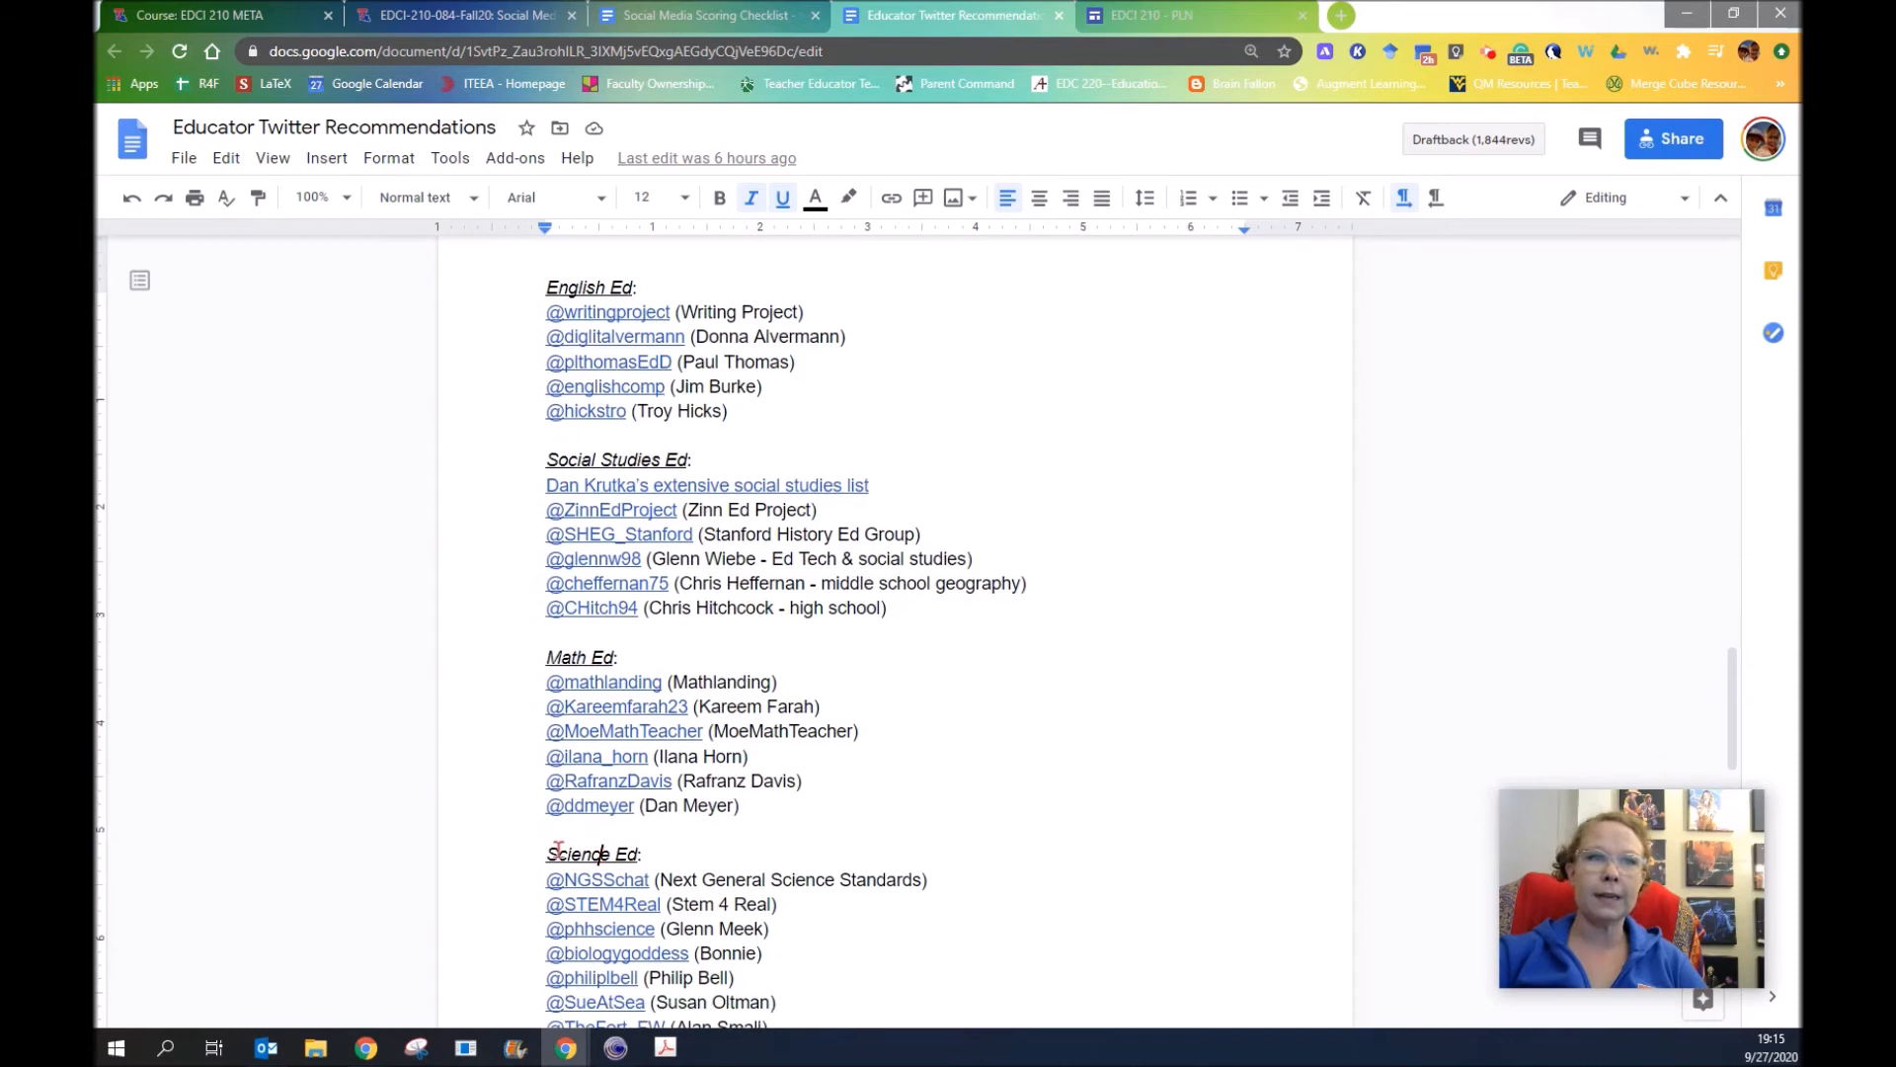
scroll(down, 3)
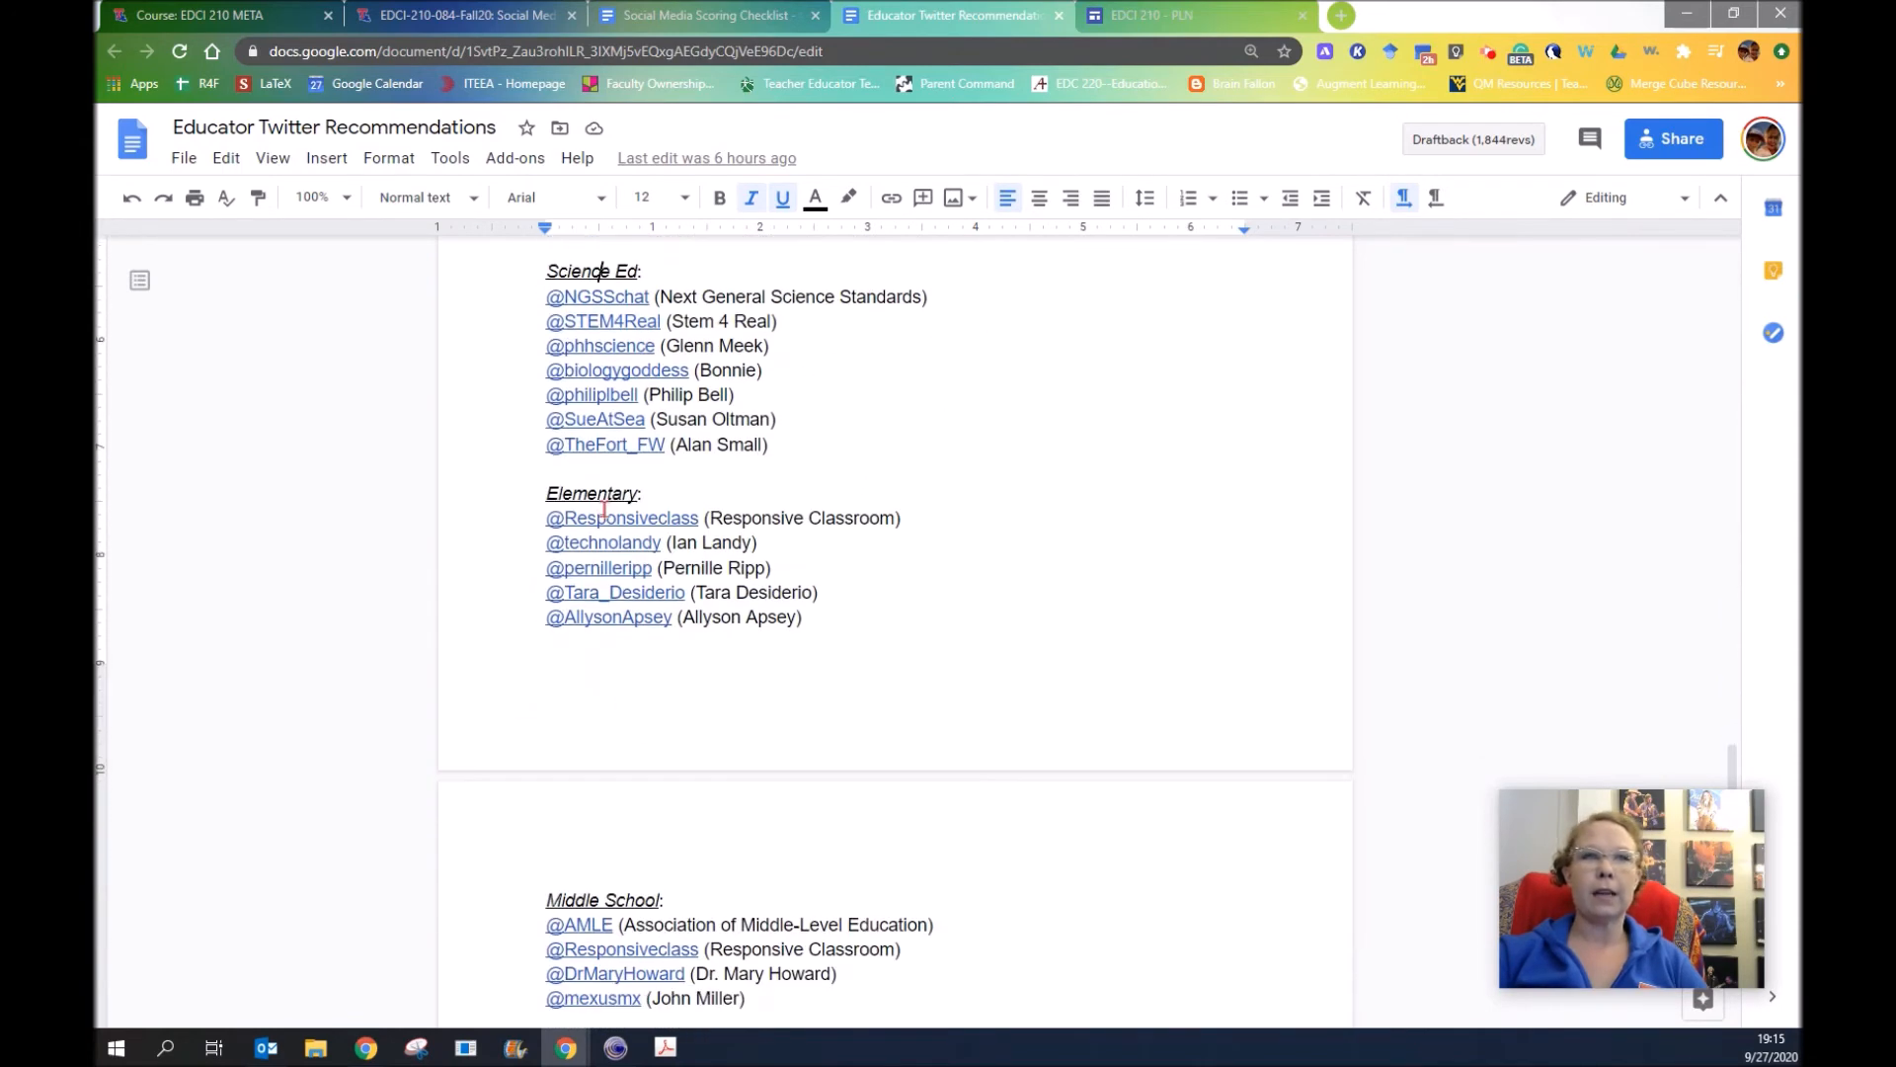
scroll(down, 3)
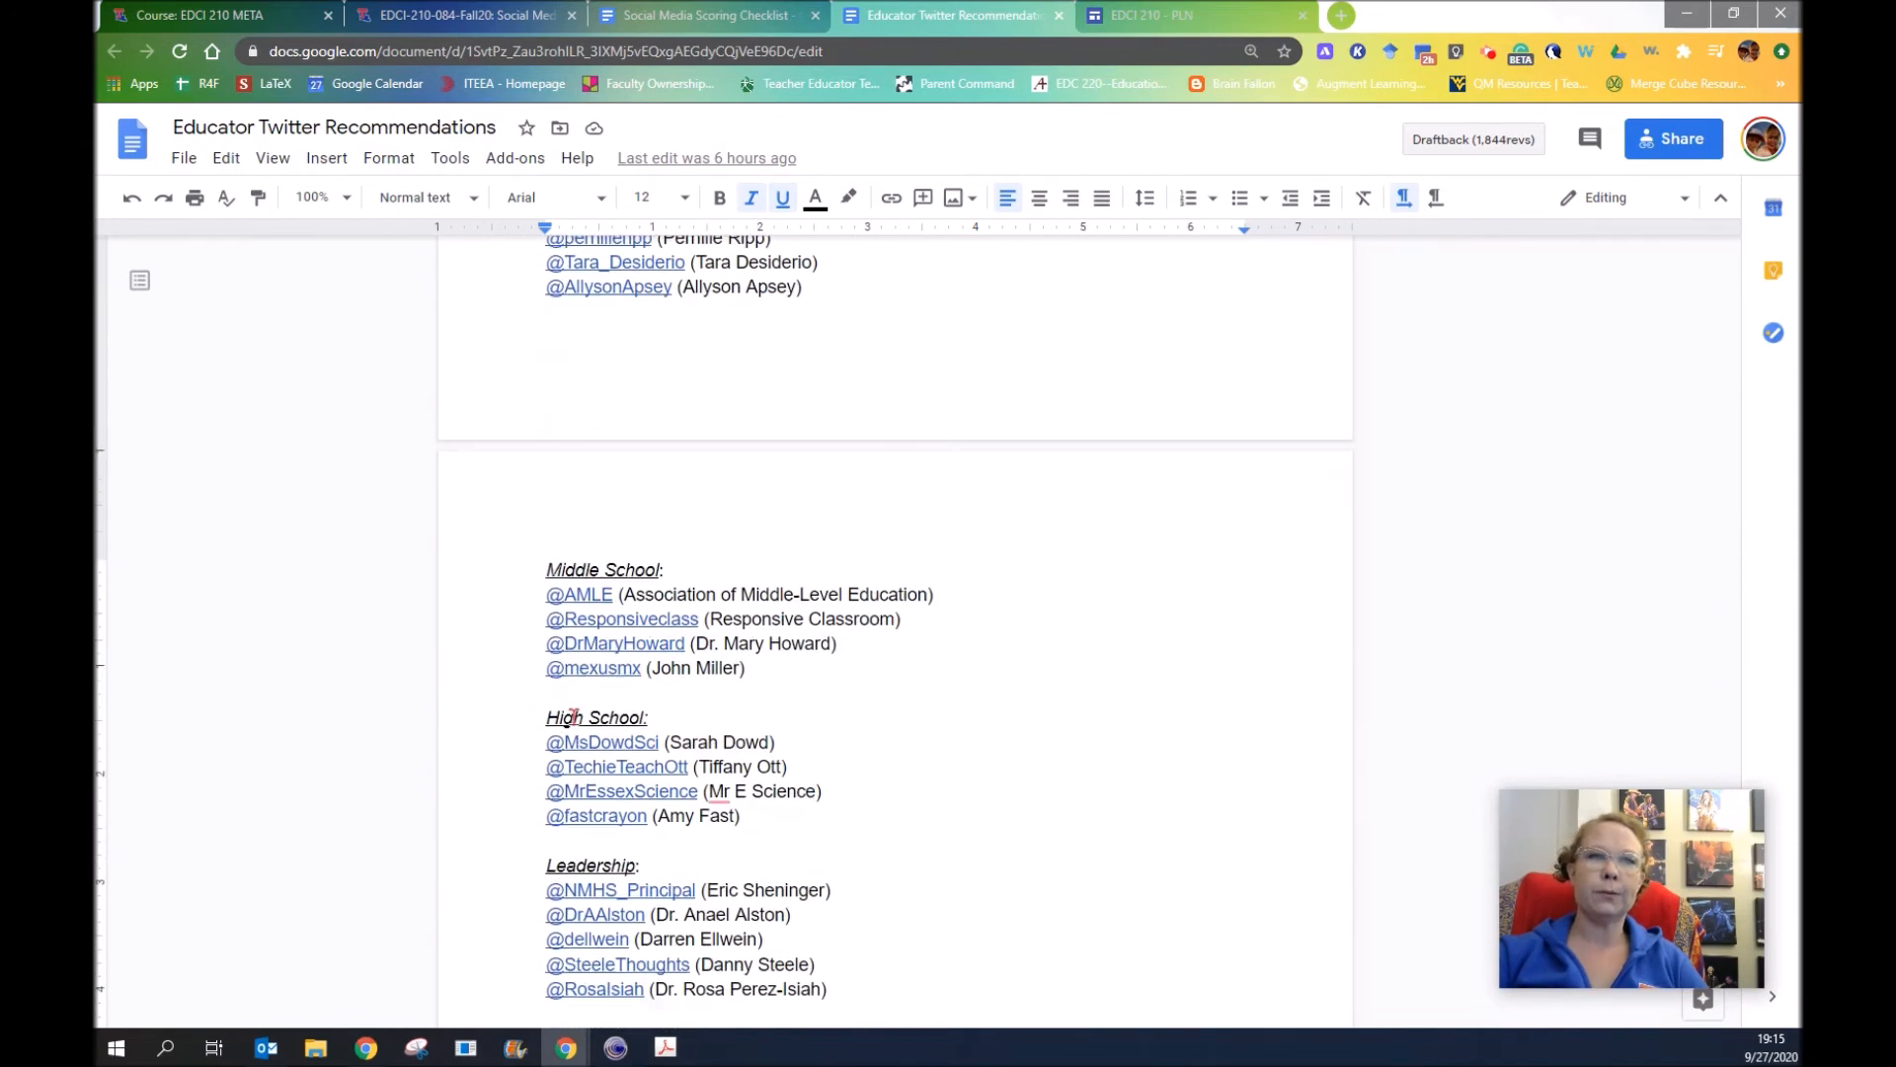
scroll(down, 3)
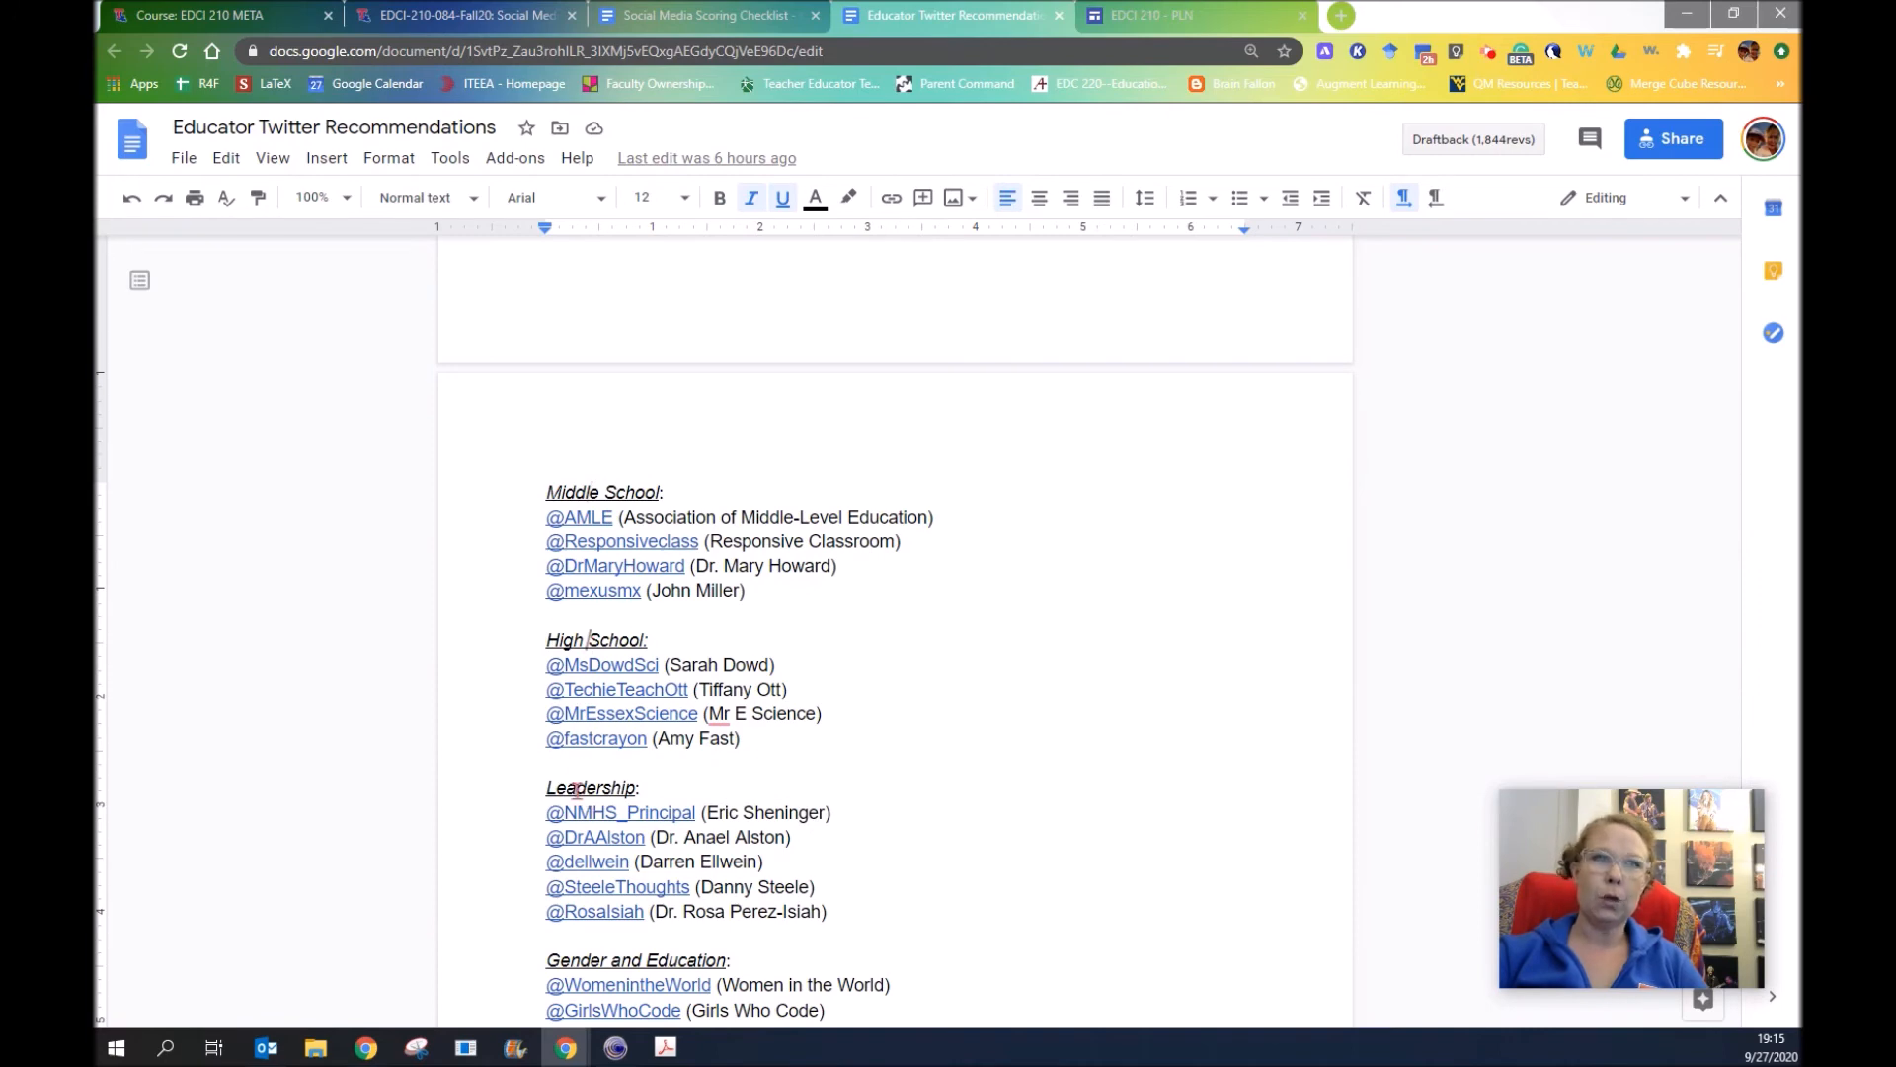
scroll(down, 3)
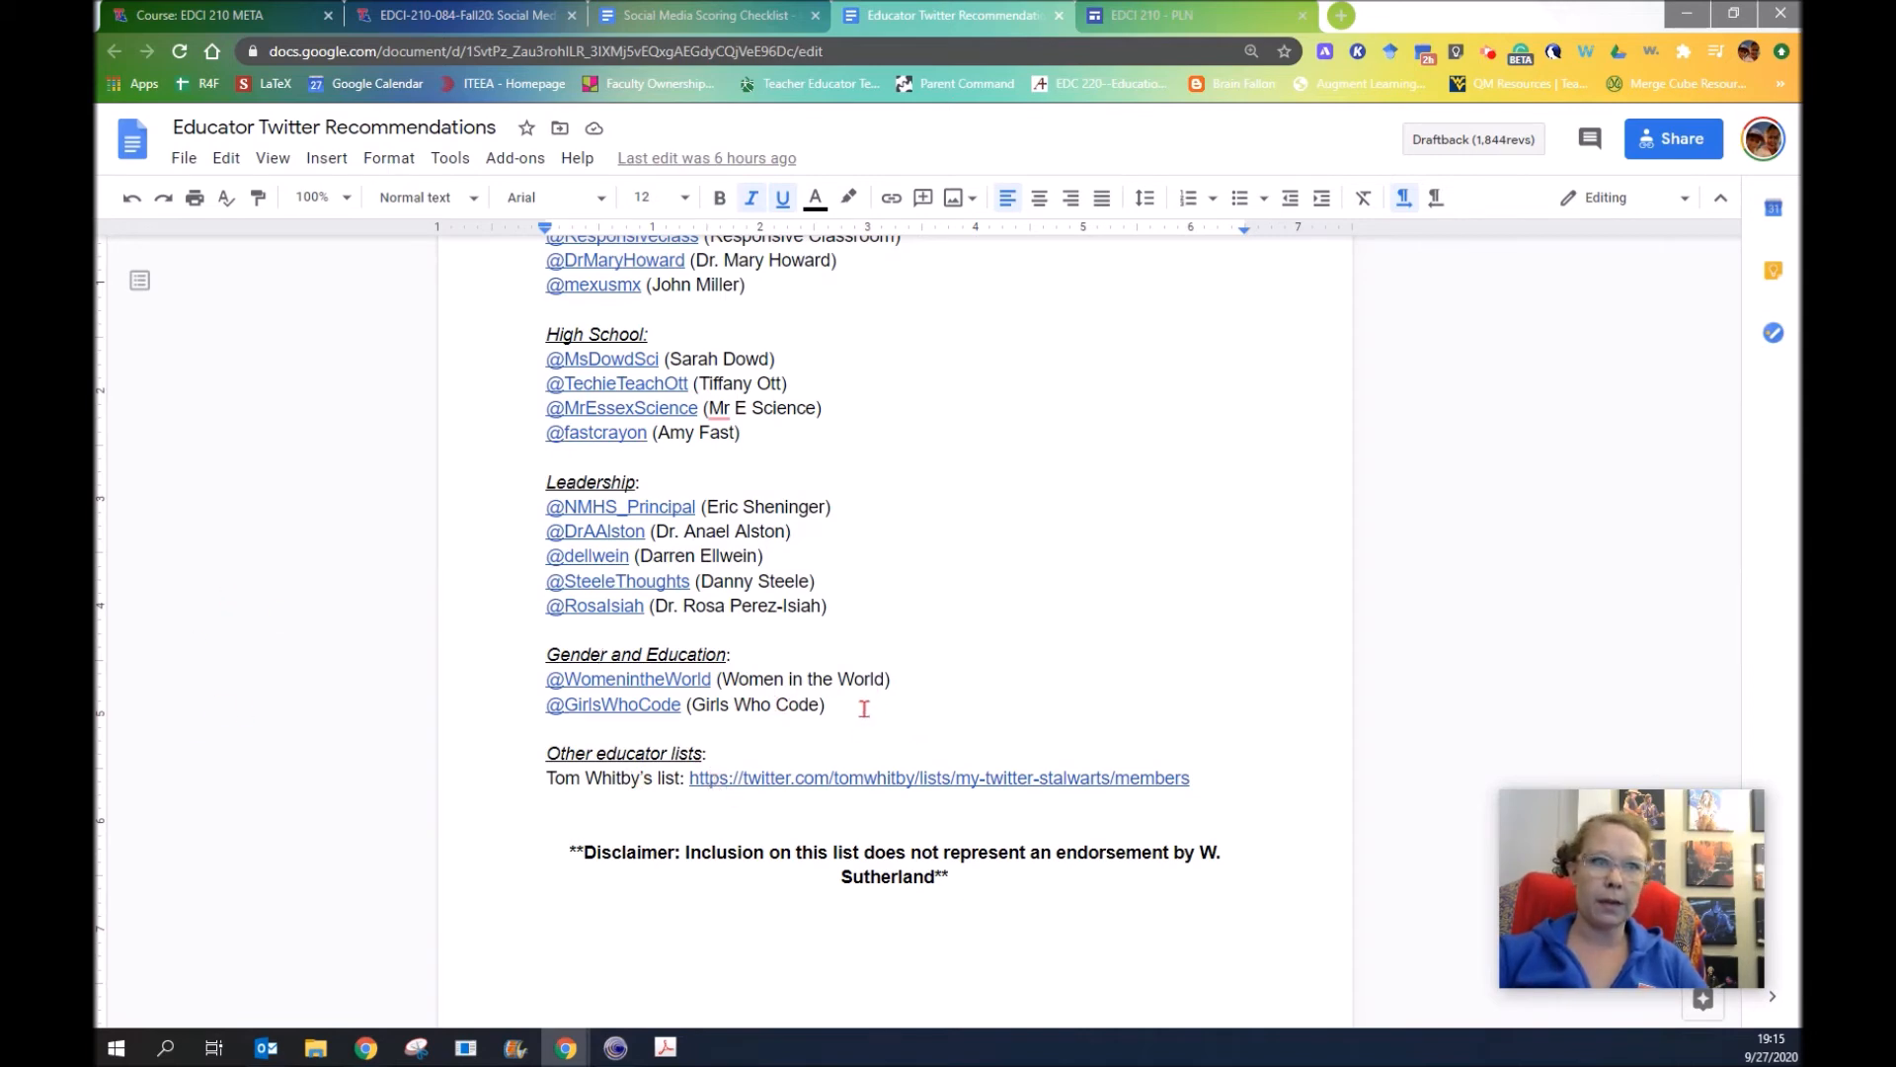
Scroll the recommendations list back up to the math, science and elementary sections
scroll(up, 3)
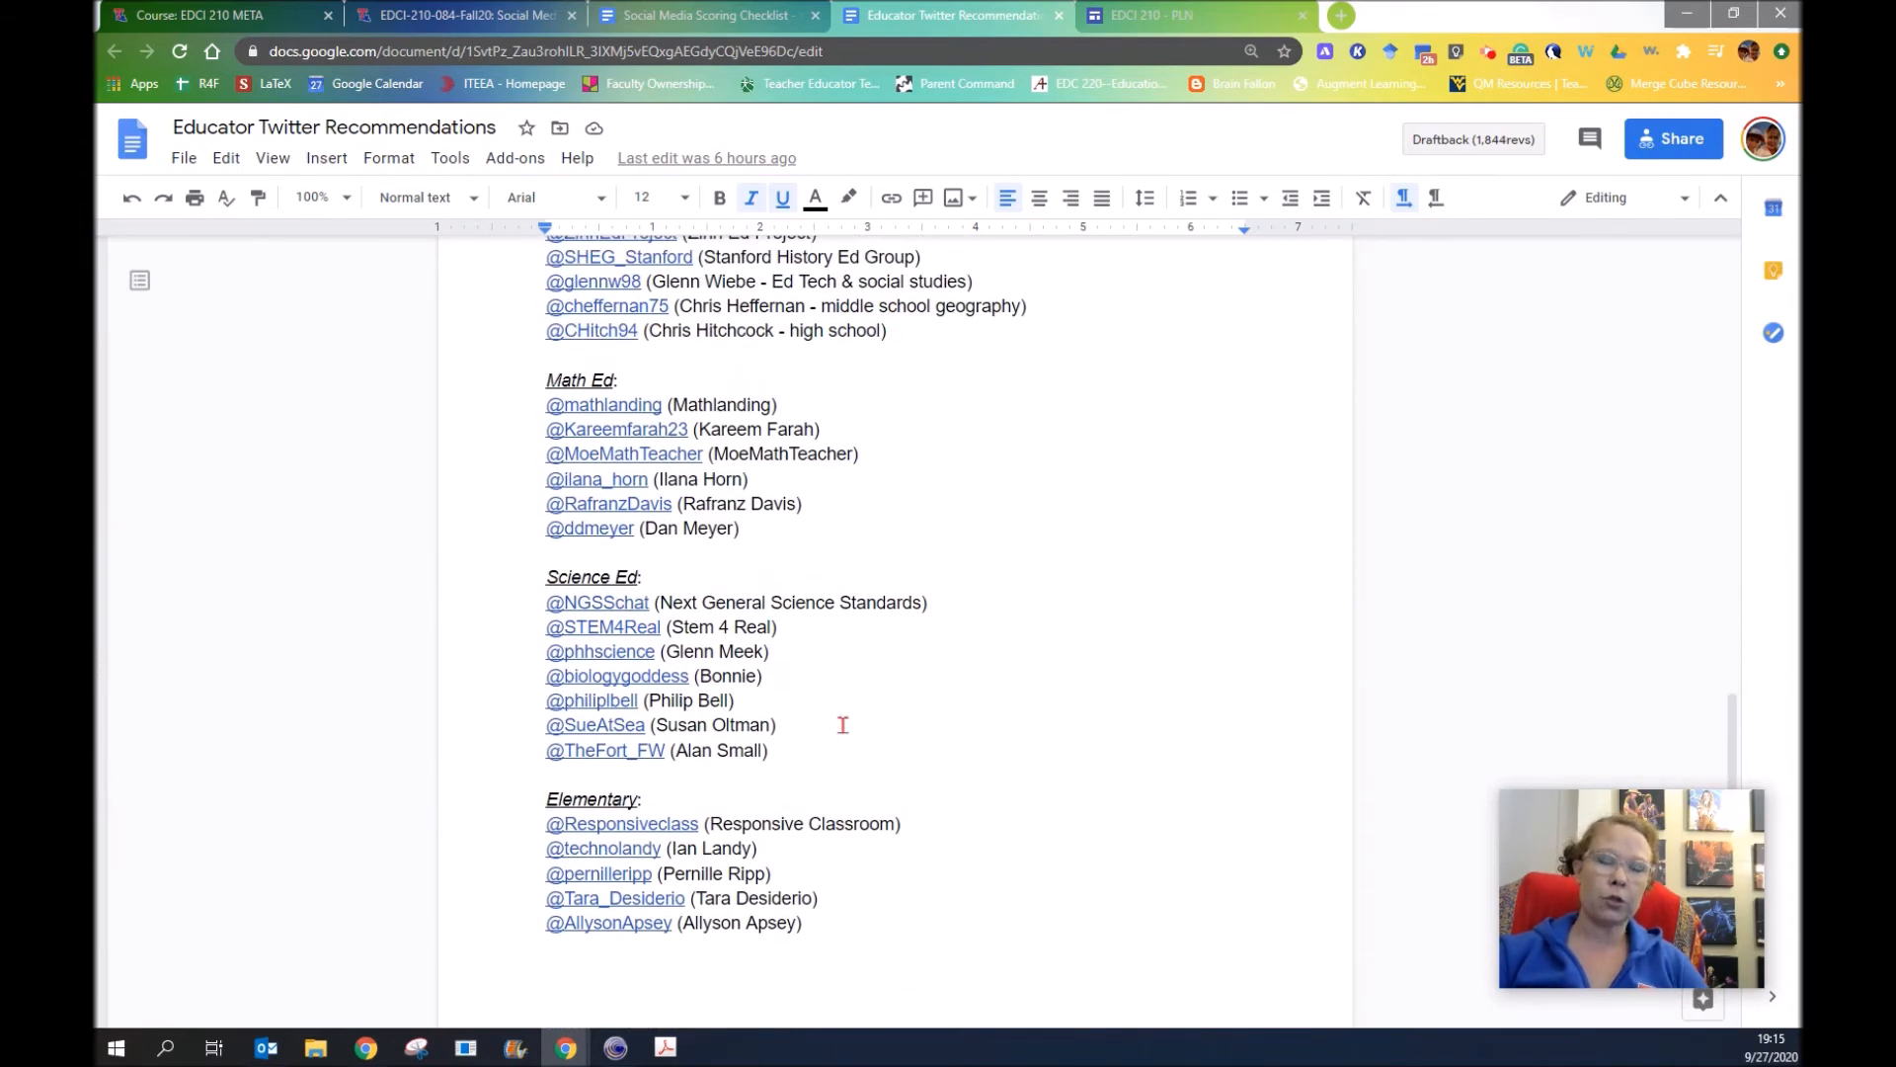
mouse_move(916, 932)
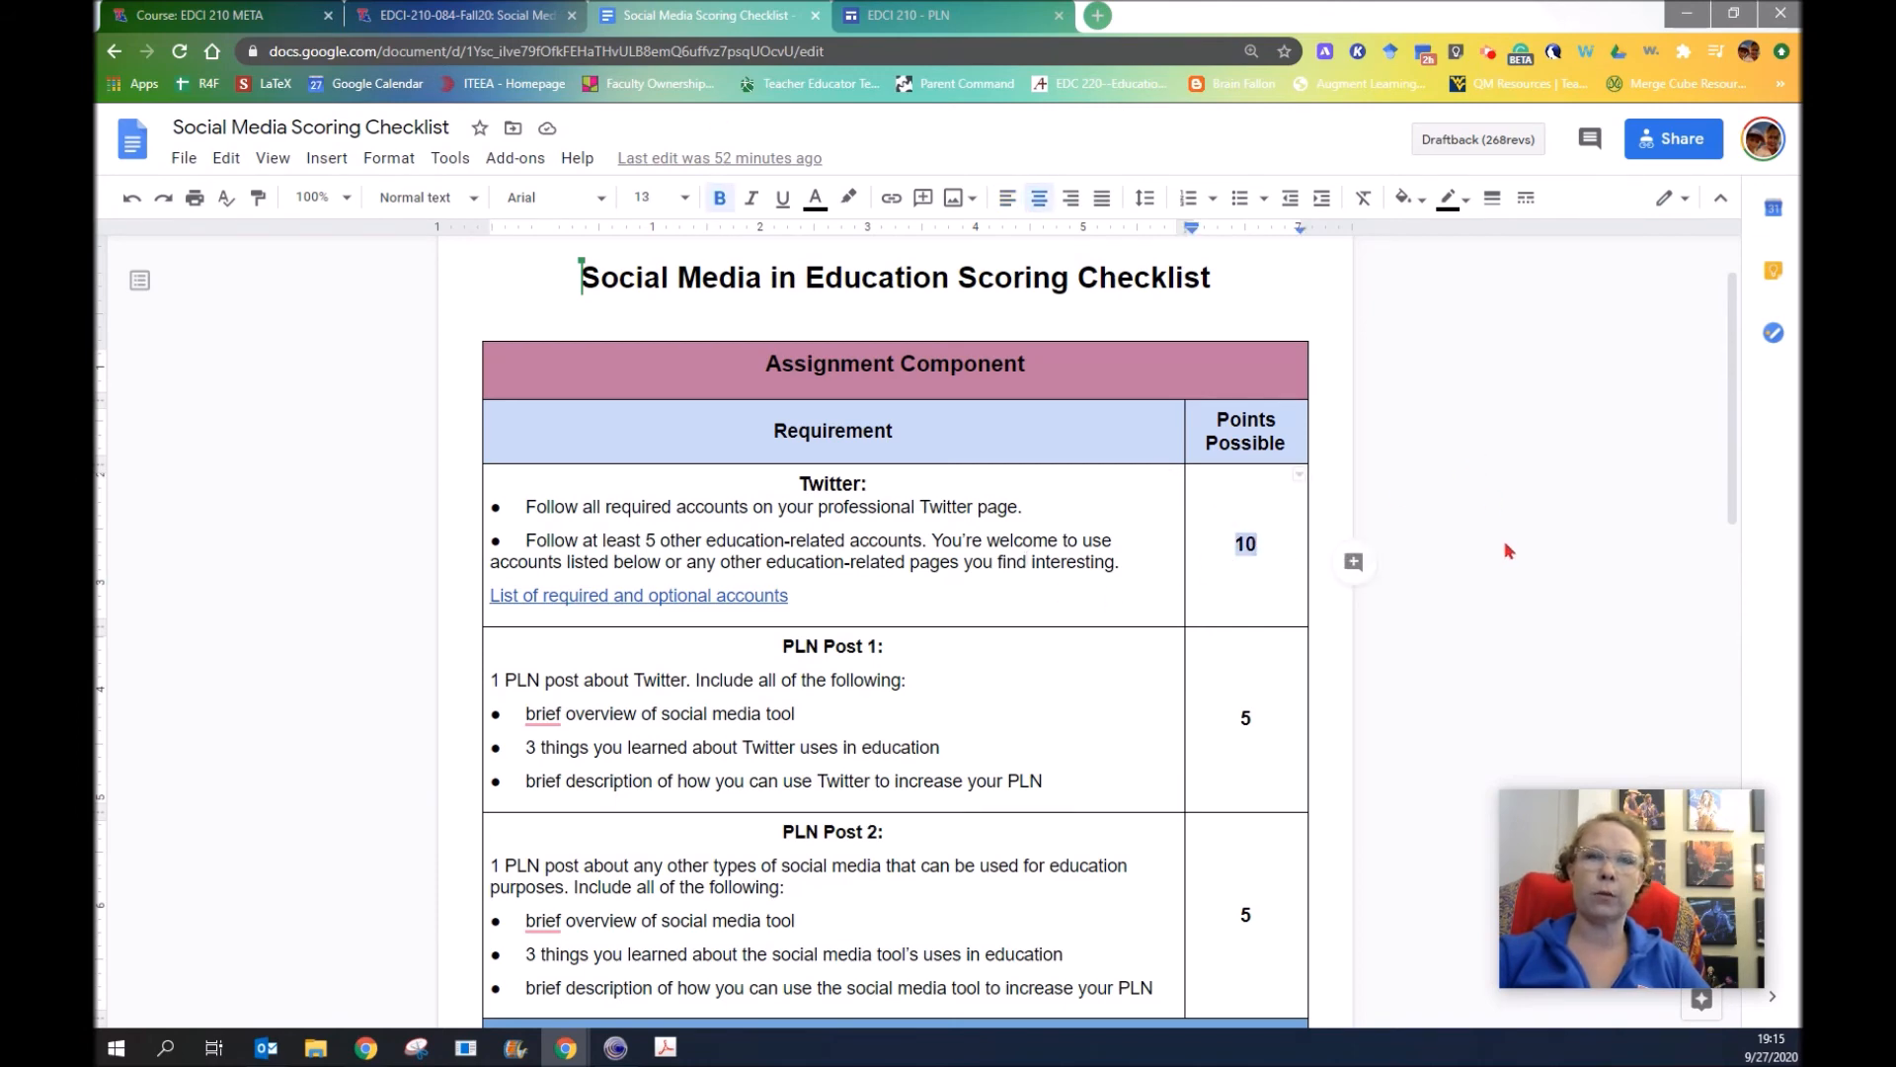
Scroll the scoring checklist down to the PLN Post rows and Portfolio Component header
scroll(down, 3)
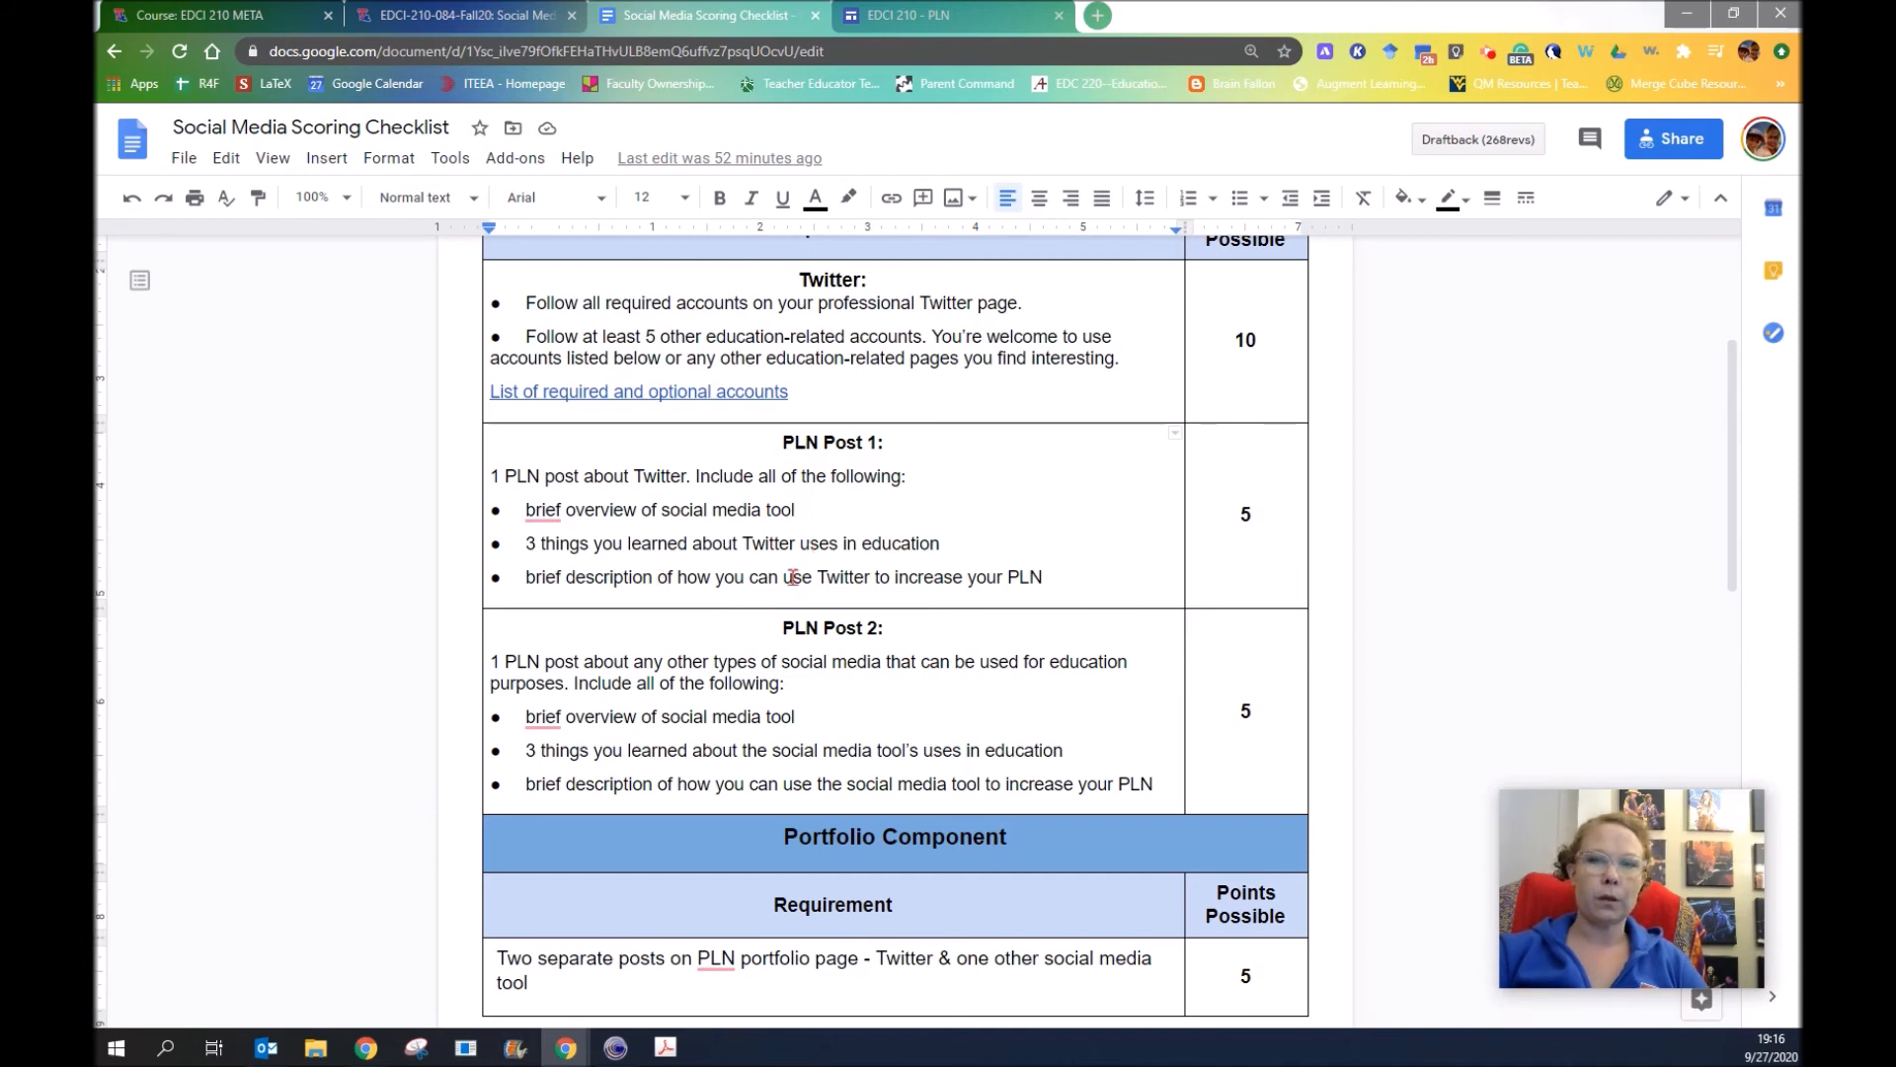
scroll(down, 3)
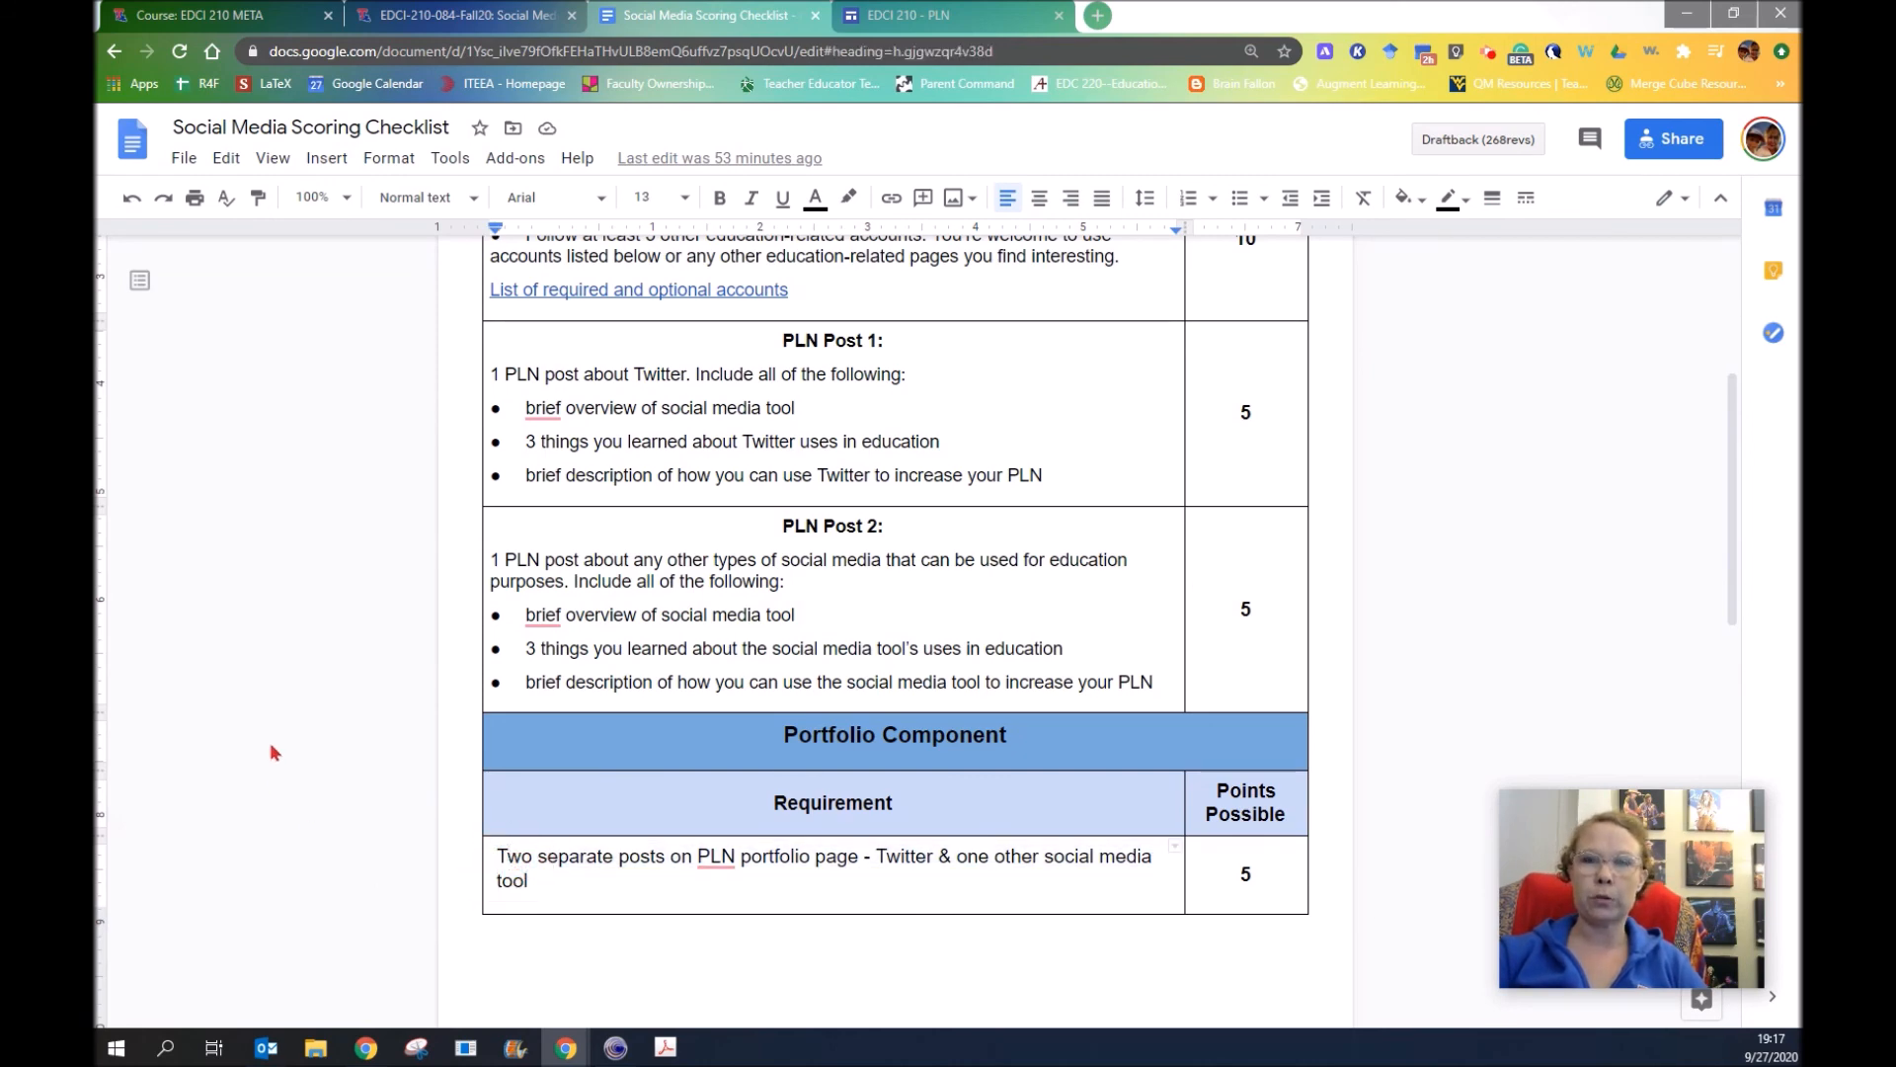
mouse_move(333, 760)
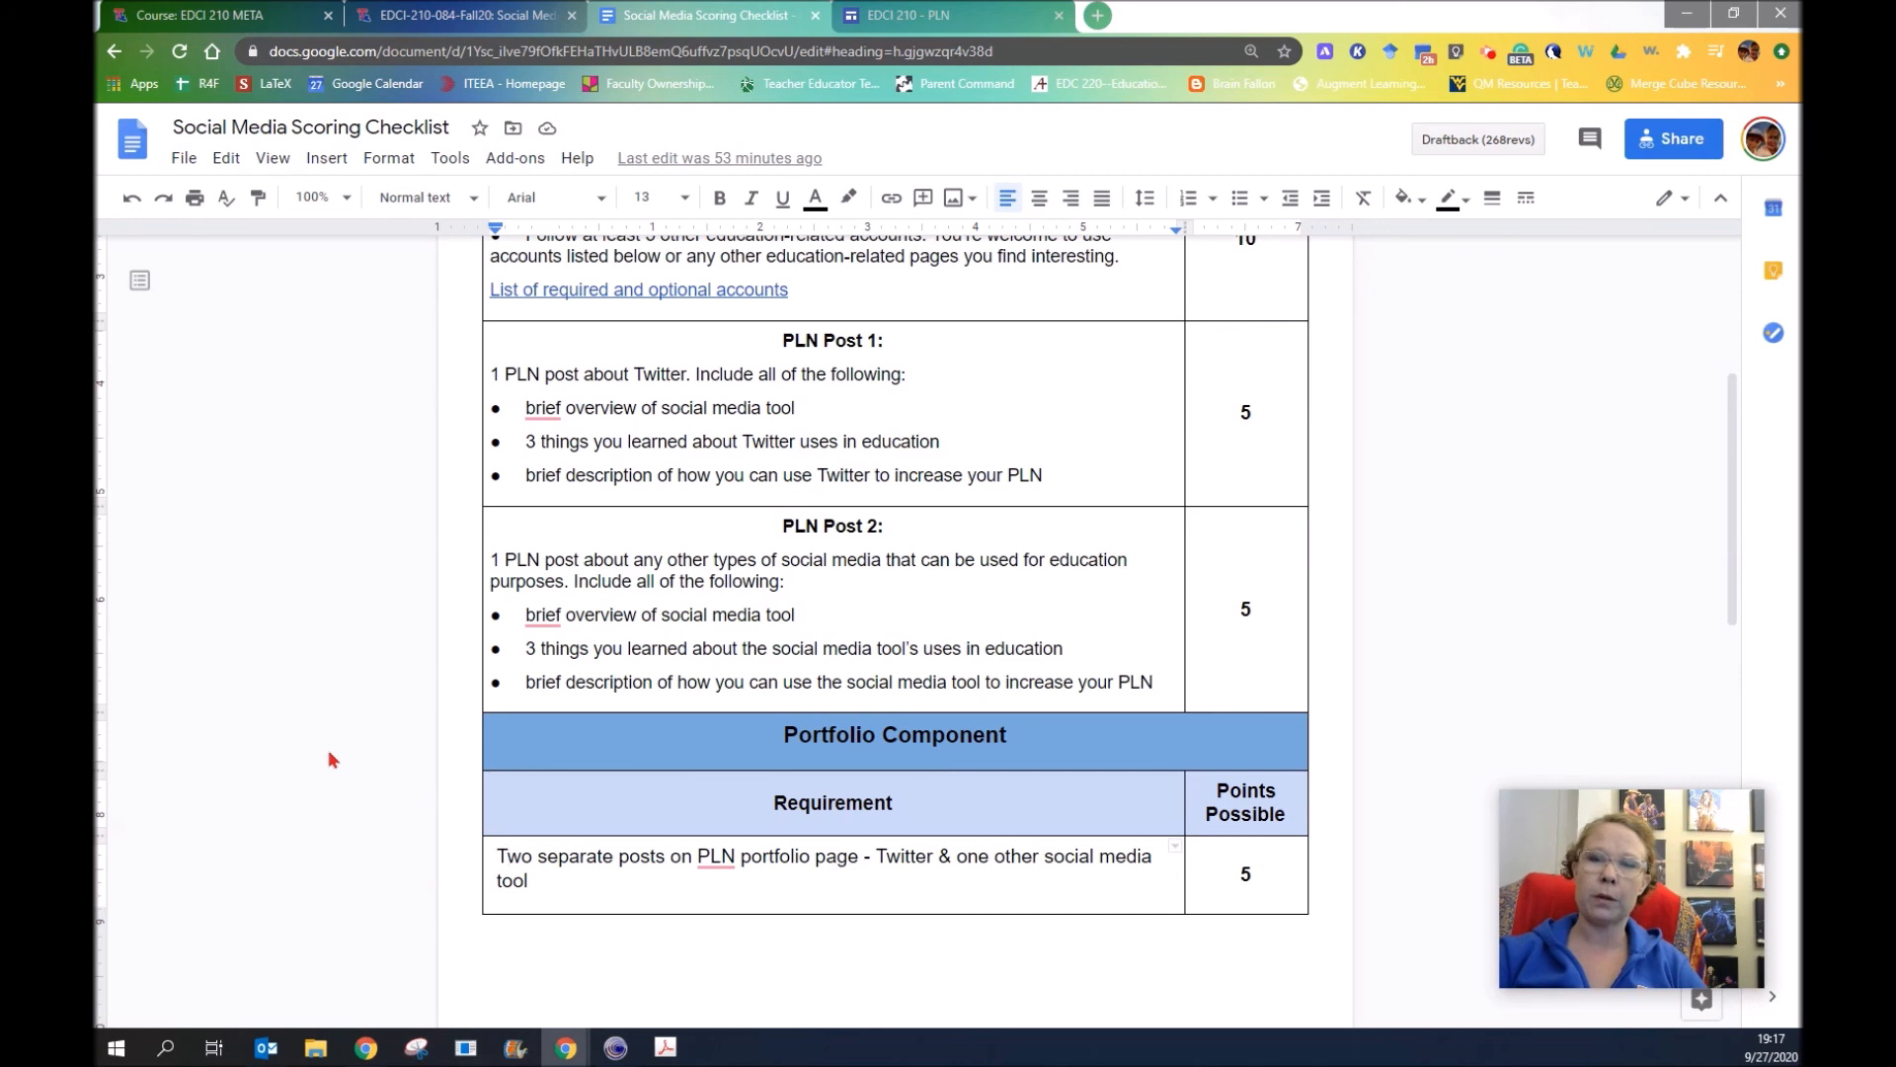